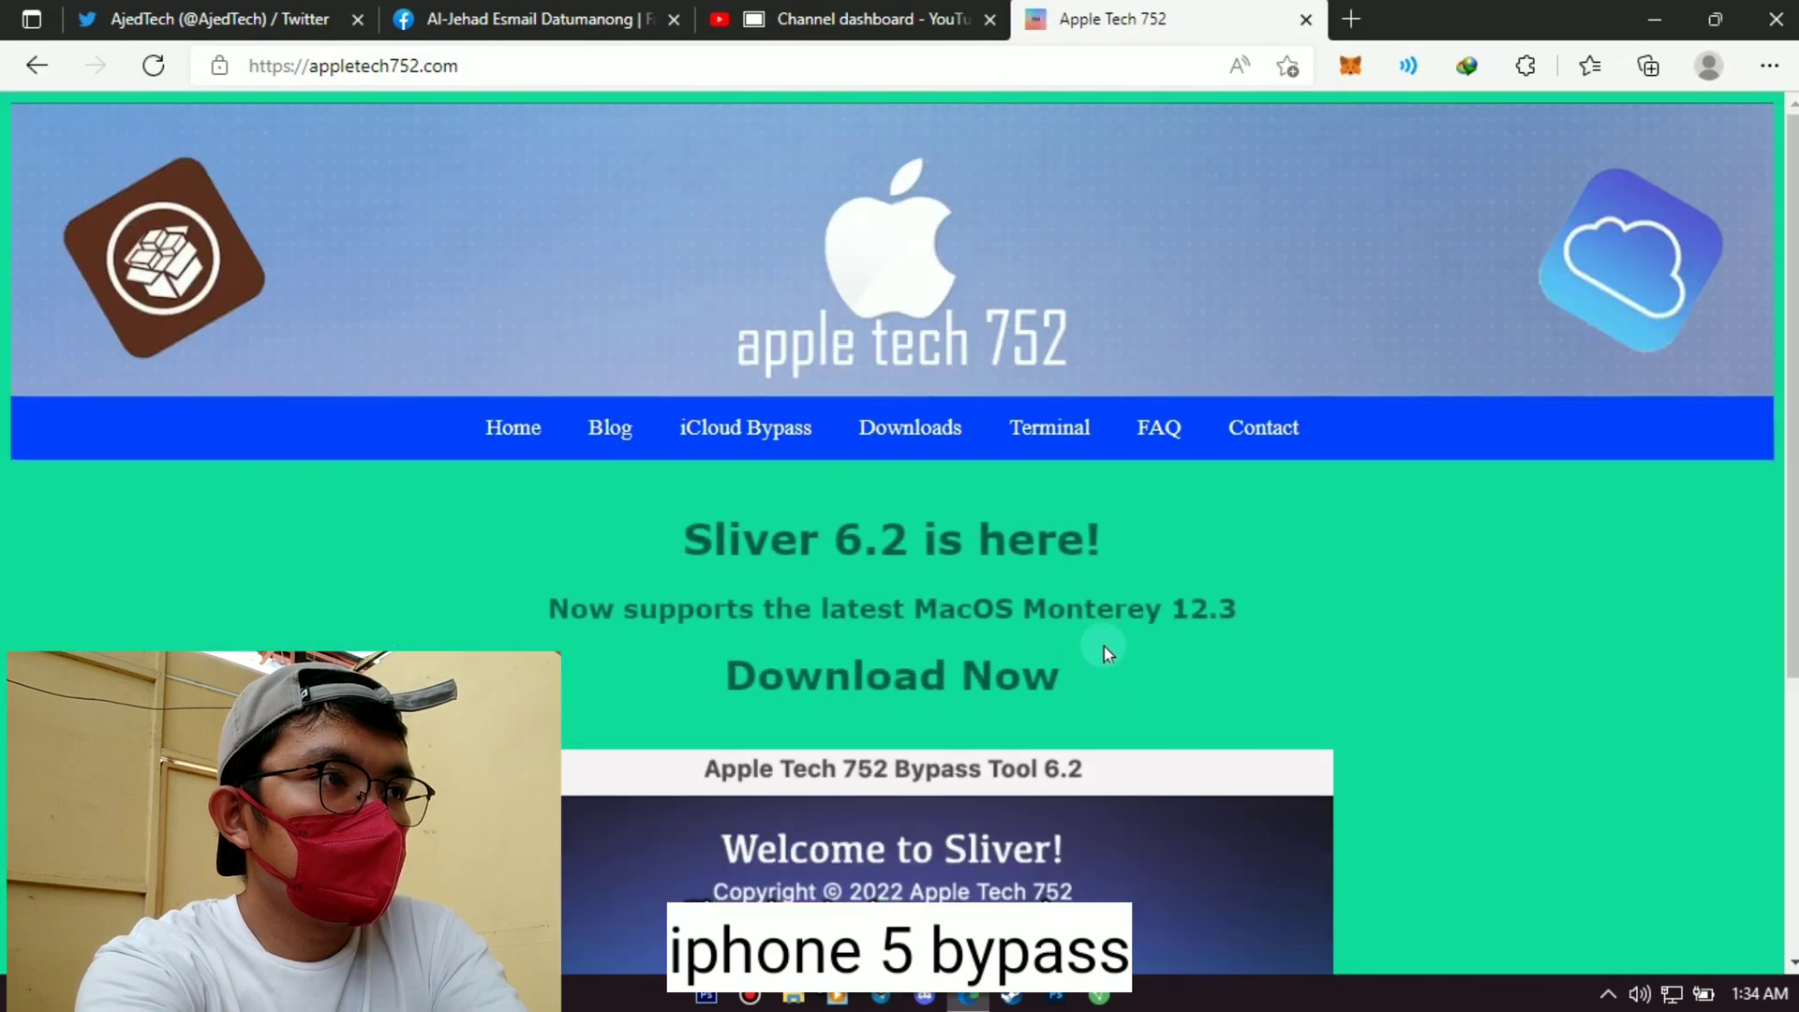
Download SliverV6.2.dmg from 'Latest version (6.2)' under Sliver Mac on the Downloads page.
drag(684, 540, 1098, 539)
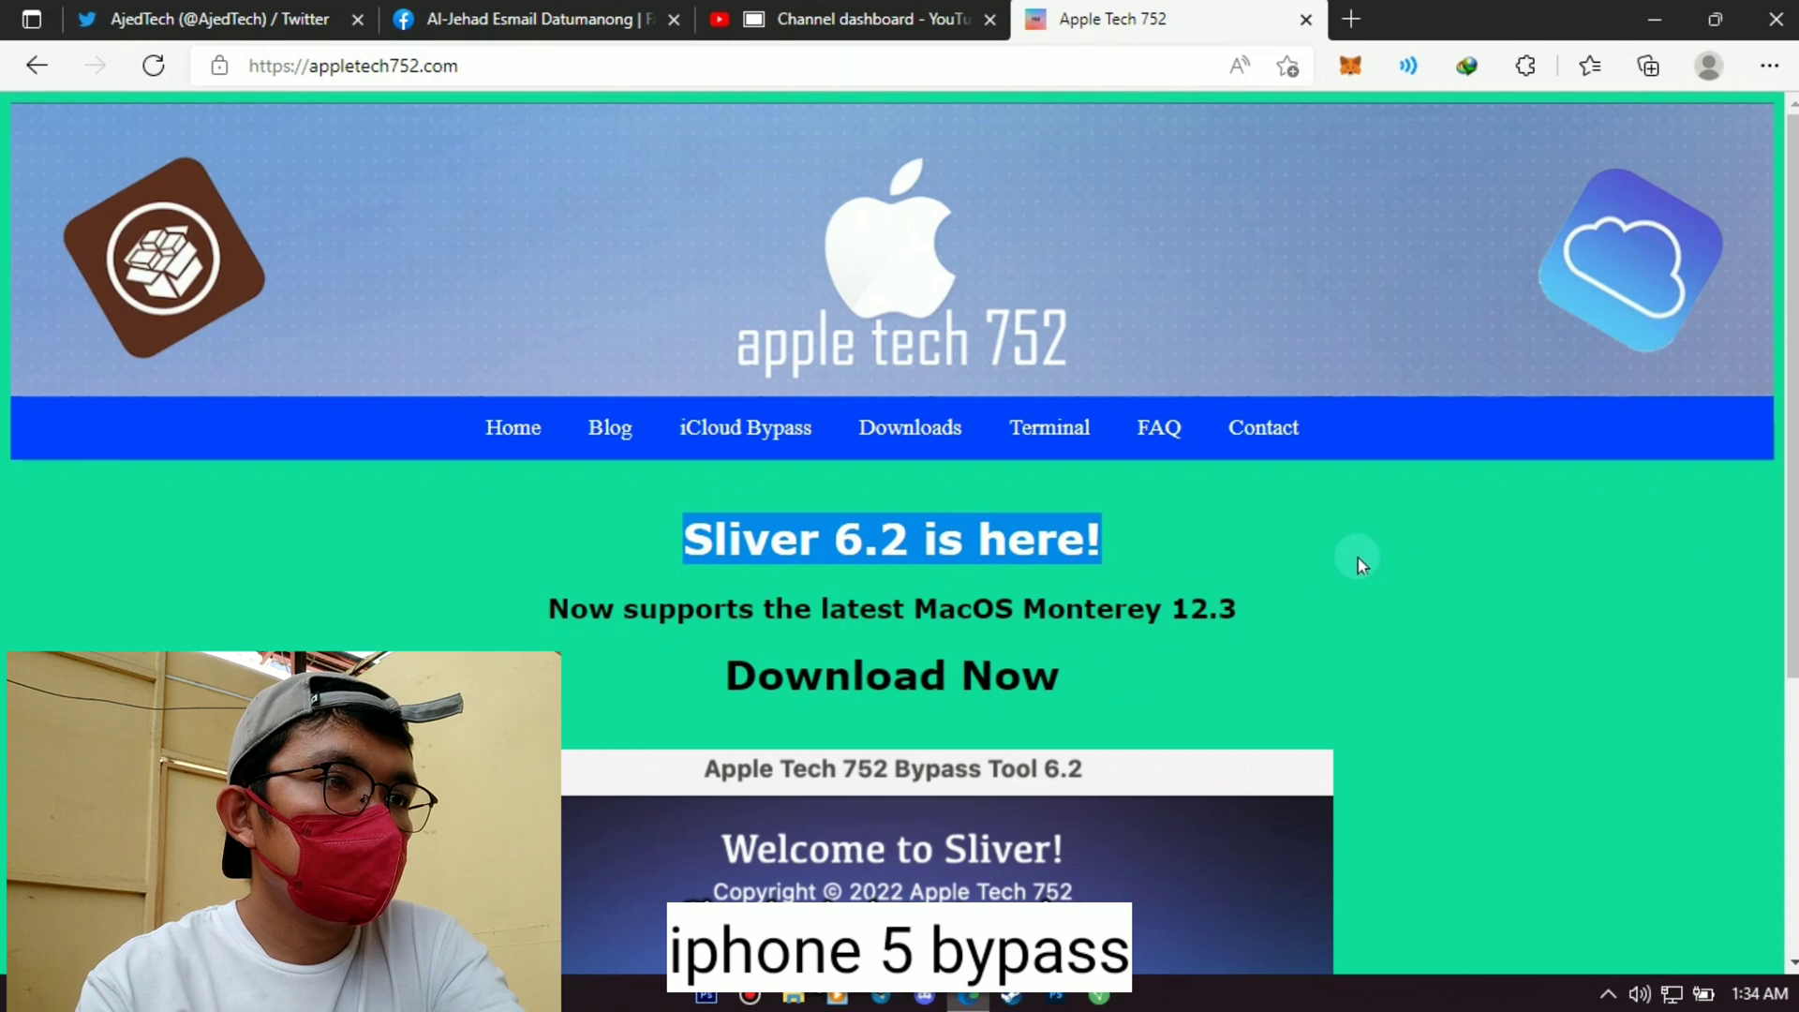
mouse_move(1354, 554)
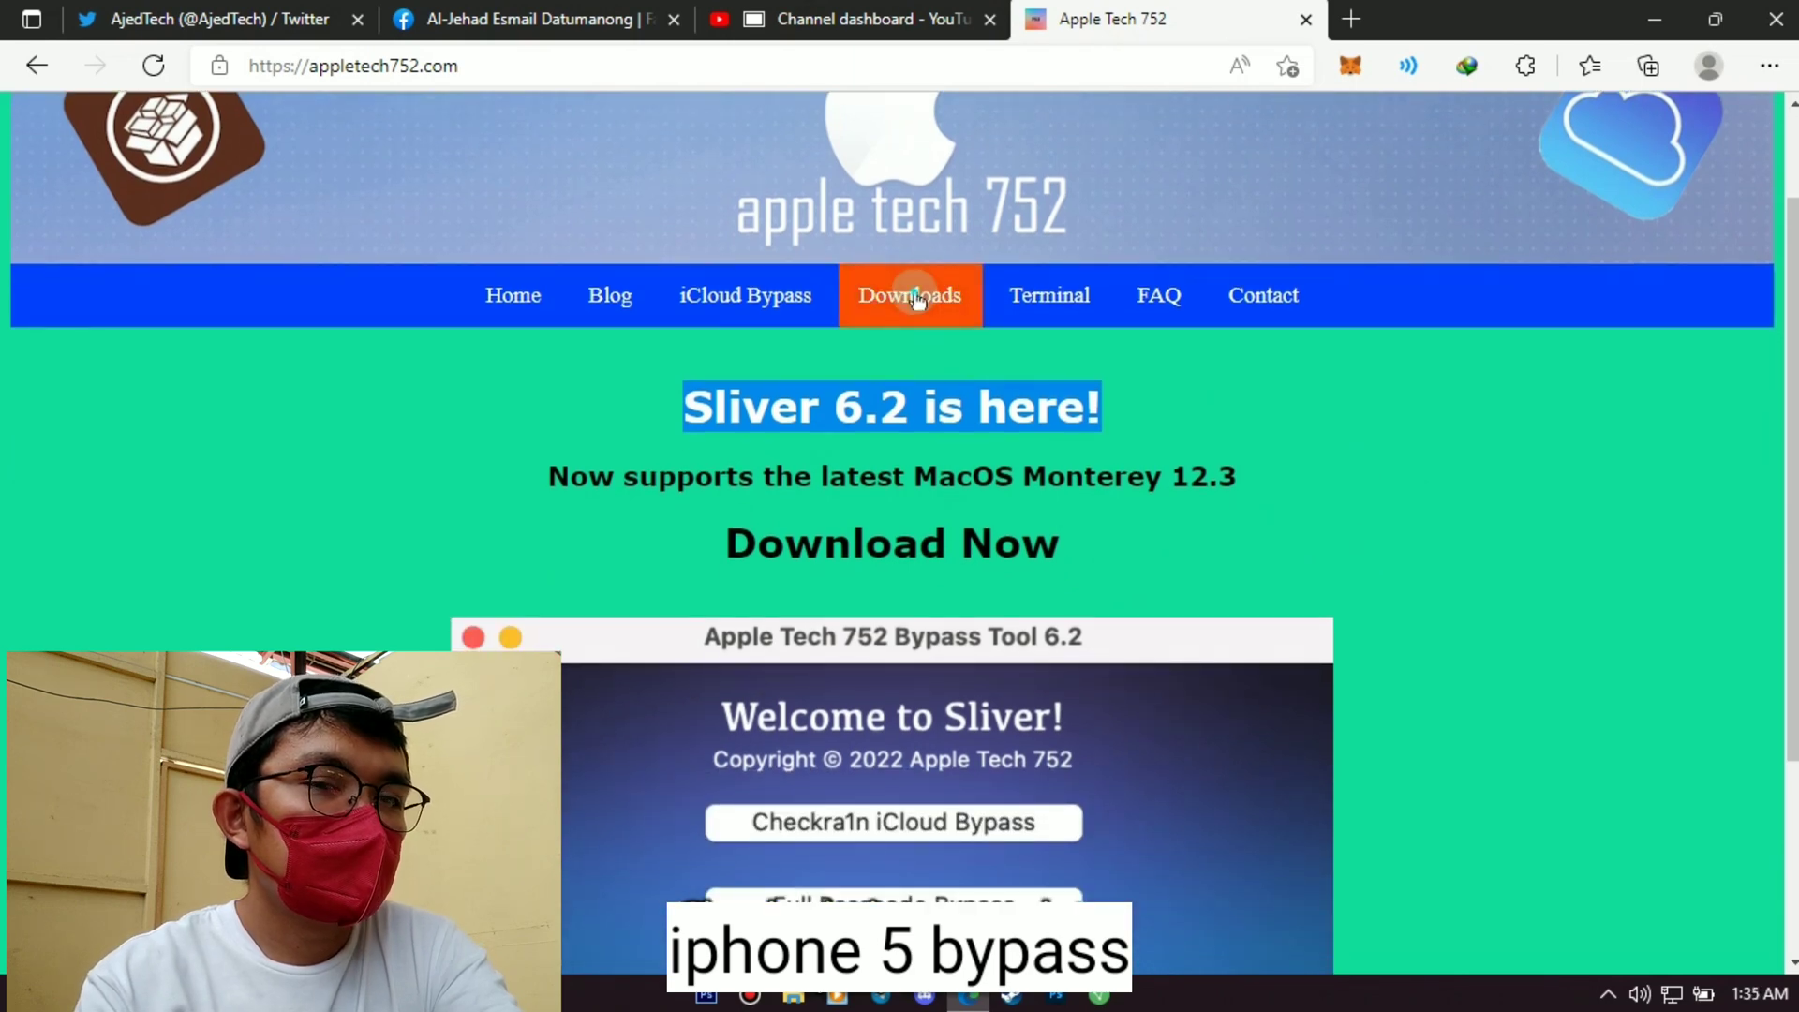
click(909, 295)
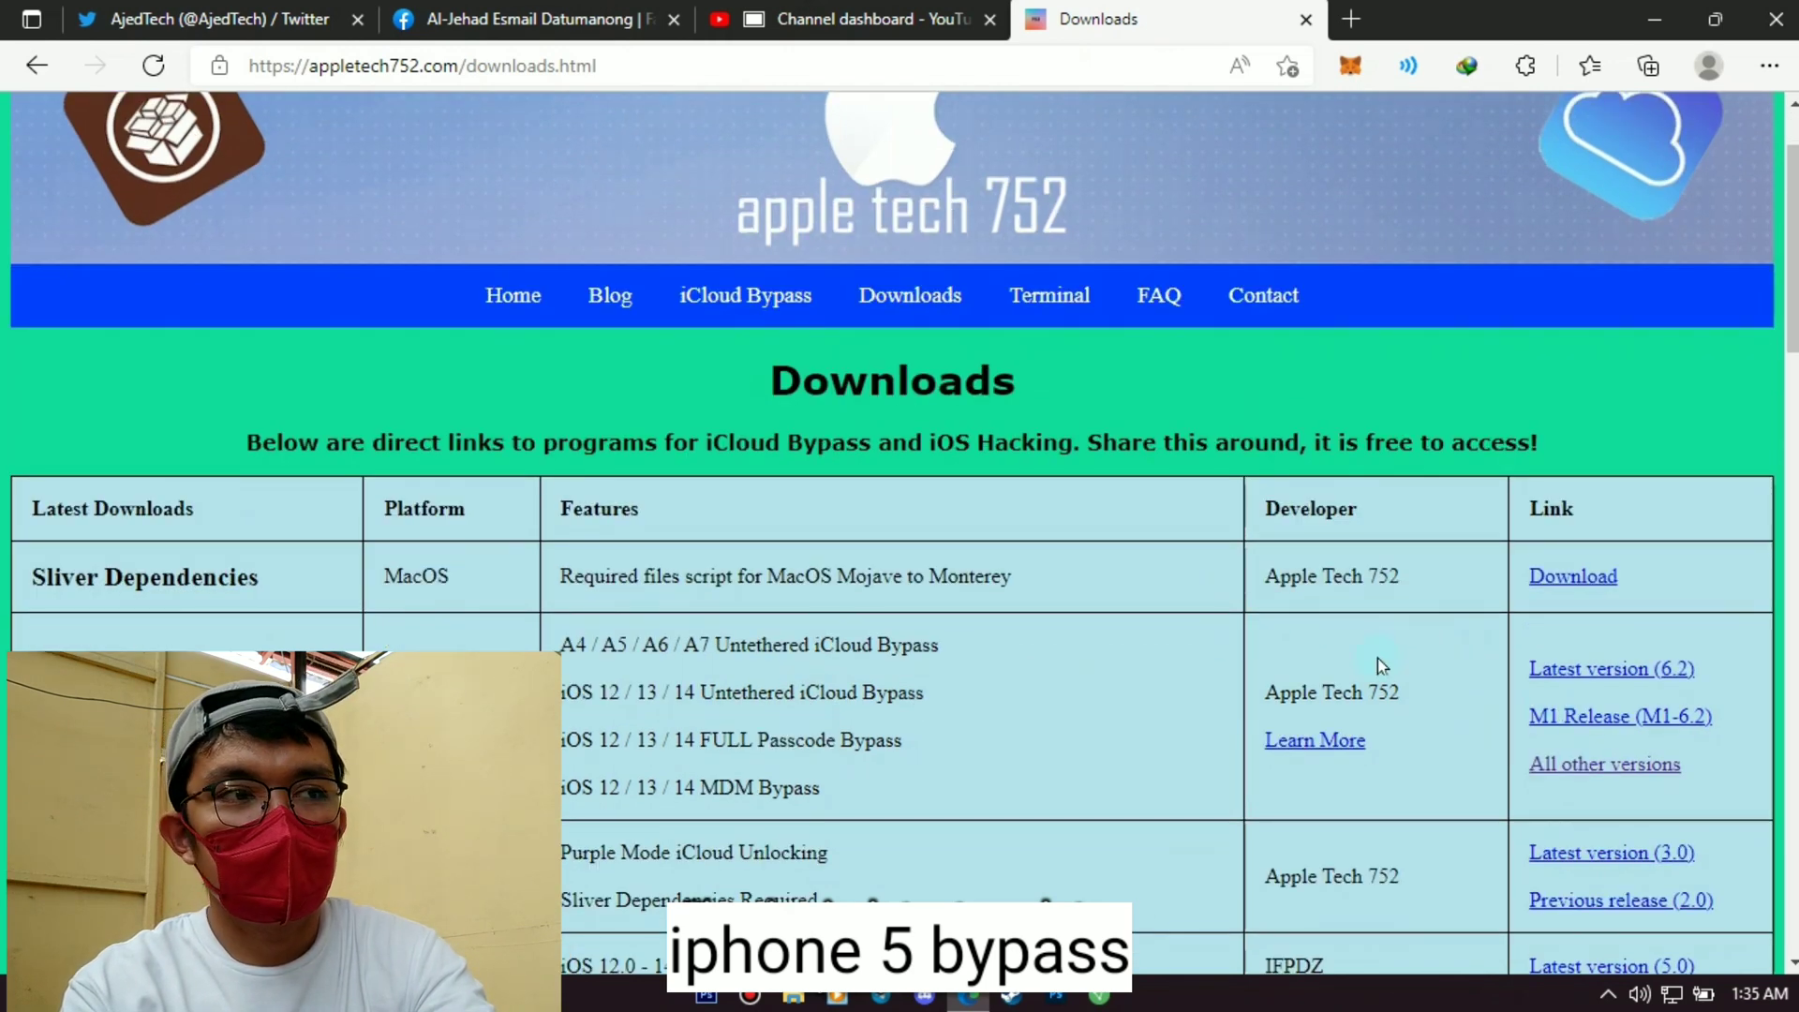
scroll(down, 3)
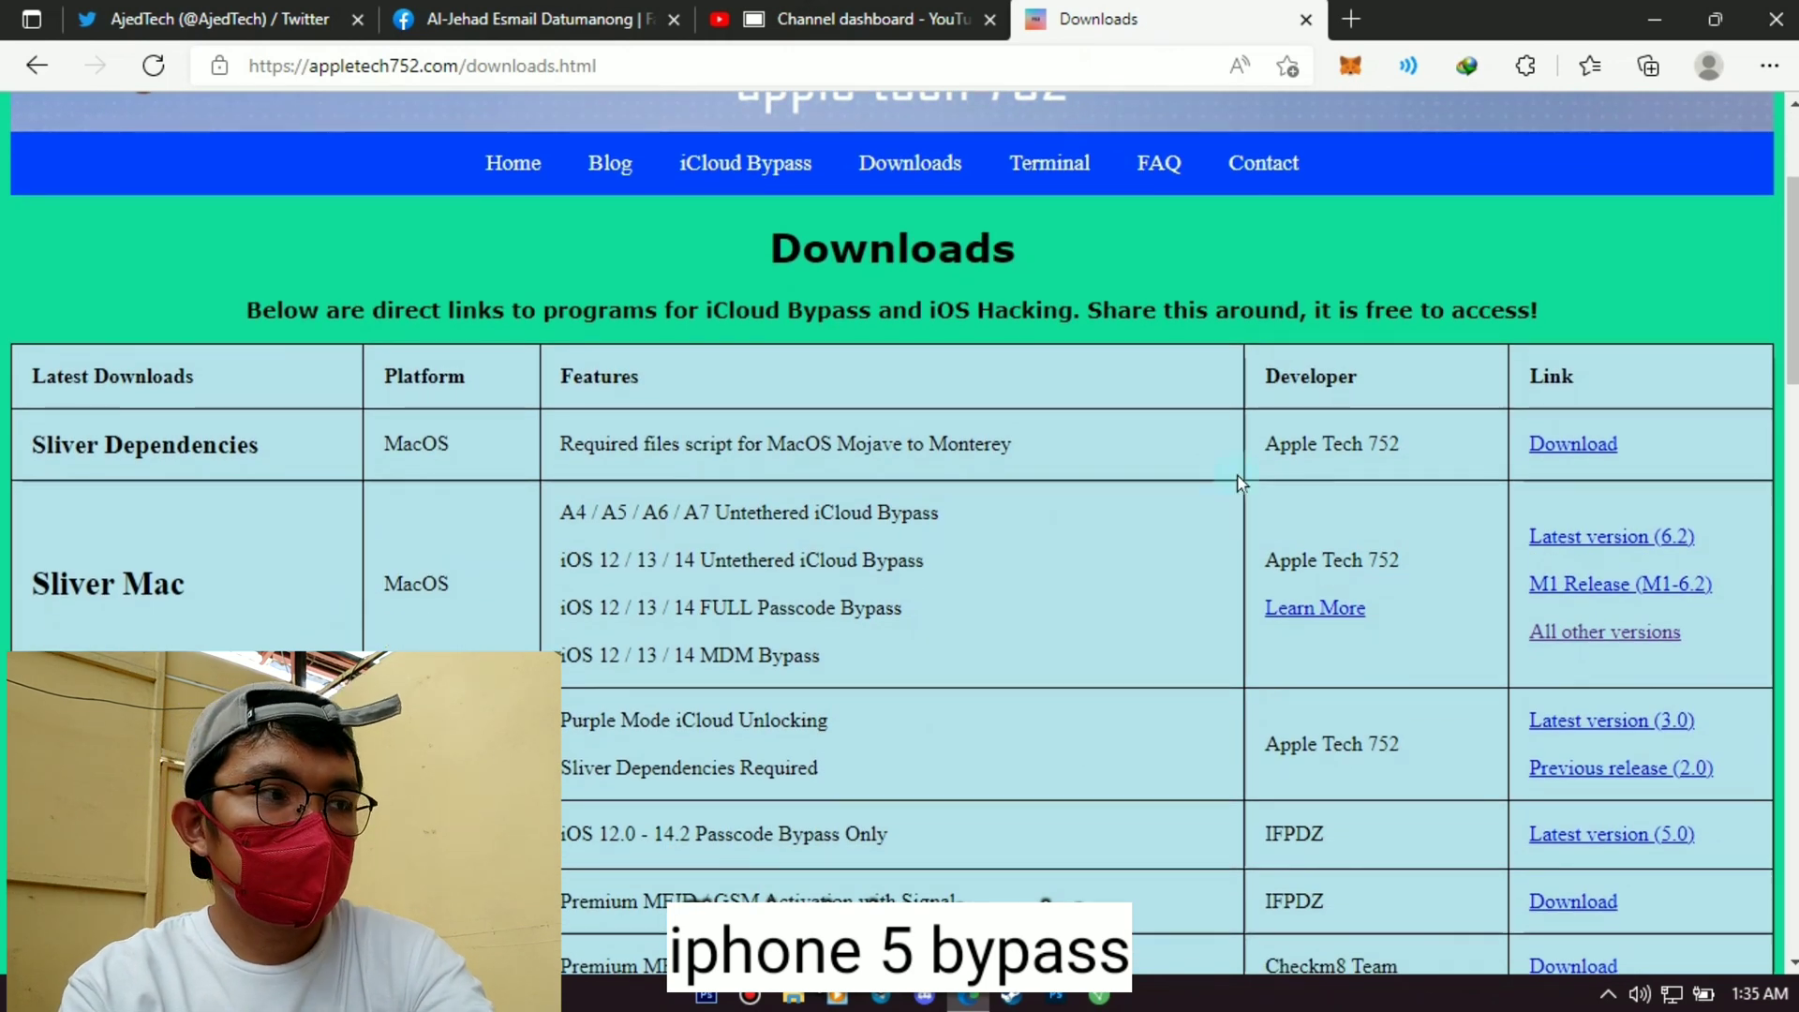
mouse_move(1618, 537)
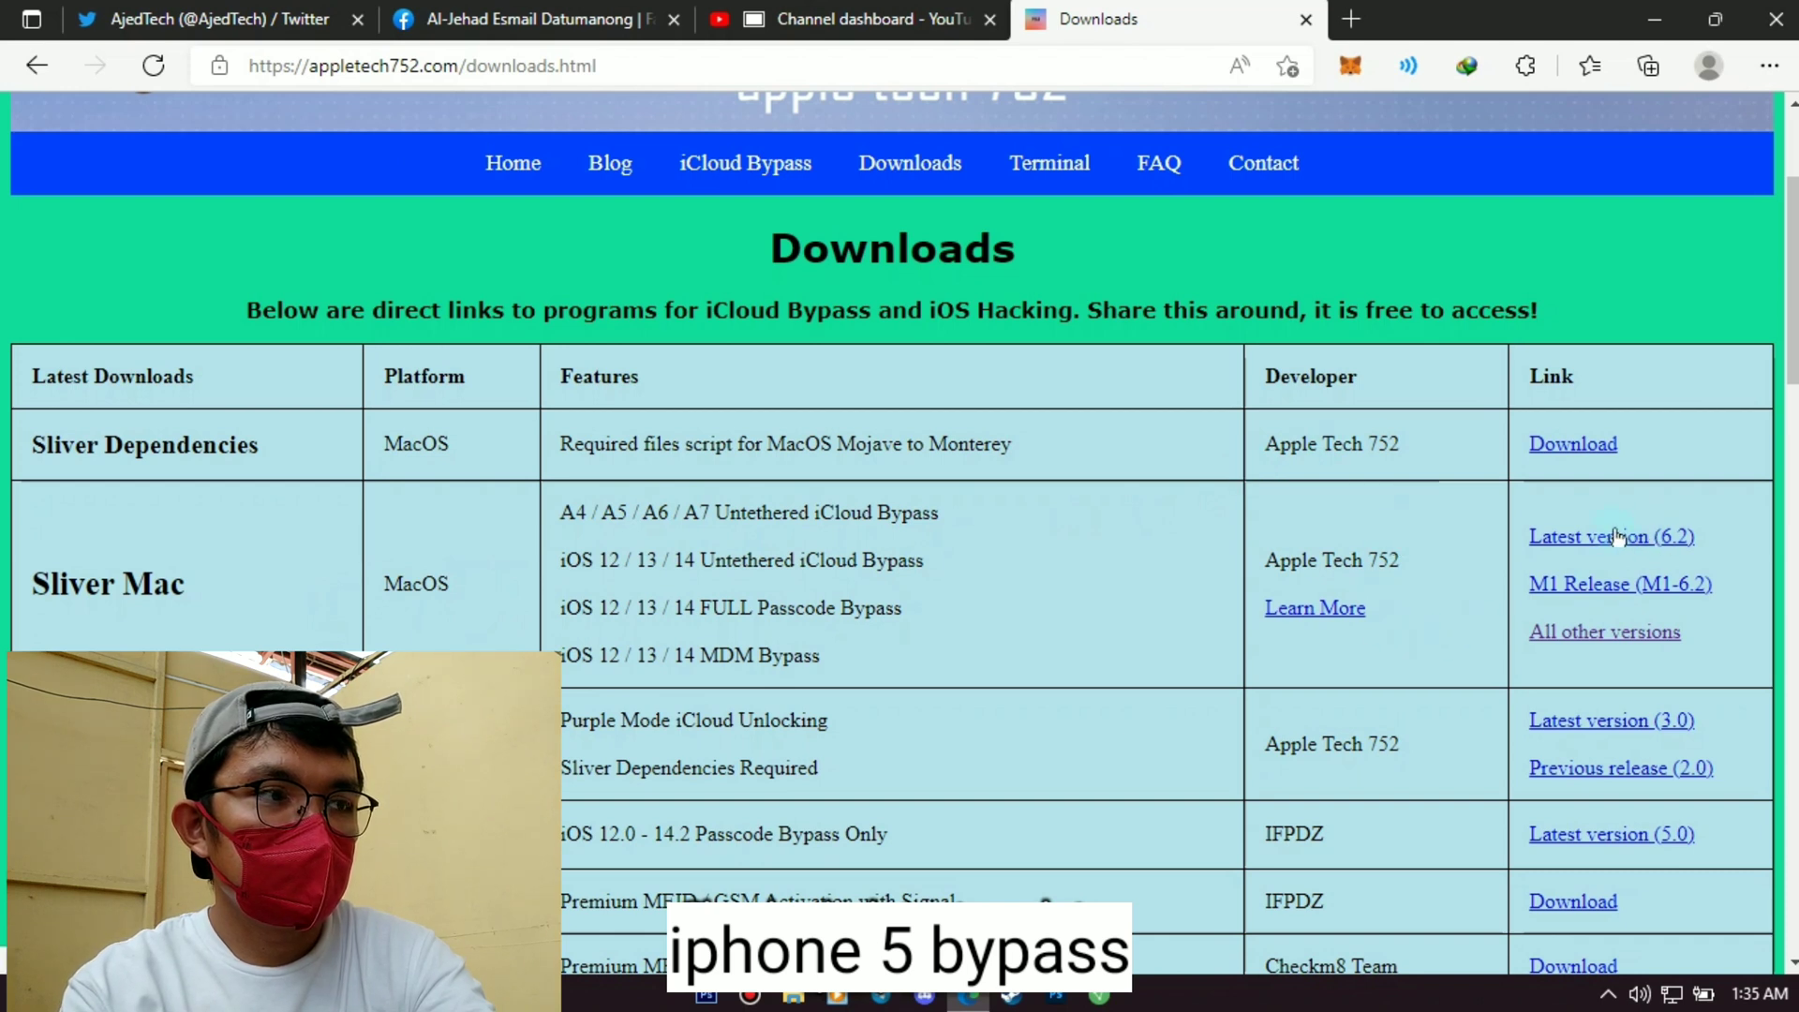
click(1611, 536)
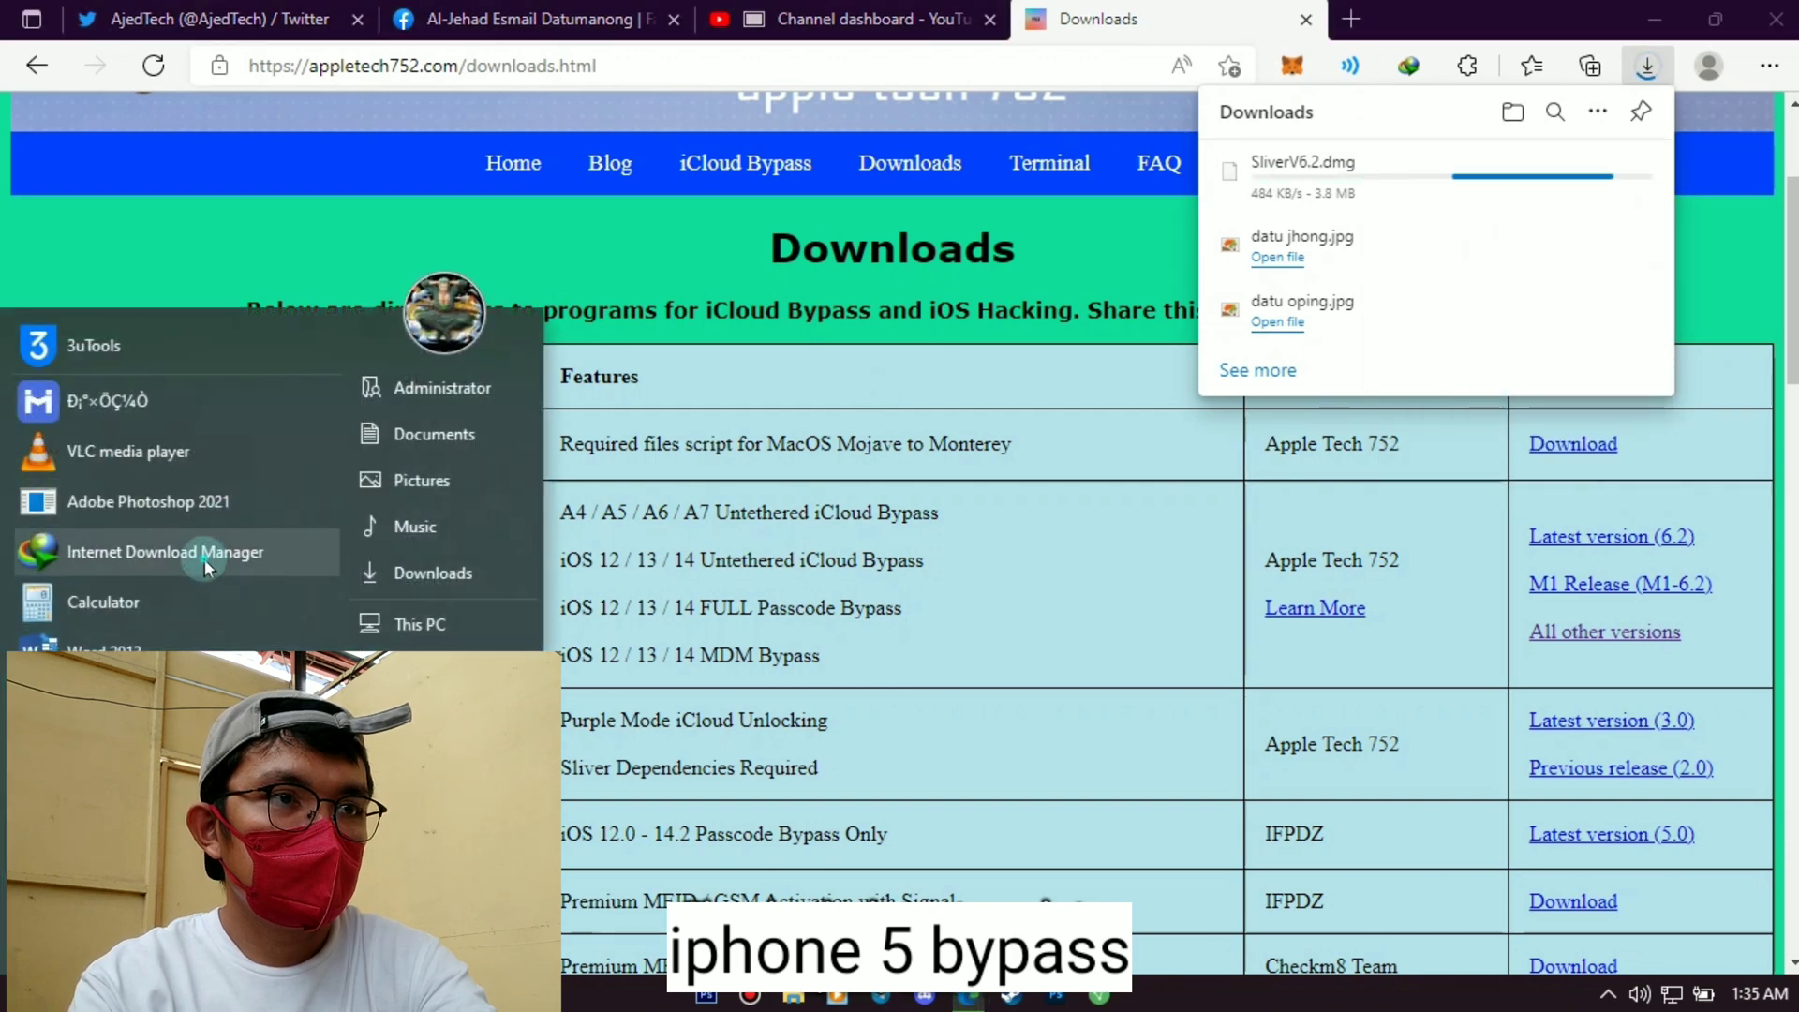
Confirm the Apple Tech 752 link in Internet Download Manager and download SliverV6.2.dmg.
click(165, 552)
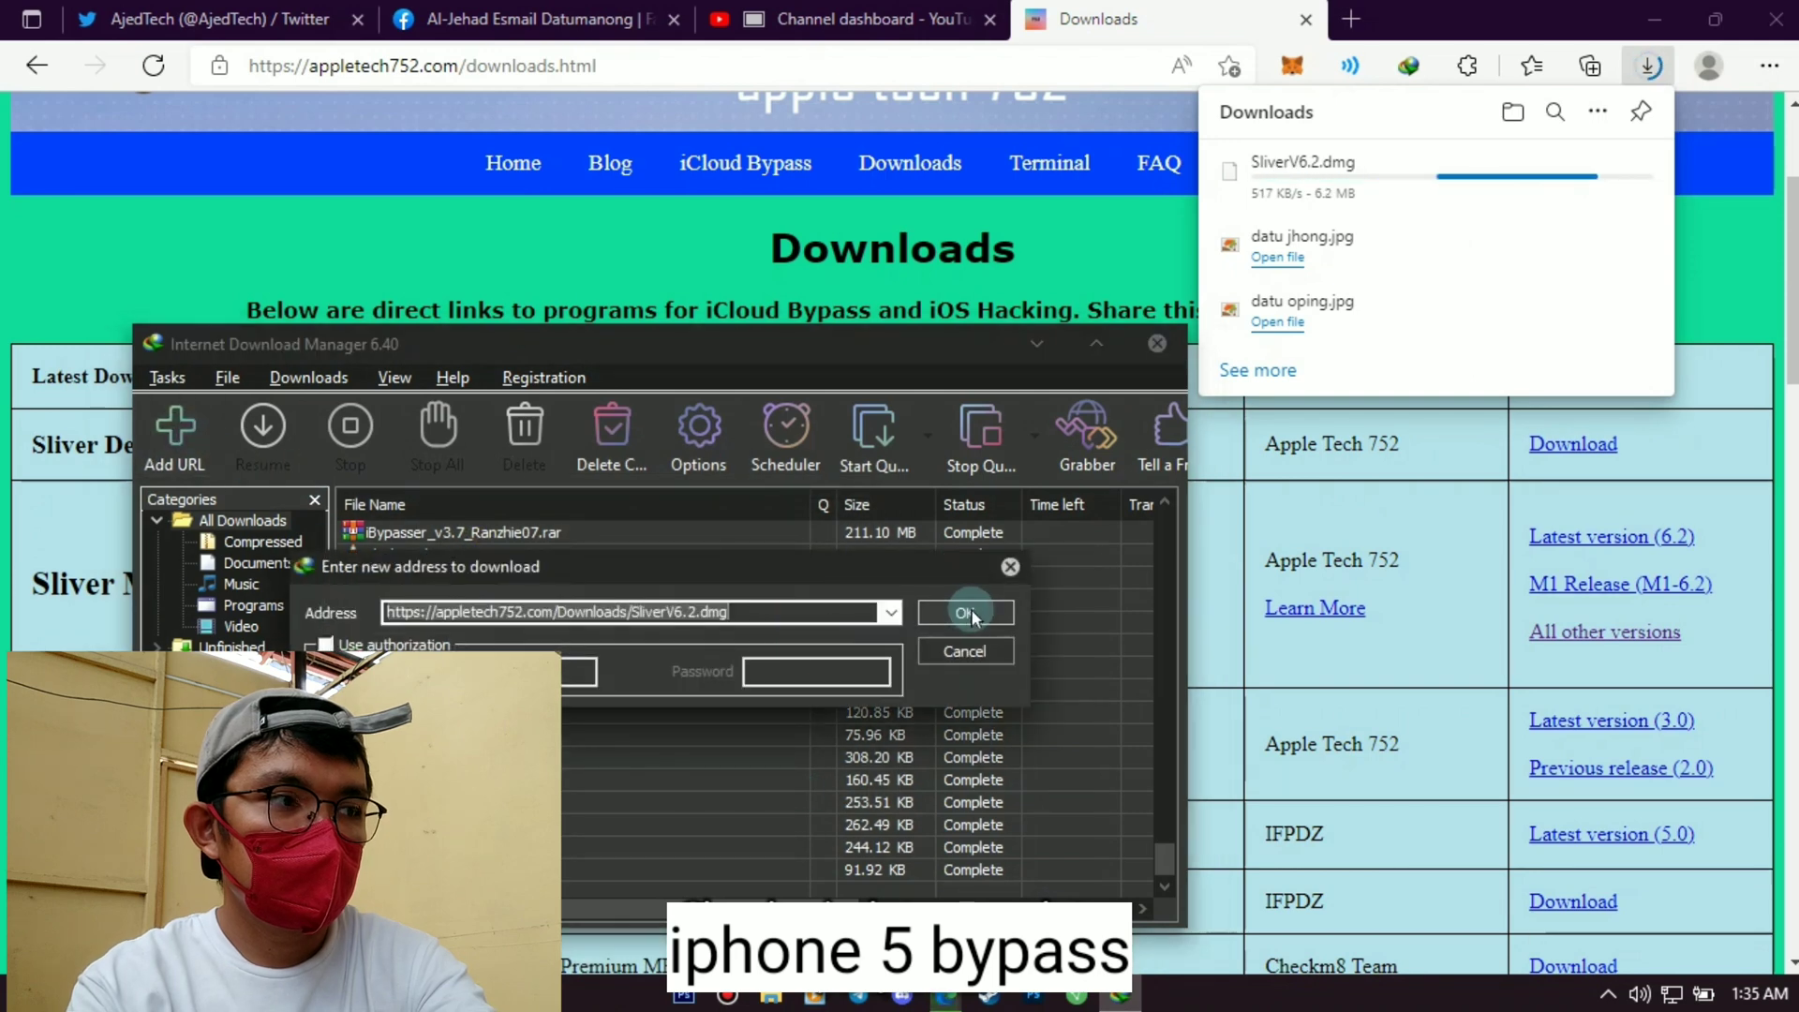
click(965, 612)
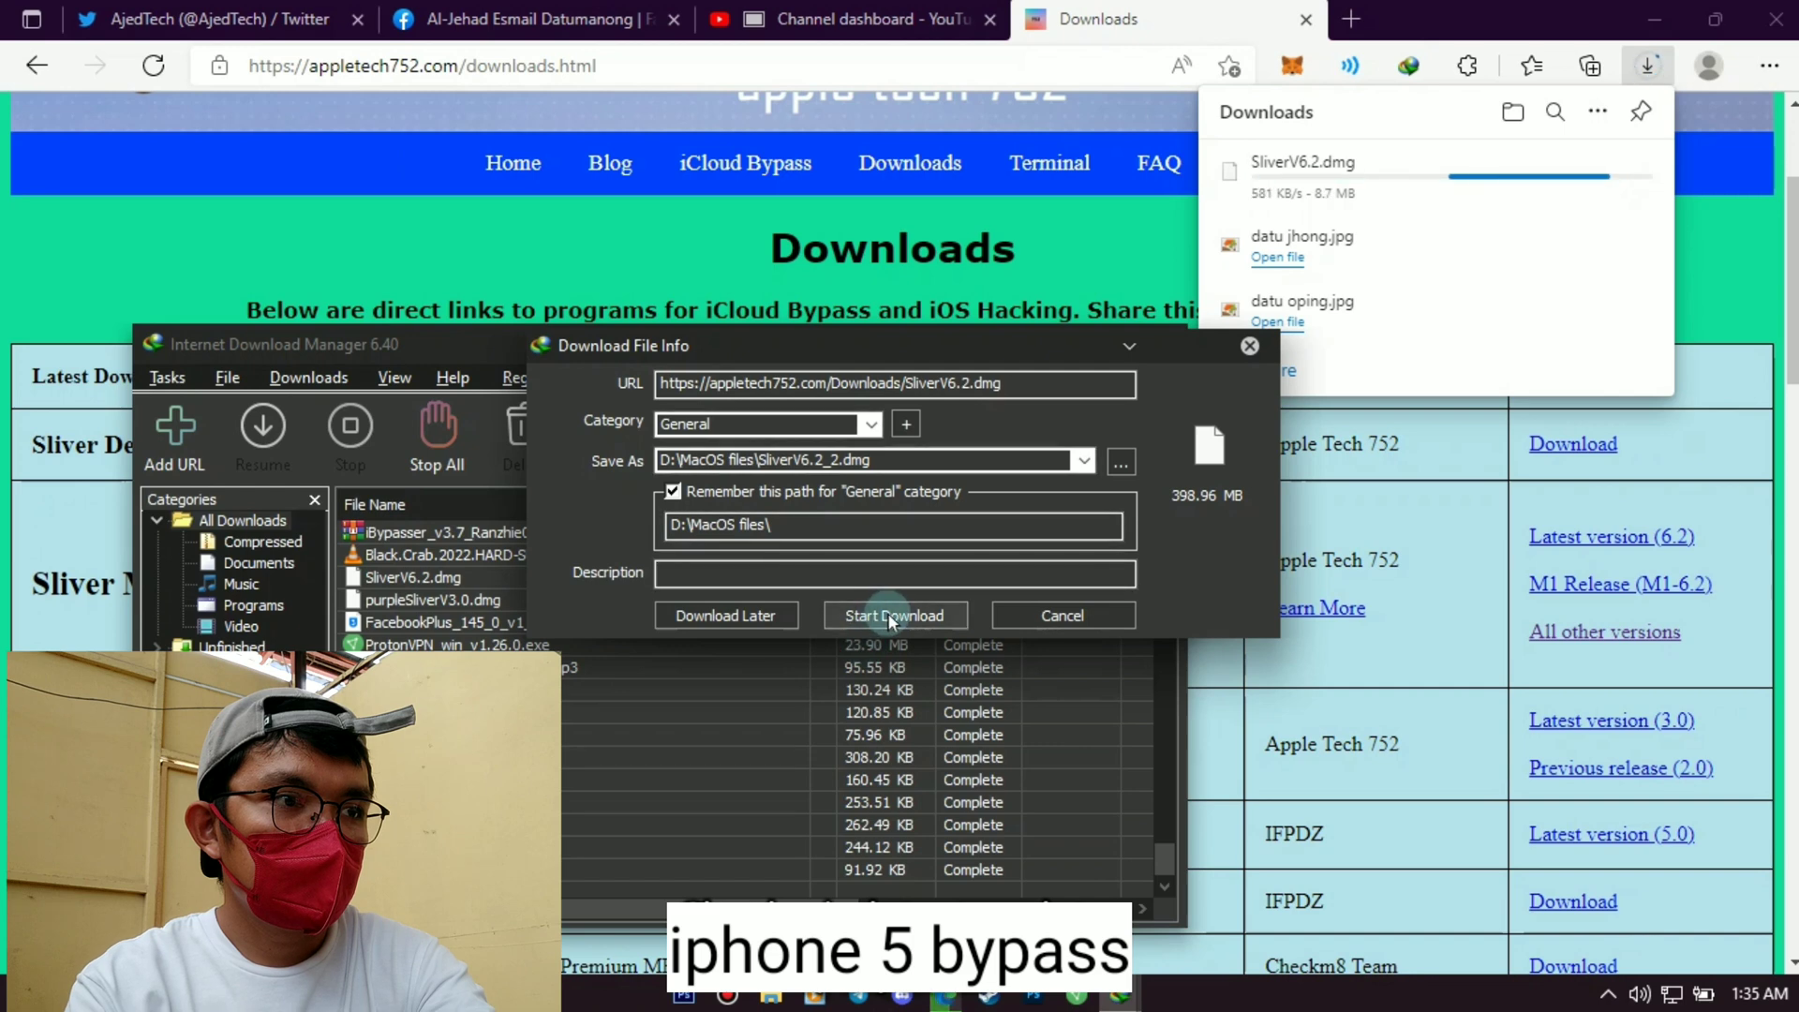
click(895, 615)
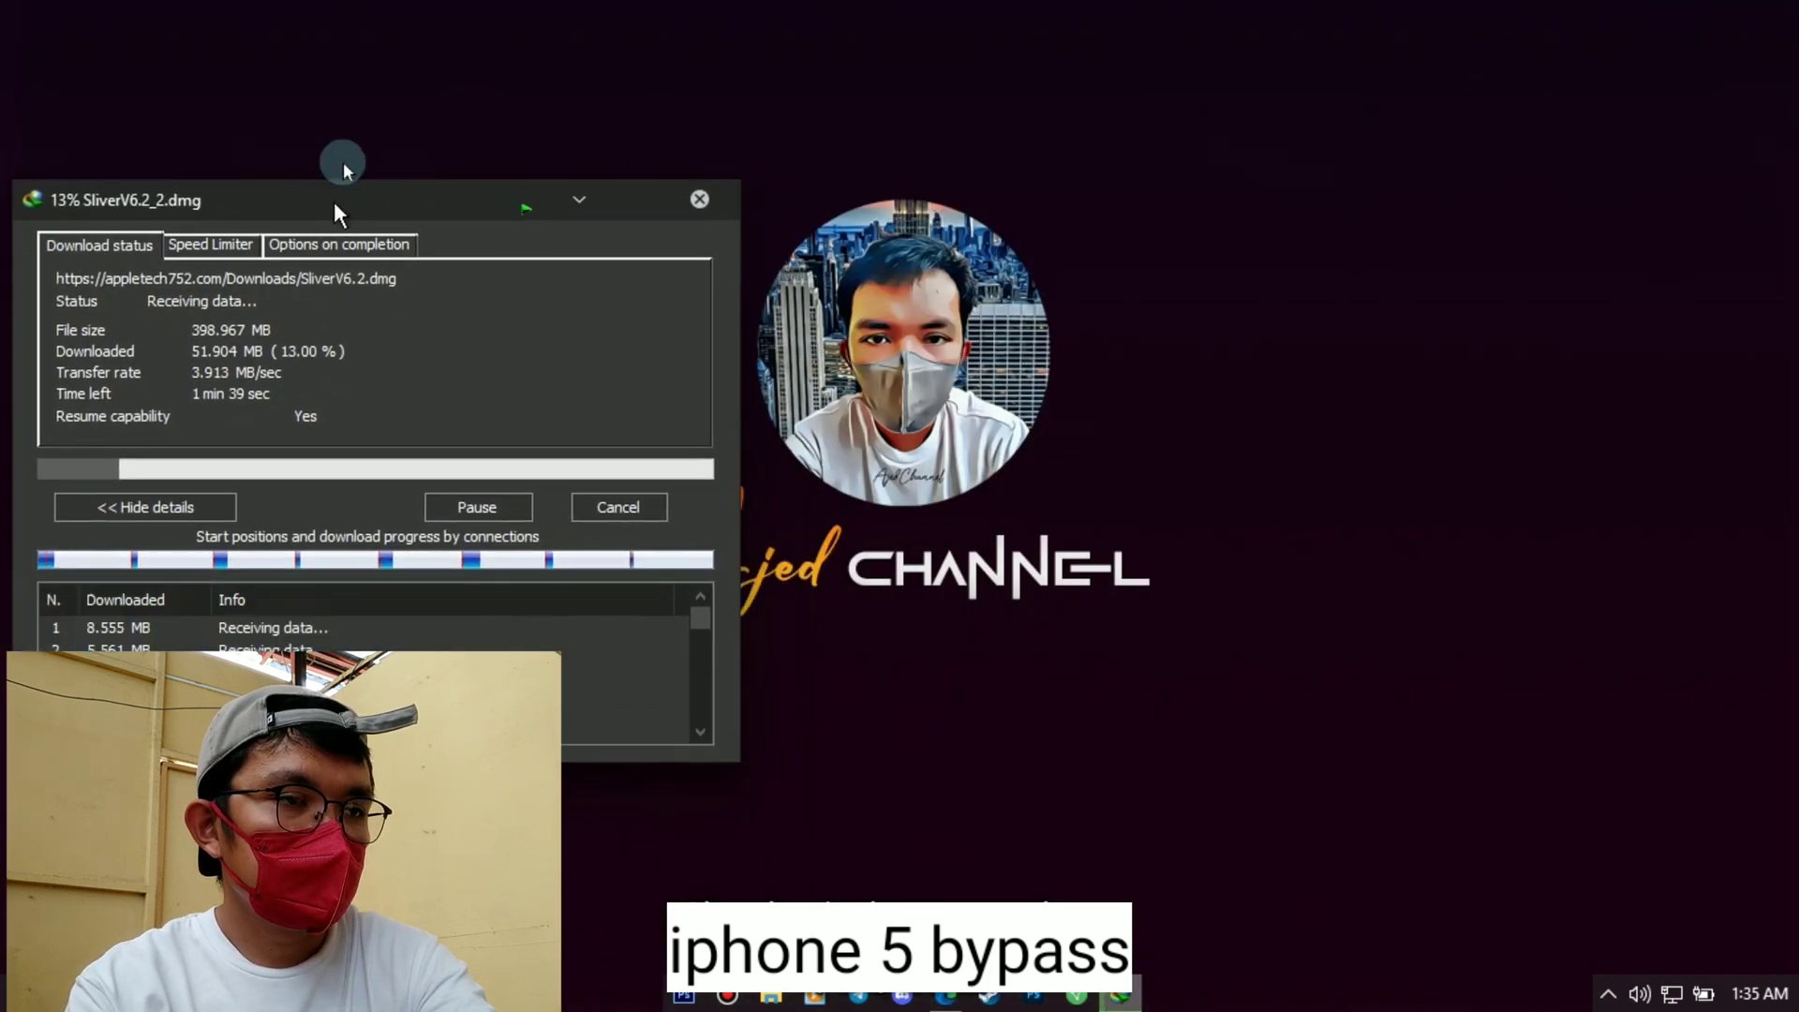
click(143, 506)
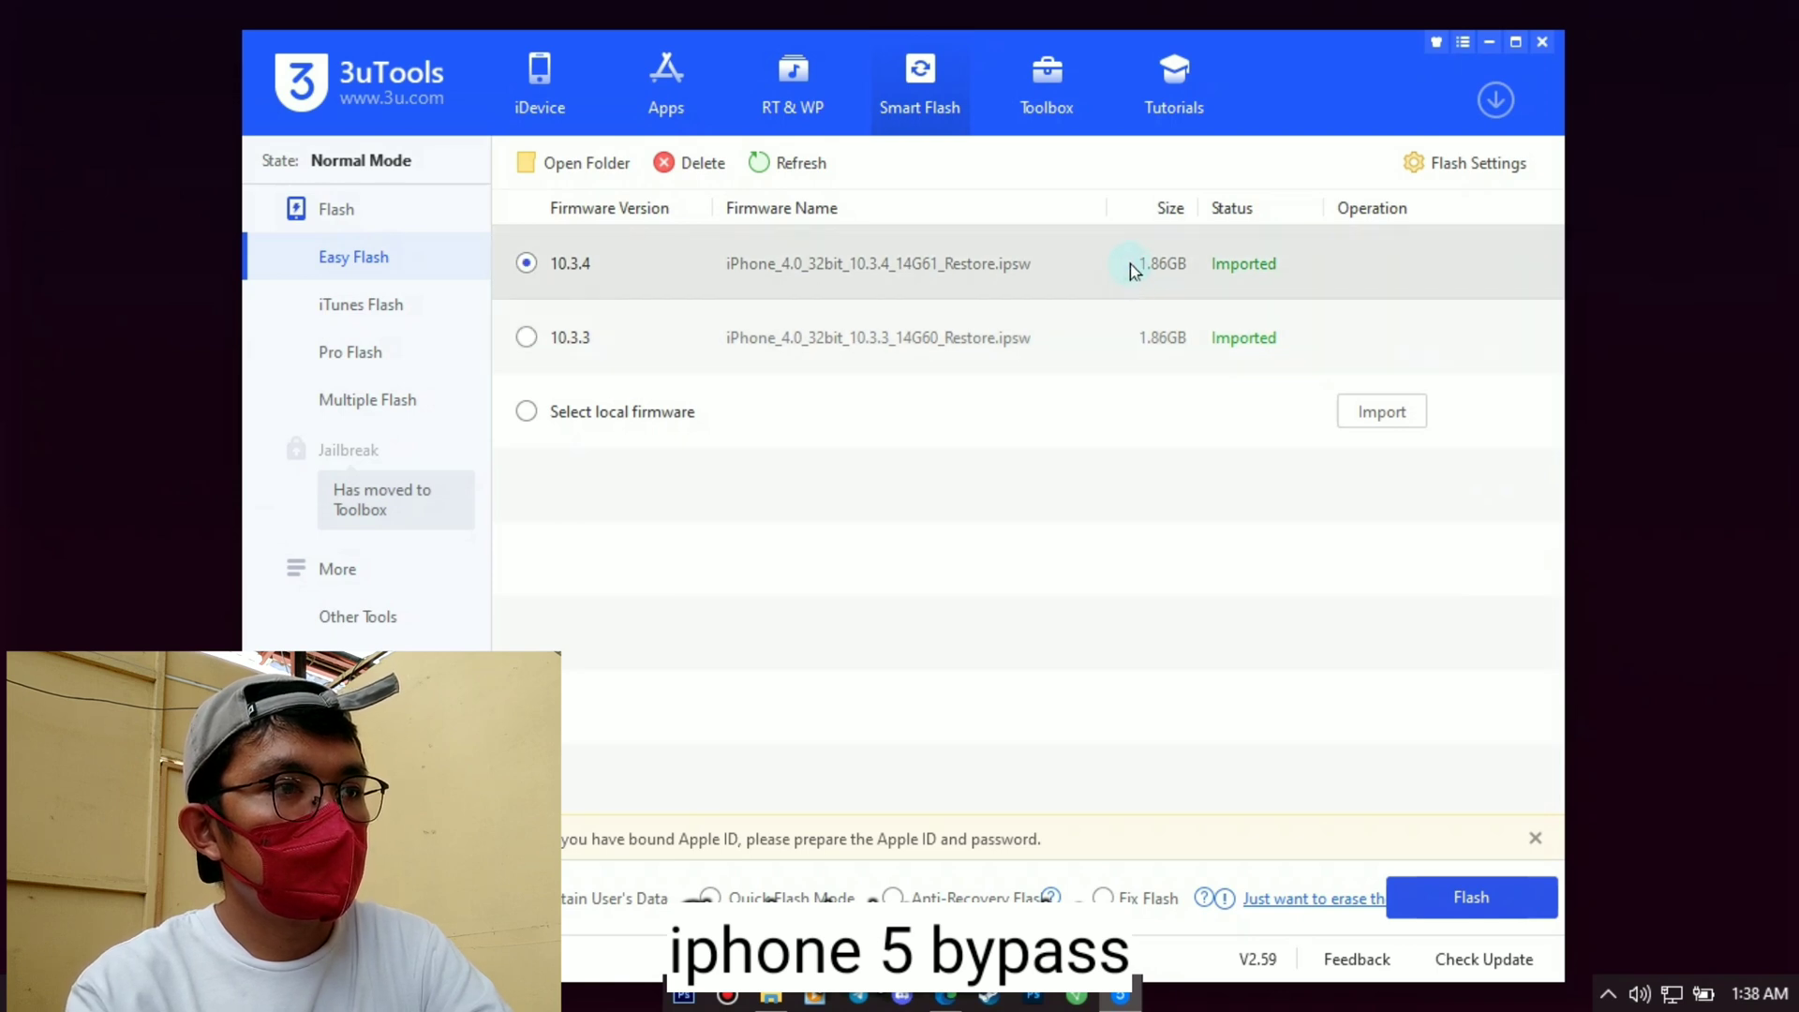
mouse_move(1346, 262)
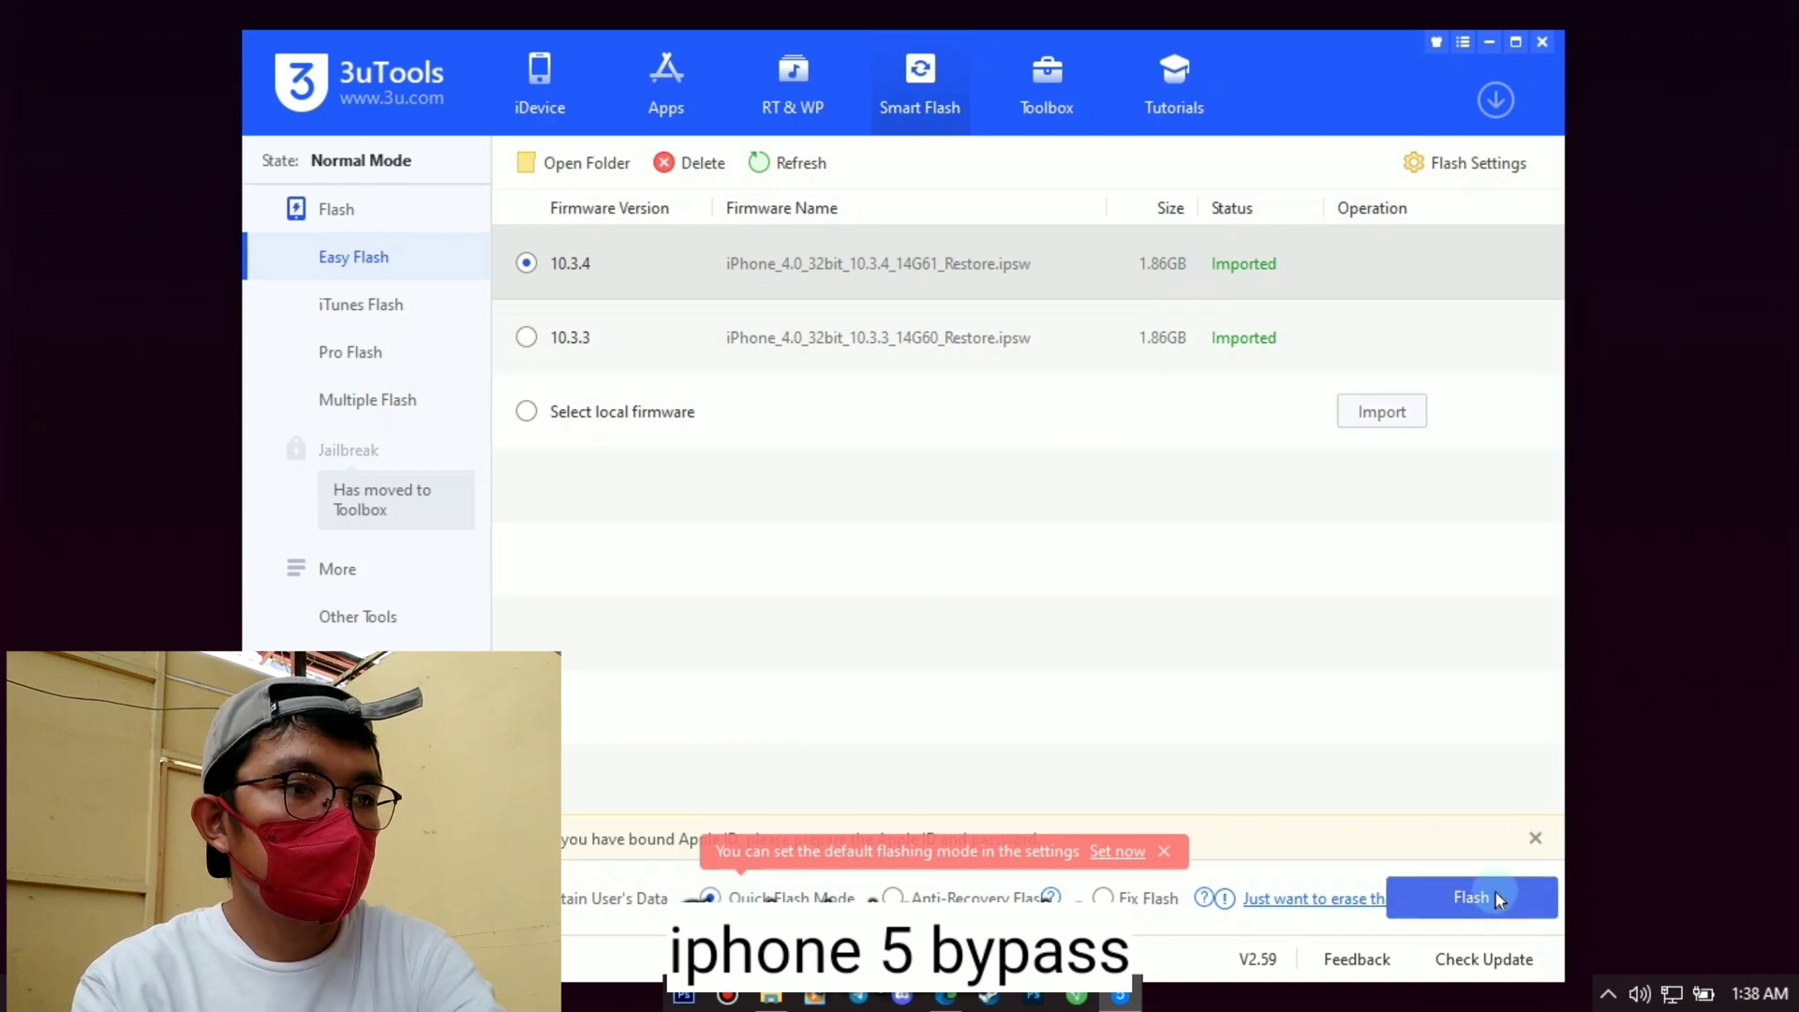
Flash the iPhone 5 with iOS 10.3.4 in Easy Flash, confirming without a backup.
click(1471, 897)
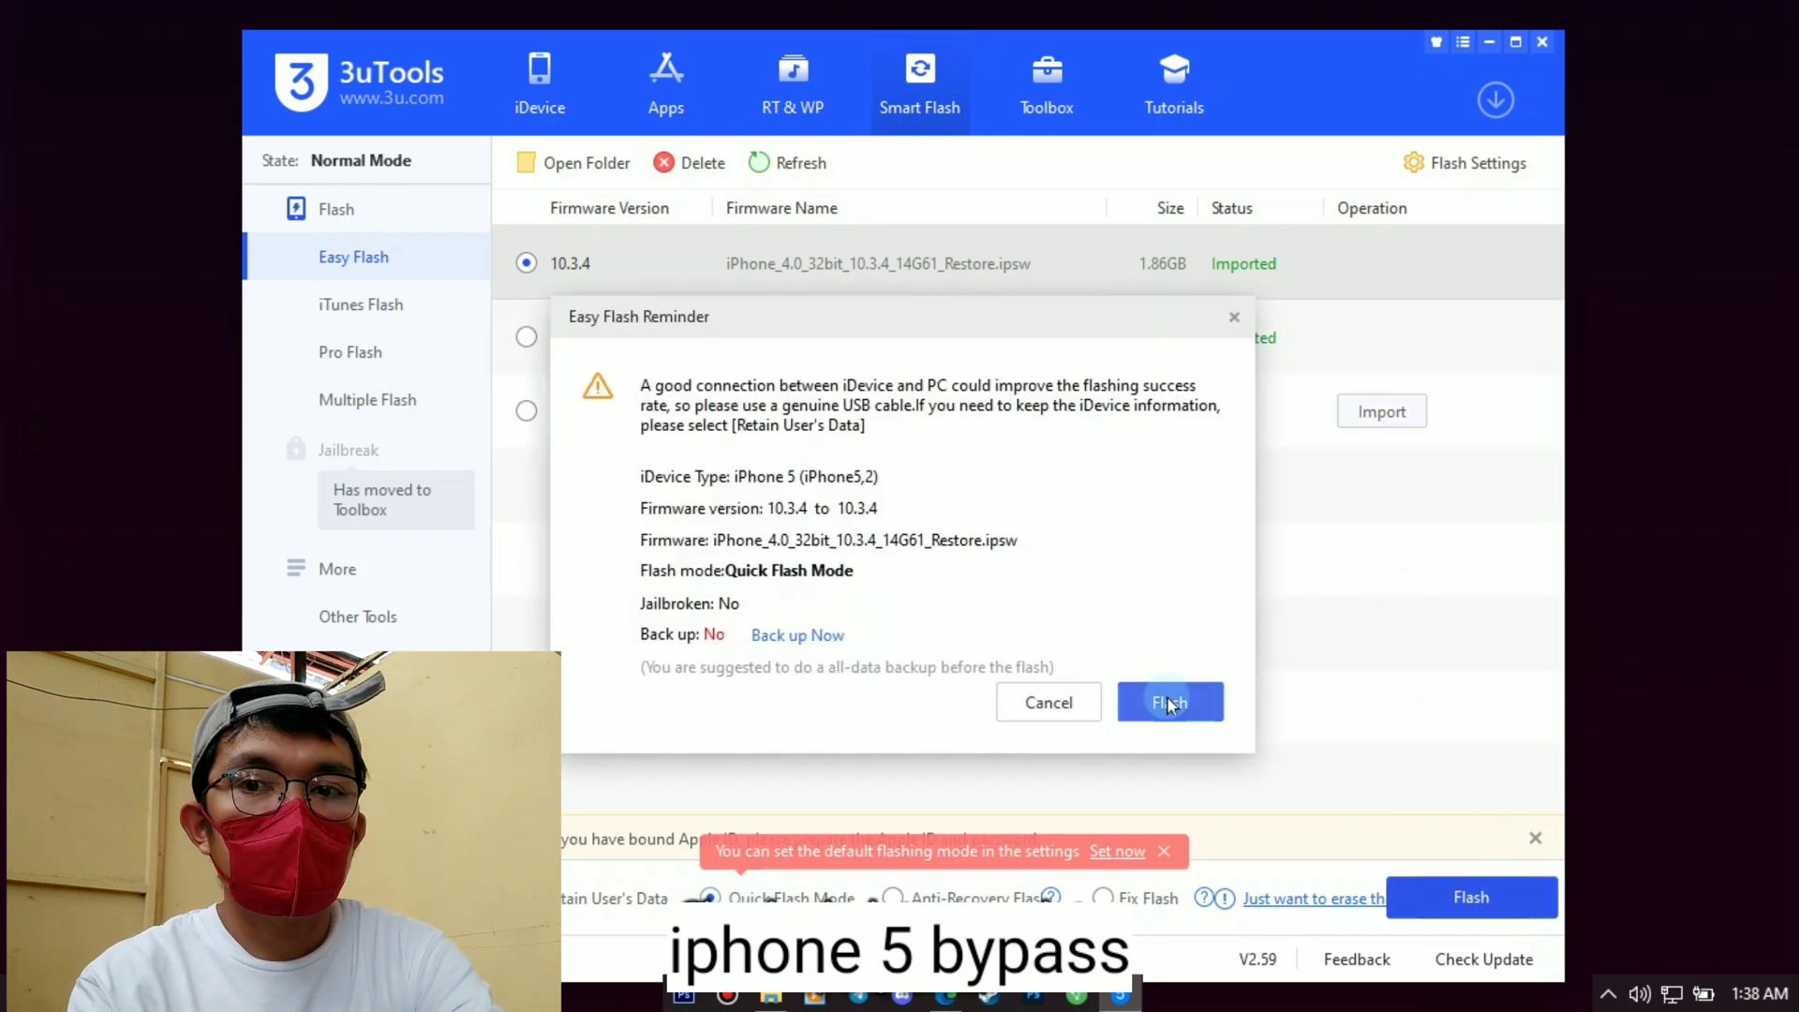
click(1169, 701)
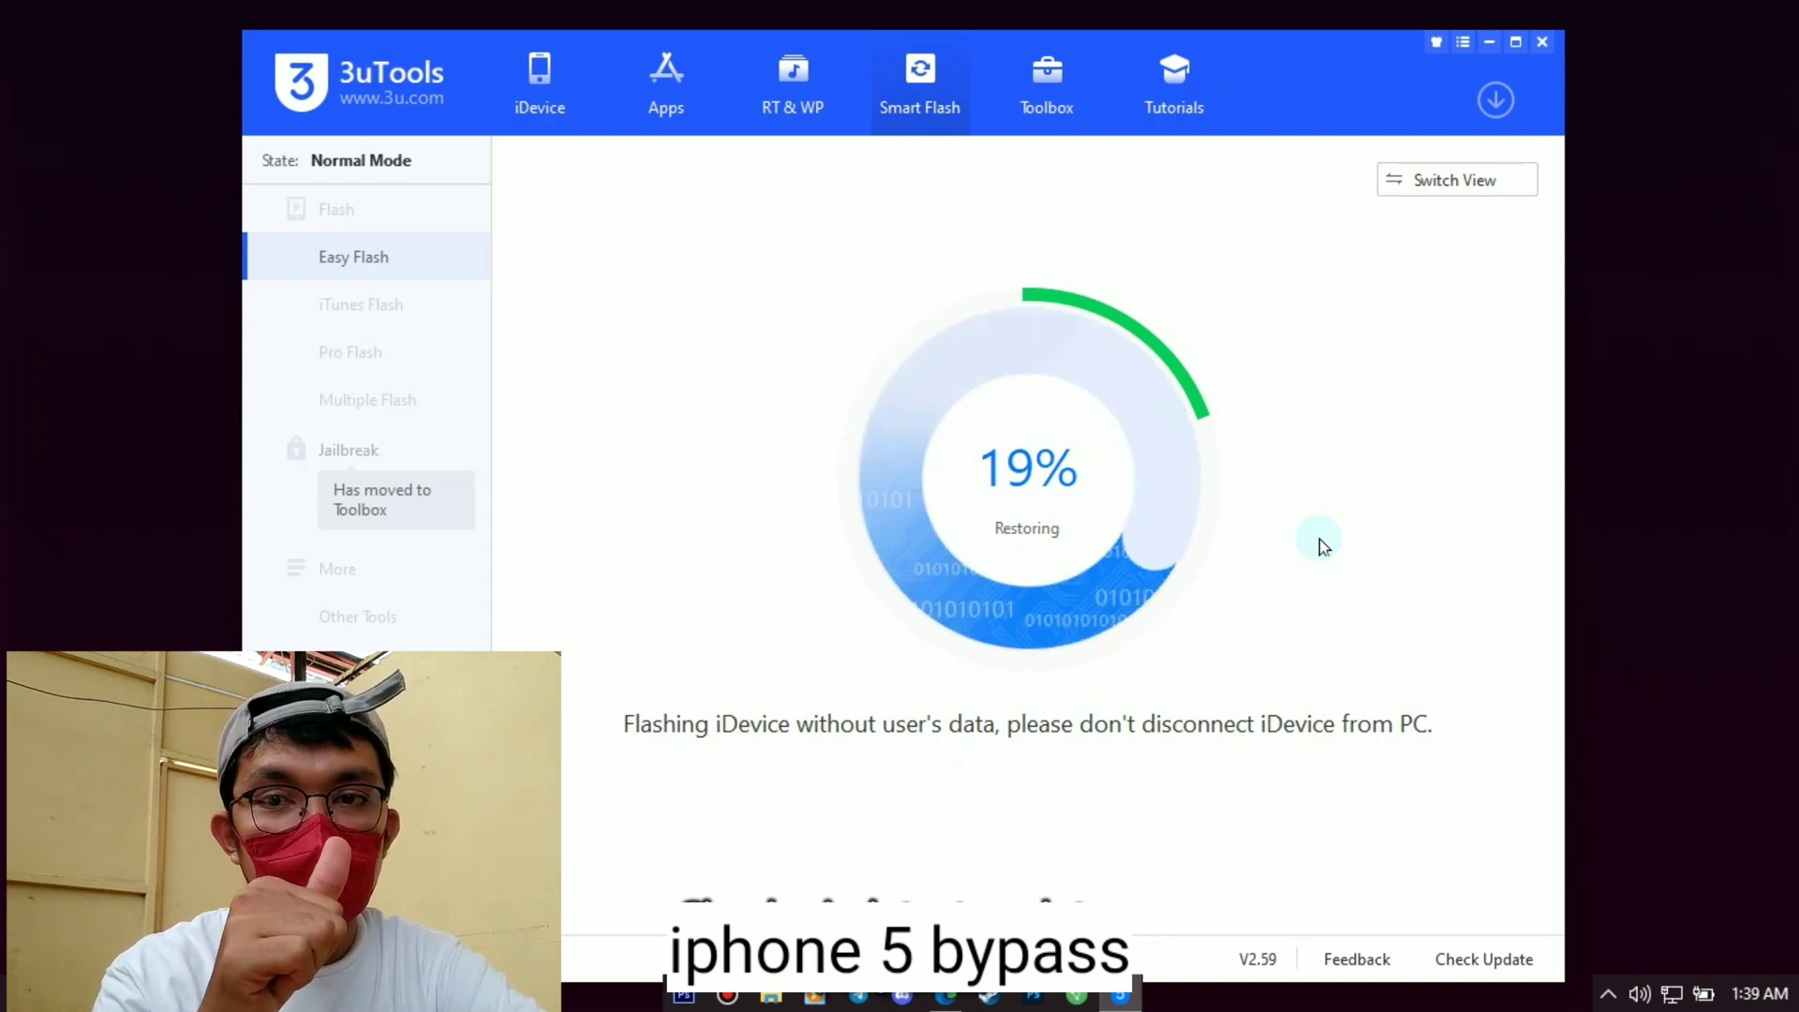
Switch to iTunes Flash for the DFU-mode iPhone 5 with firmware 10.3.4 selected.
click(360, 303)
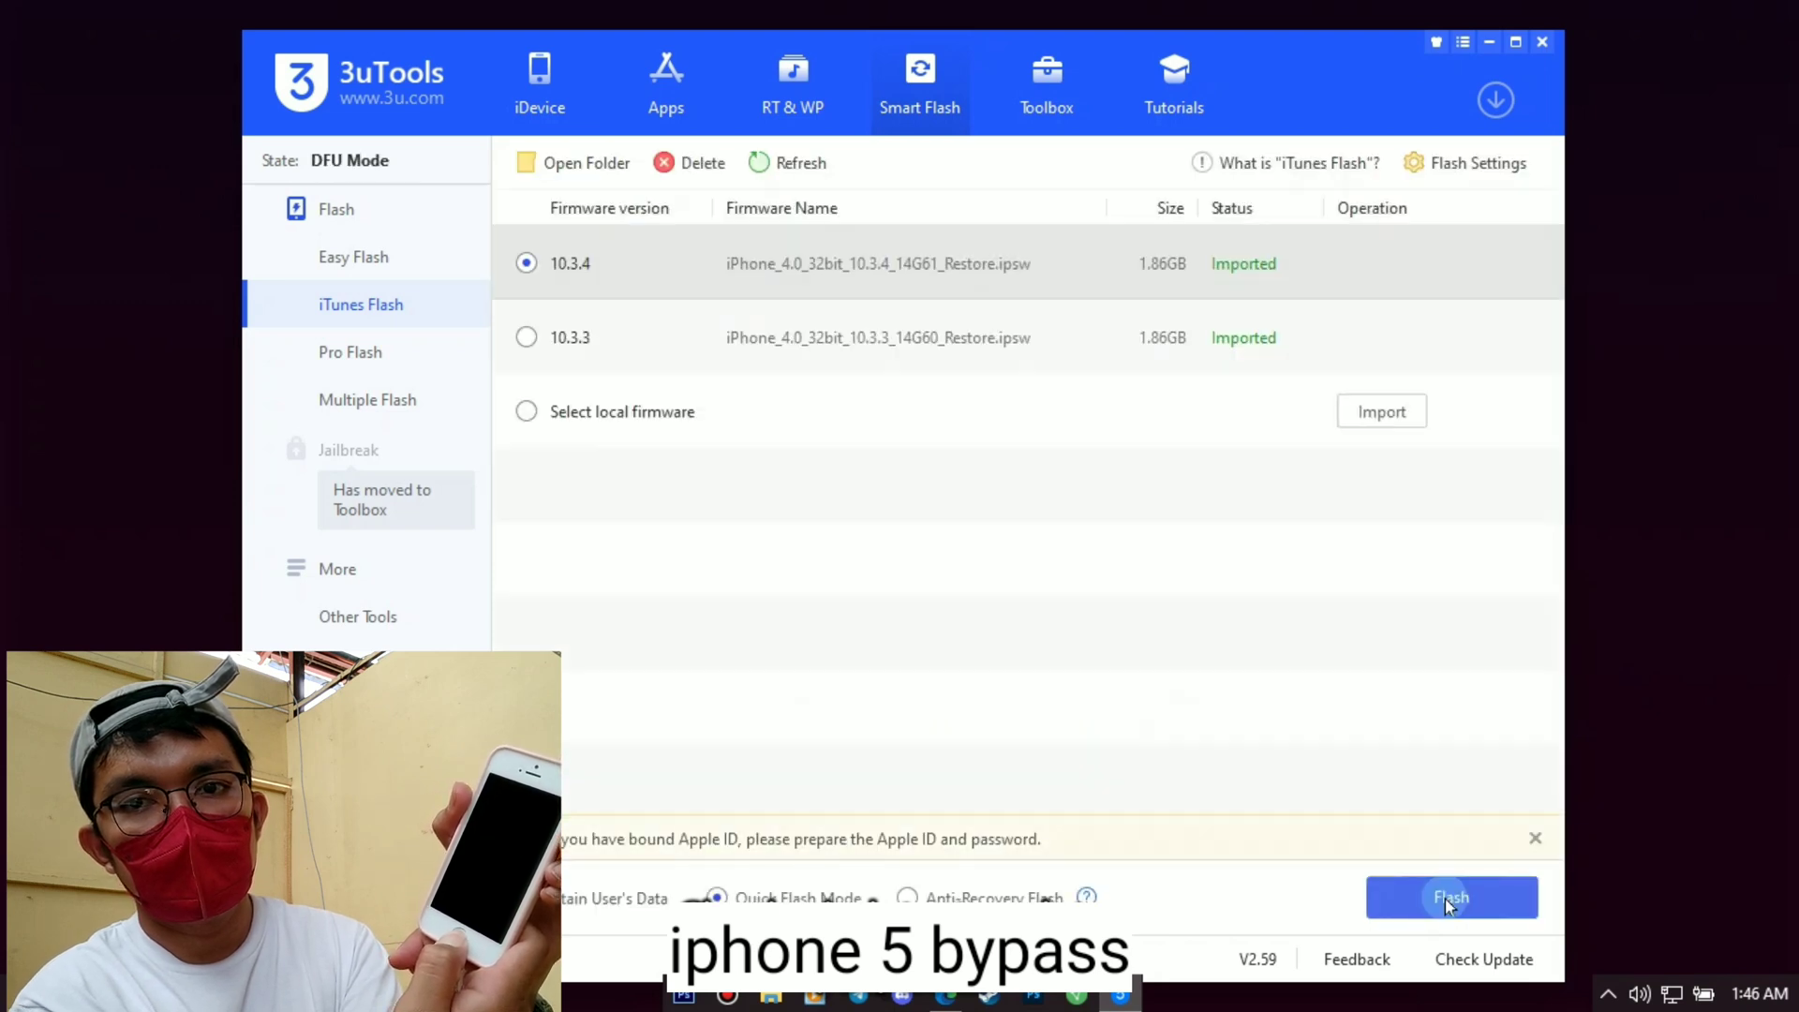
Check the DFU-mode iPhone 5 on the iDevice tab, then send 3uTools to the tray.
click(540, 82)
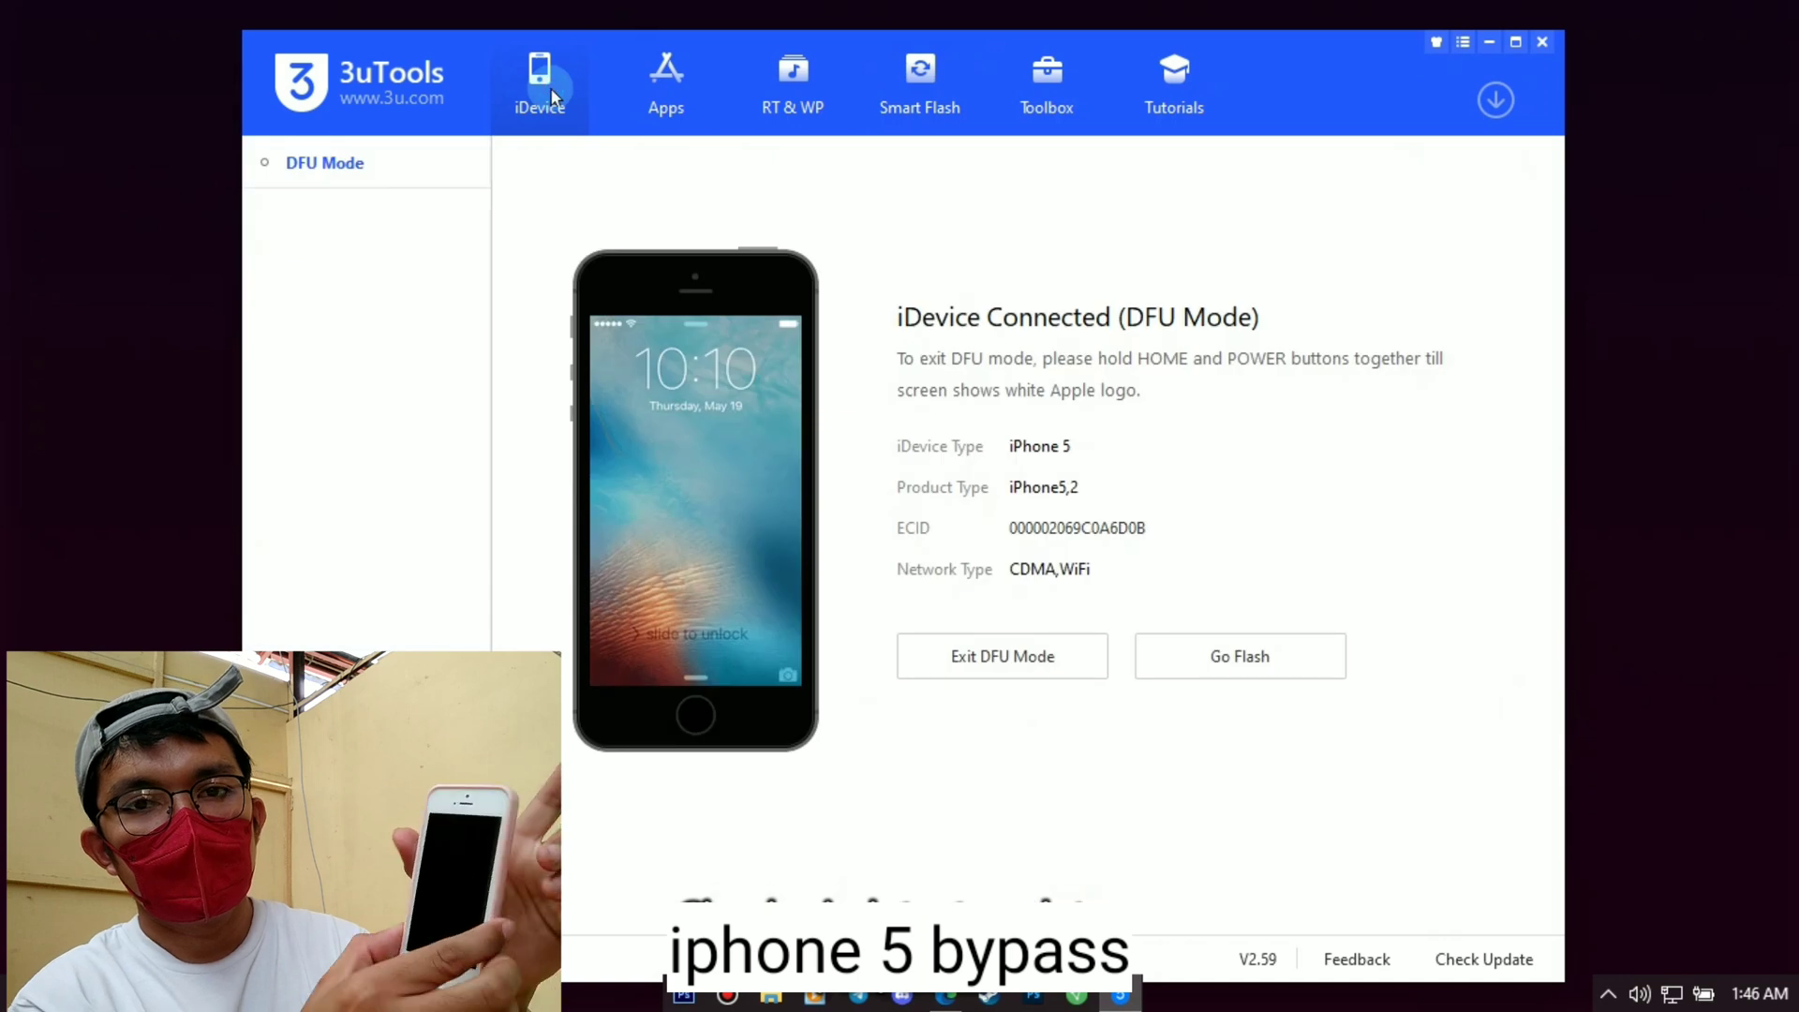
mouse_move(1202, 320)
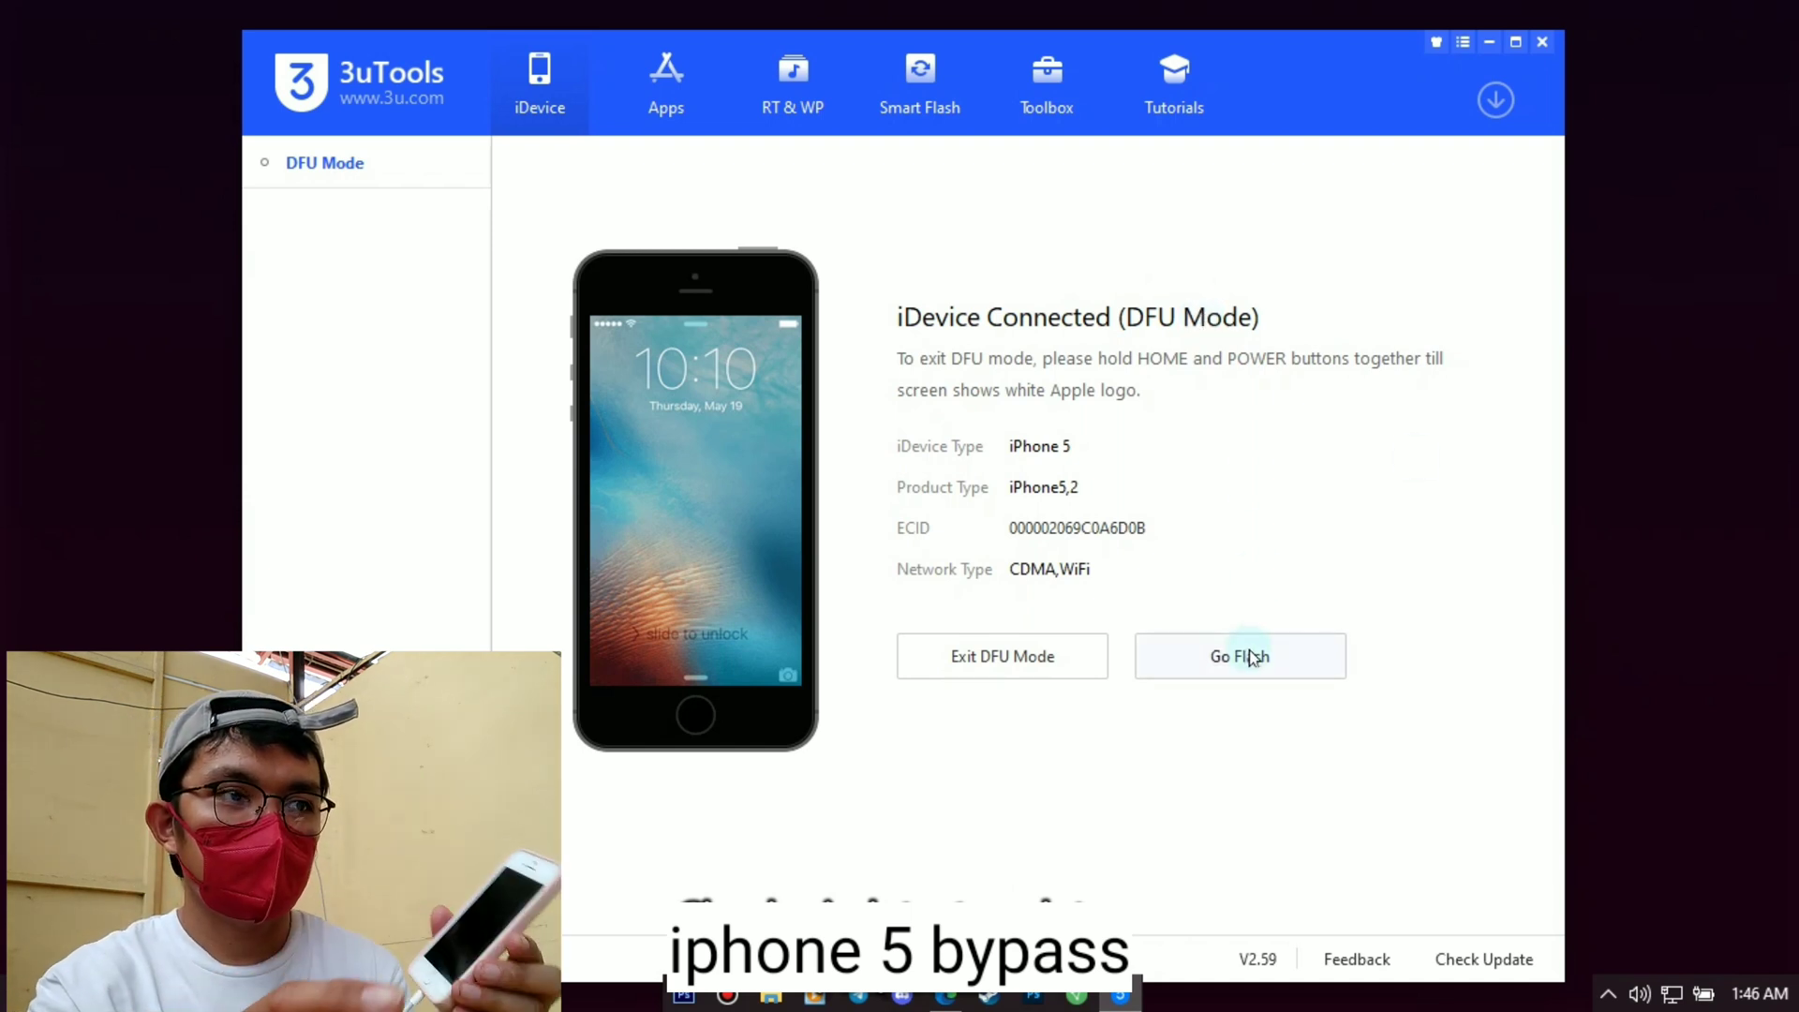
click(1489, 42)
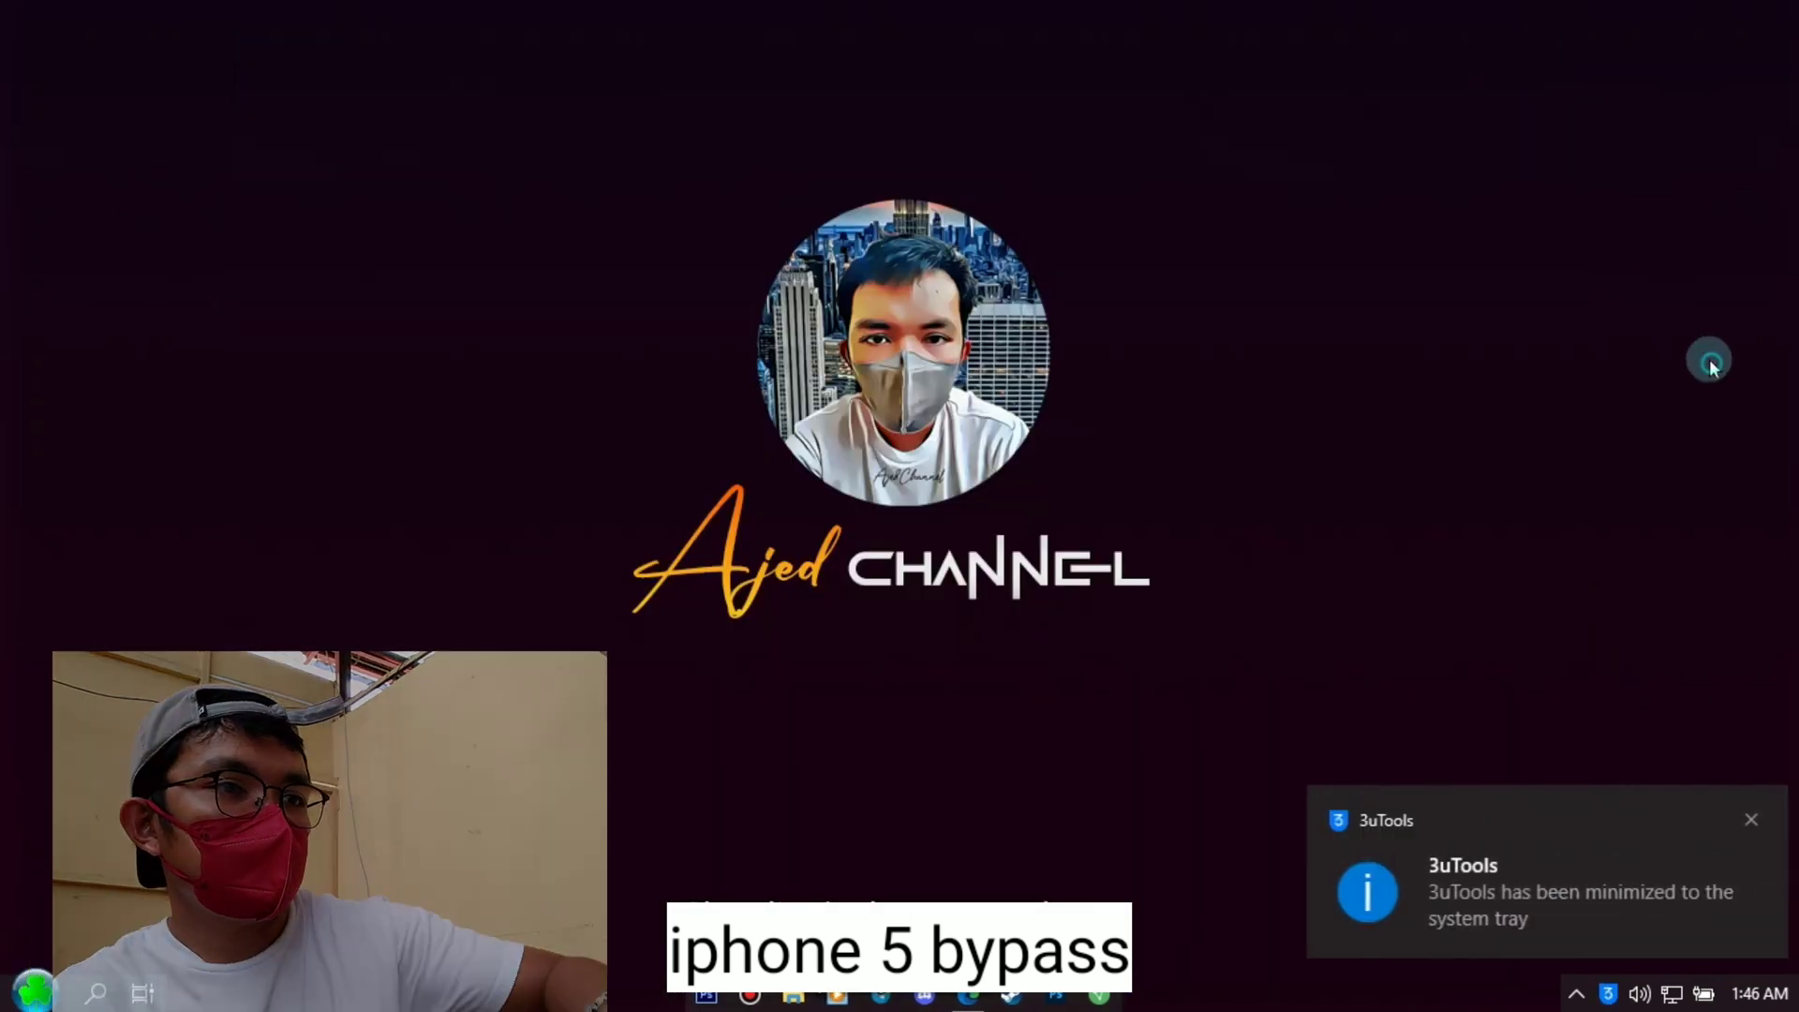
Put USB HDD: JMicron Generic first in the boot order, save, and restart.
click(35, 991)
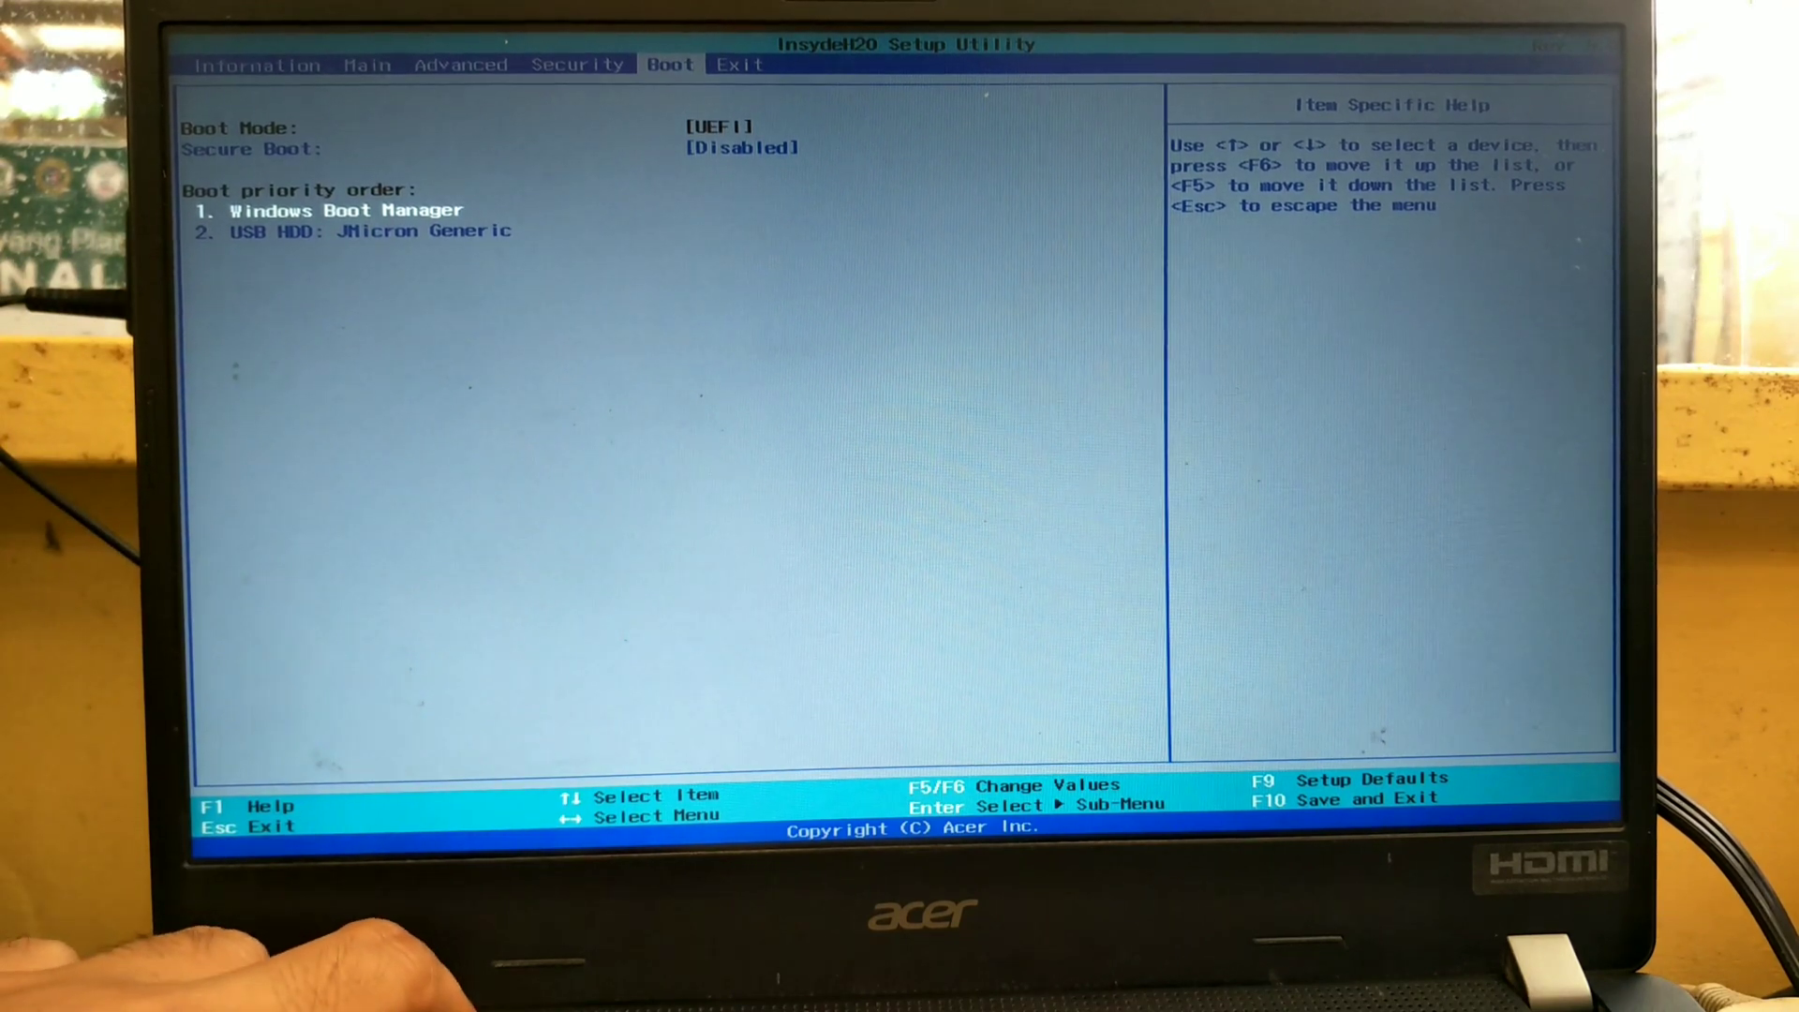
key(F6)
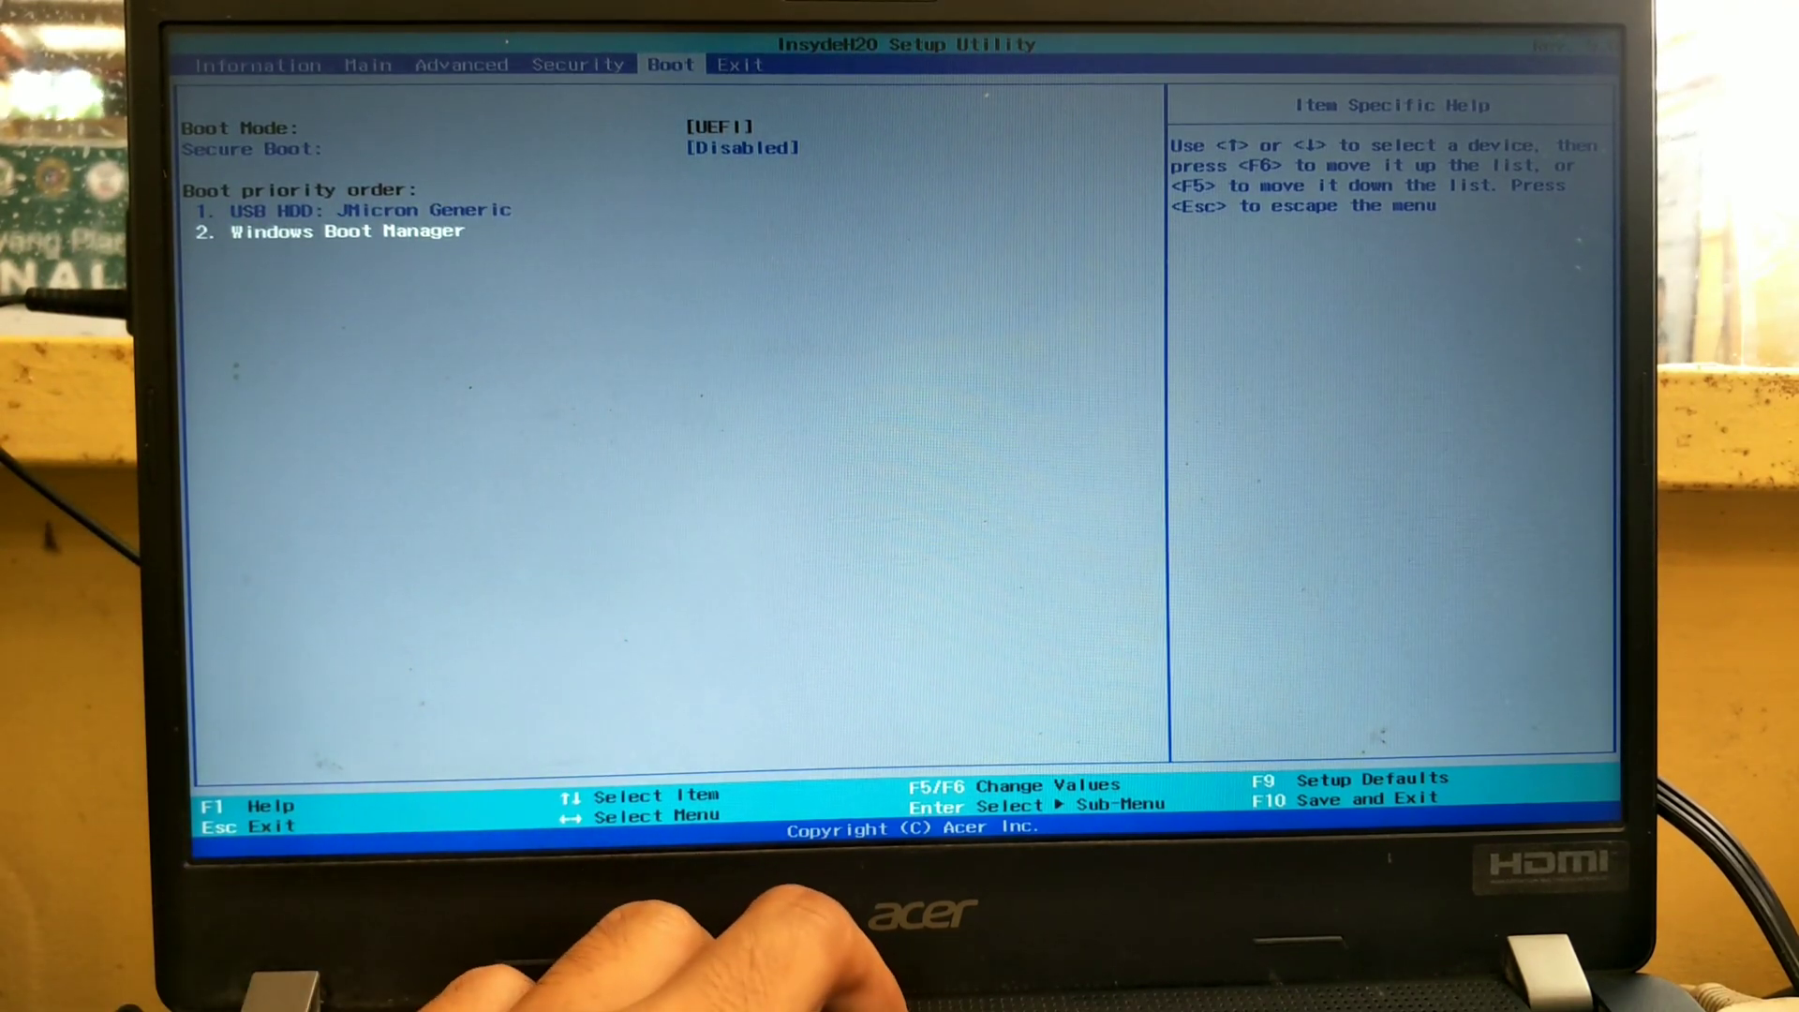
key(F10)
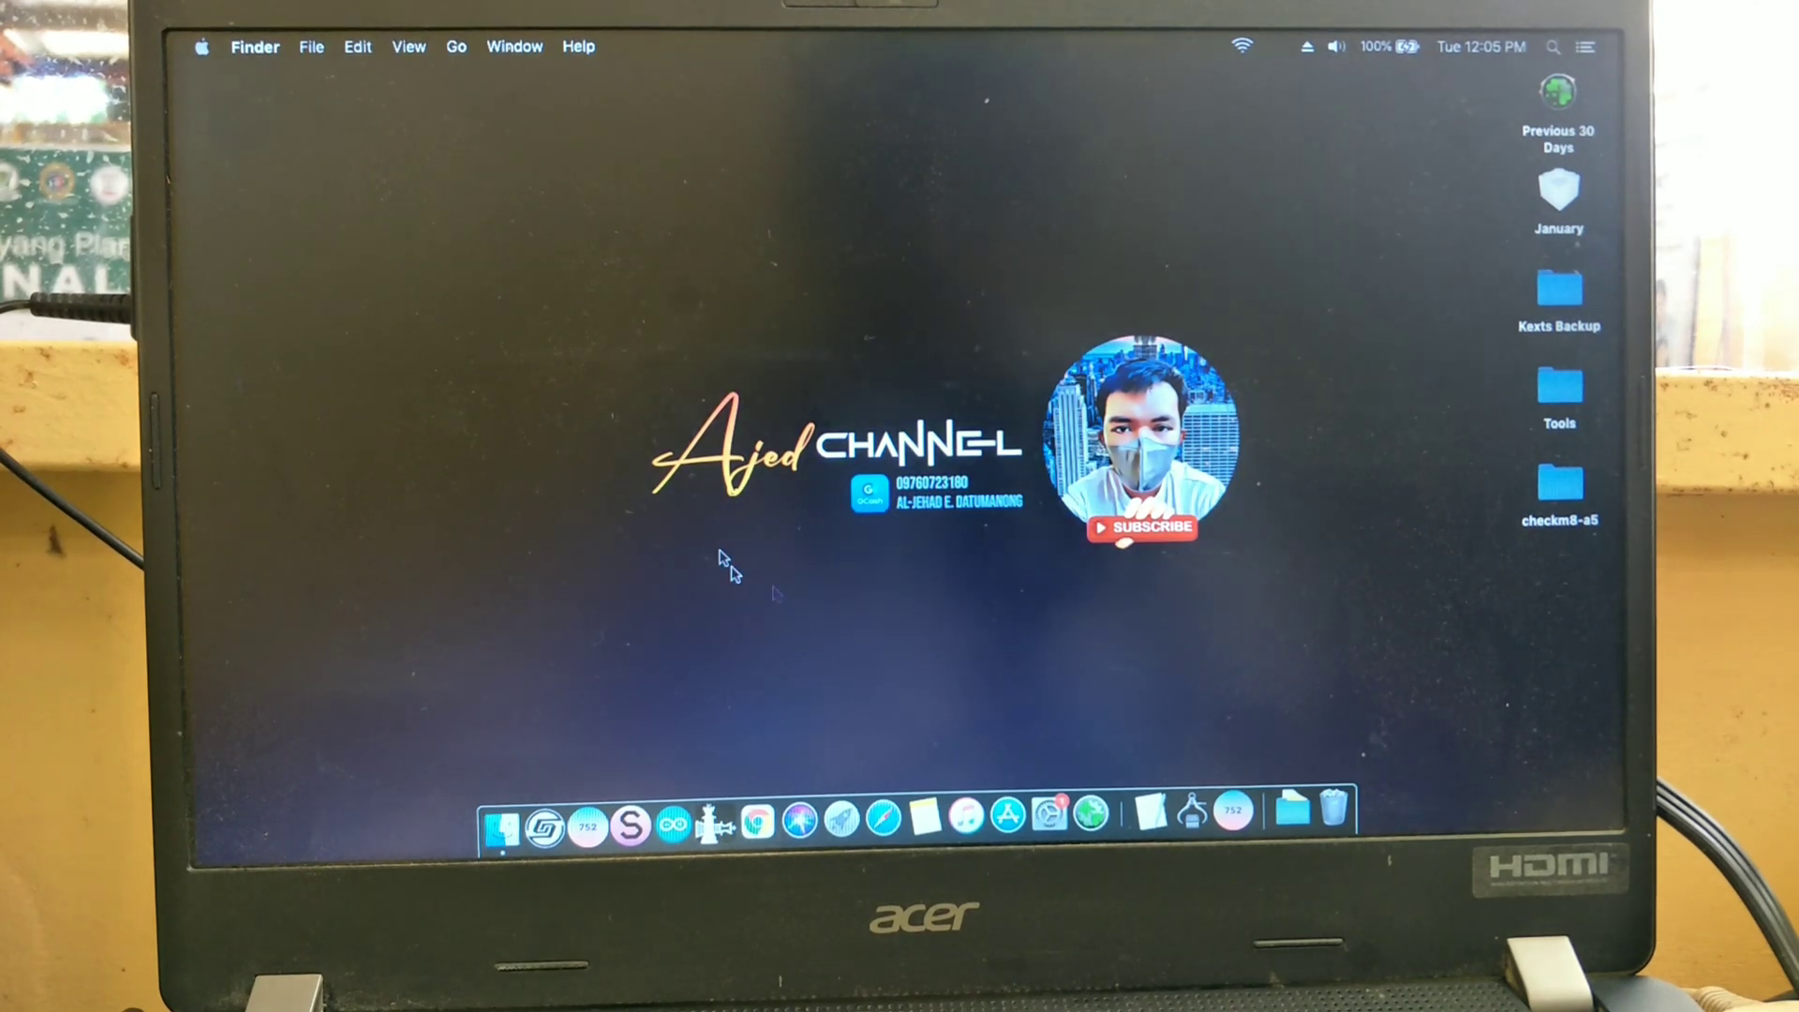
mouse_move(527, 800)
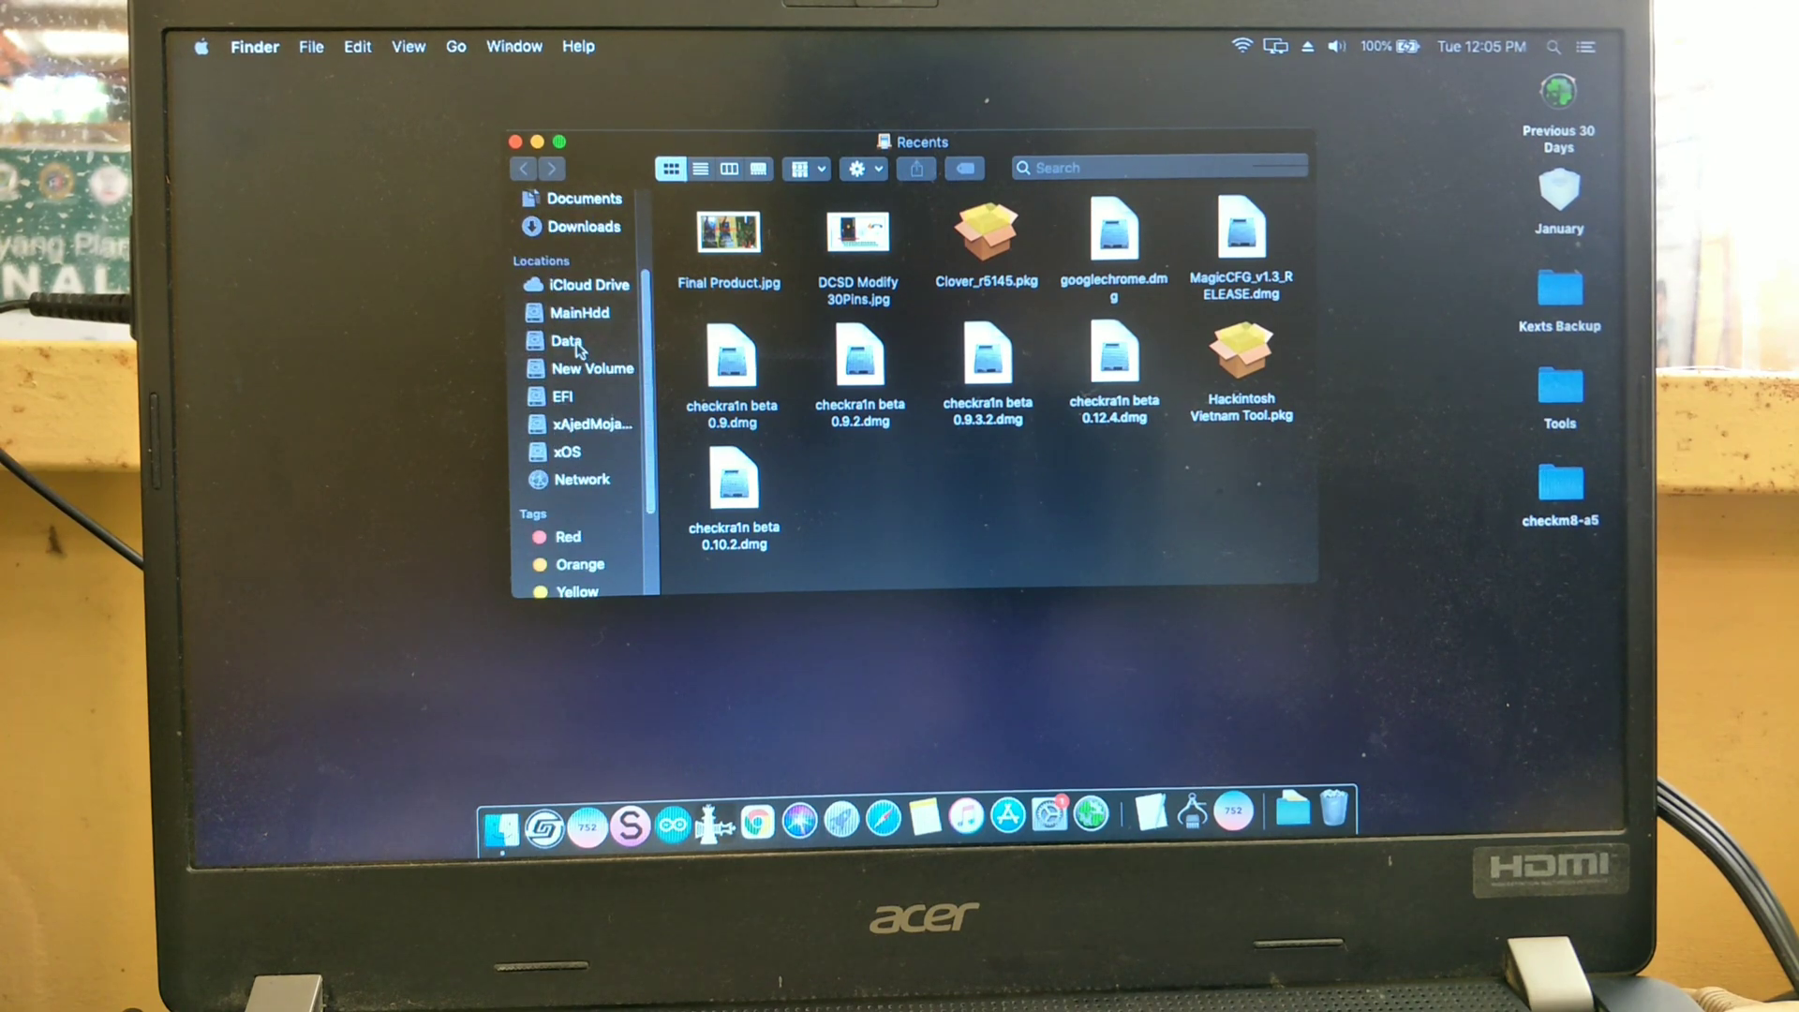
Mount SliverV6.2_2.dmg from the MacOS files folder on the Data drive.
click(567, 341)
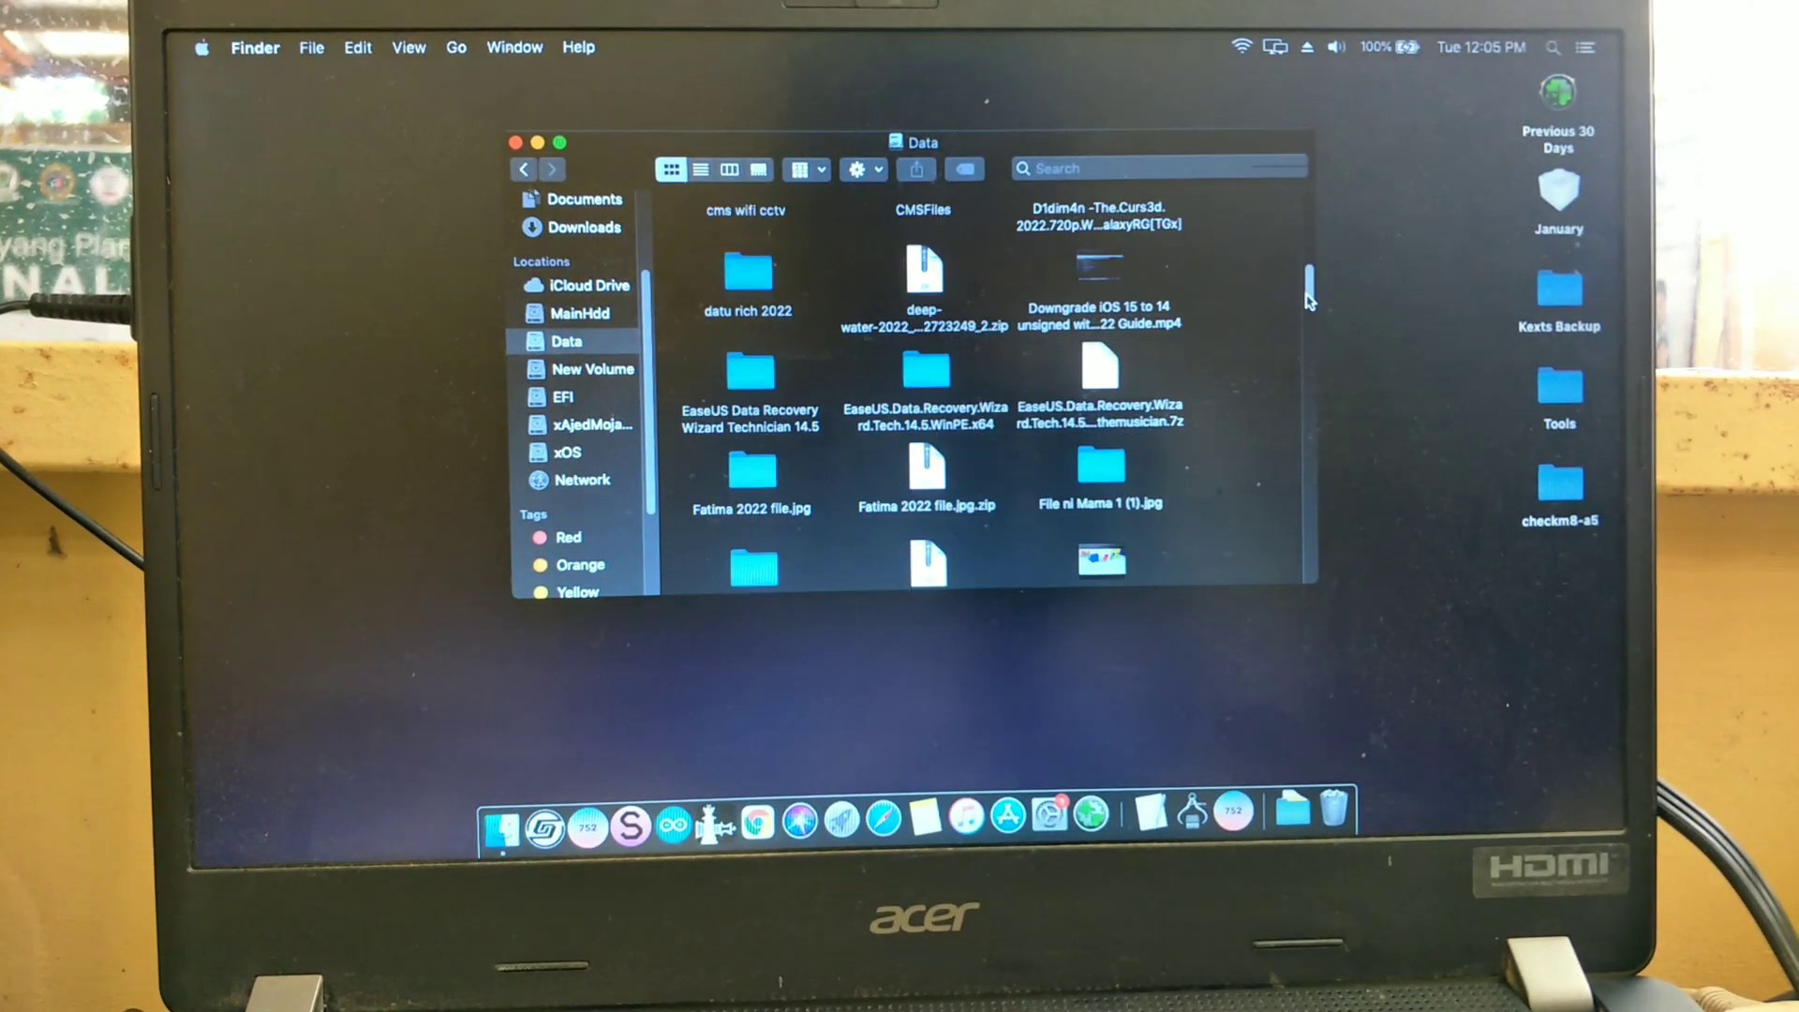
scroll(down, 3)
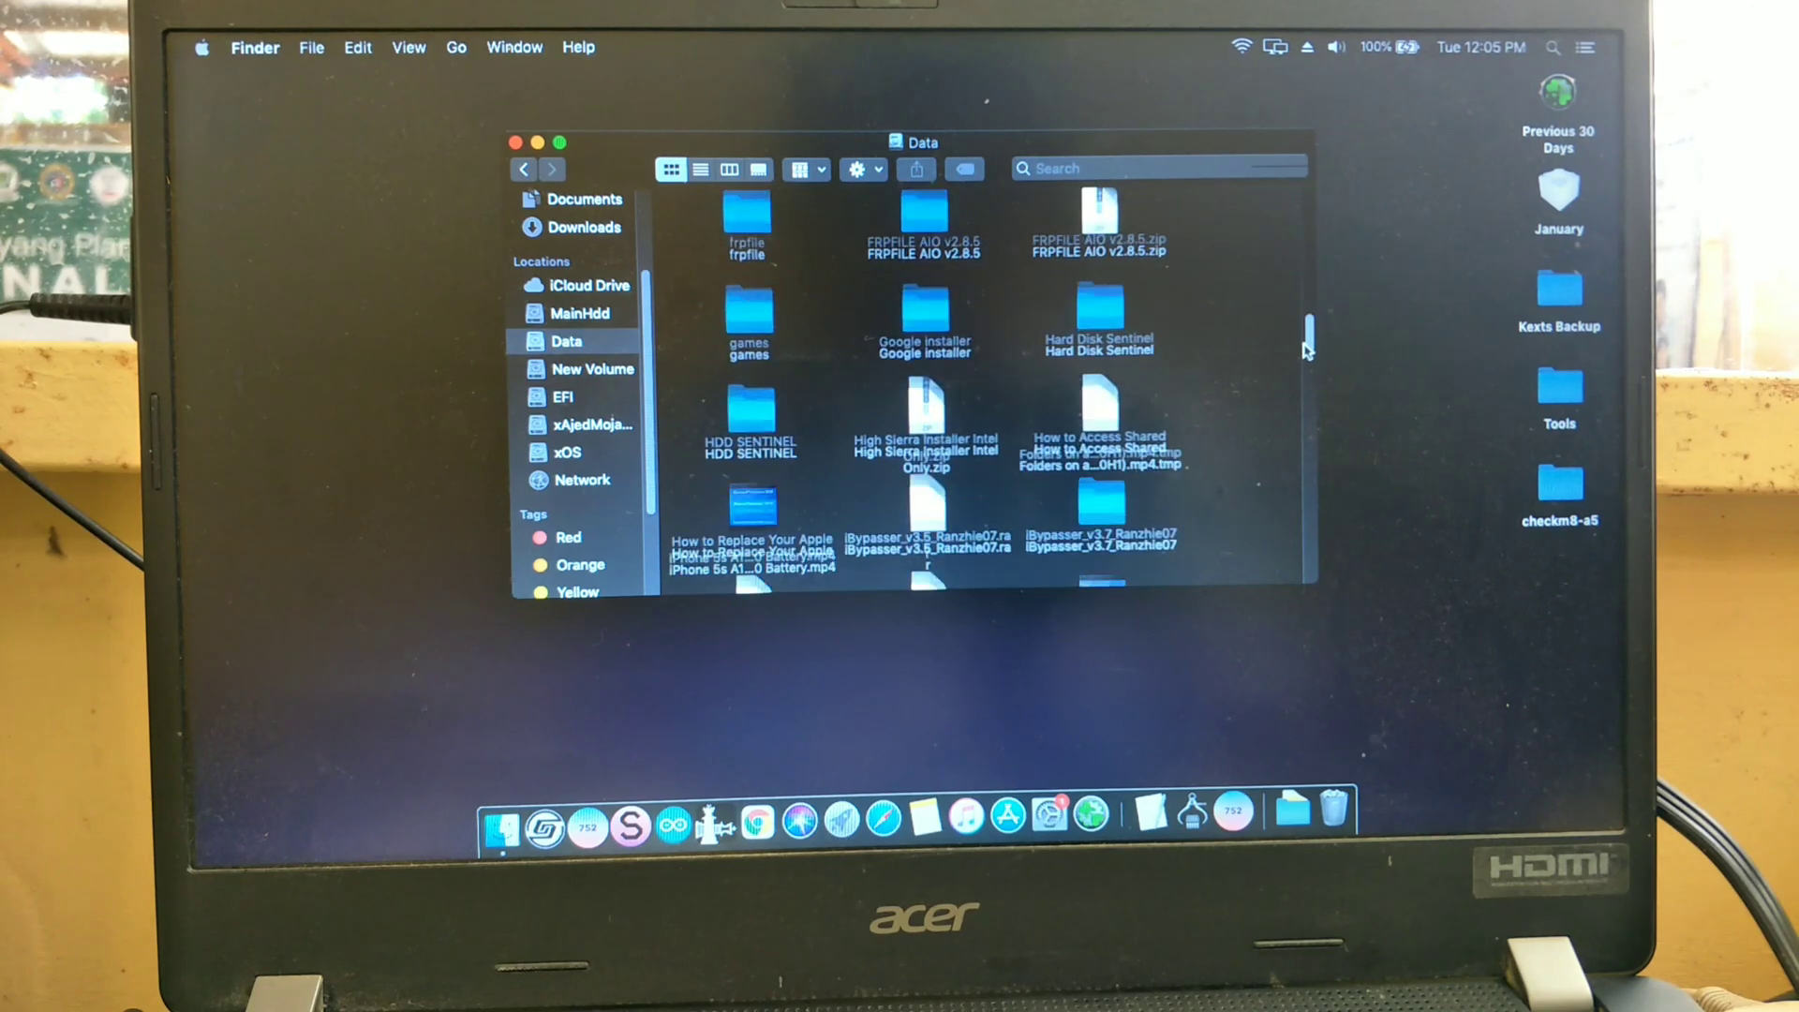
scroll(down, 3)
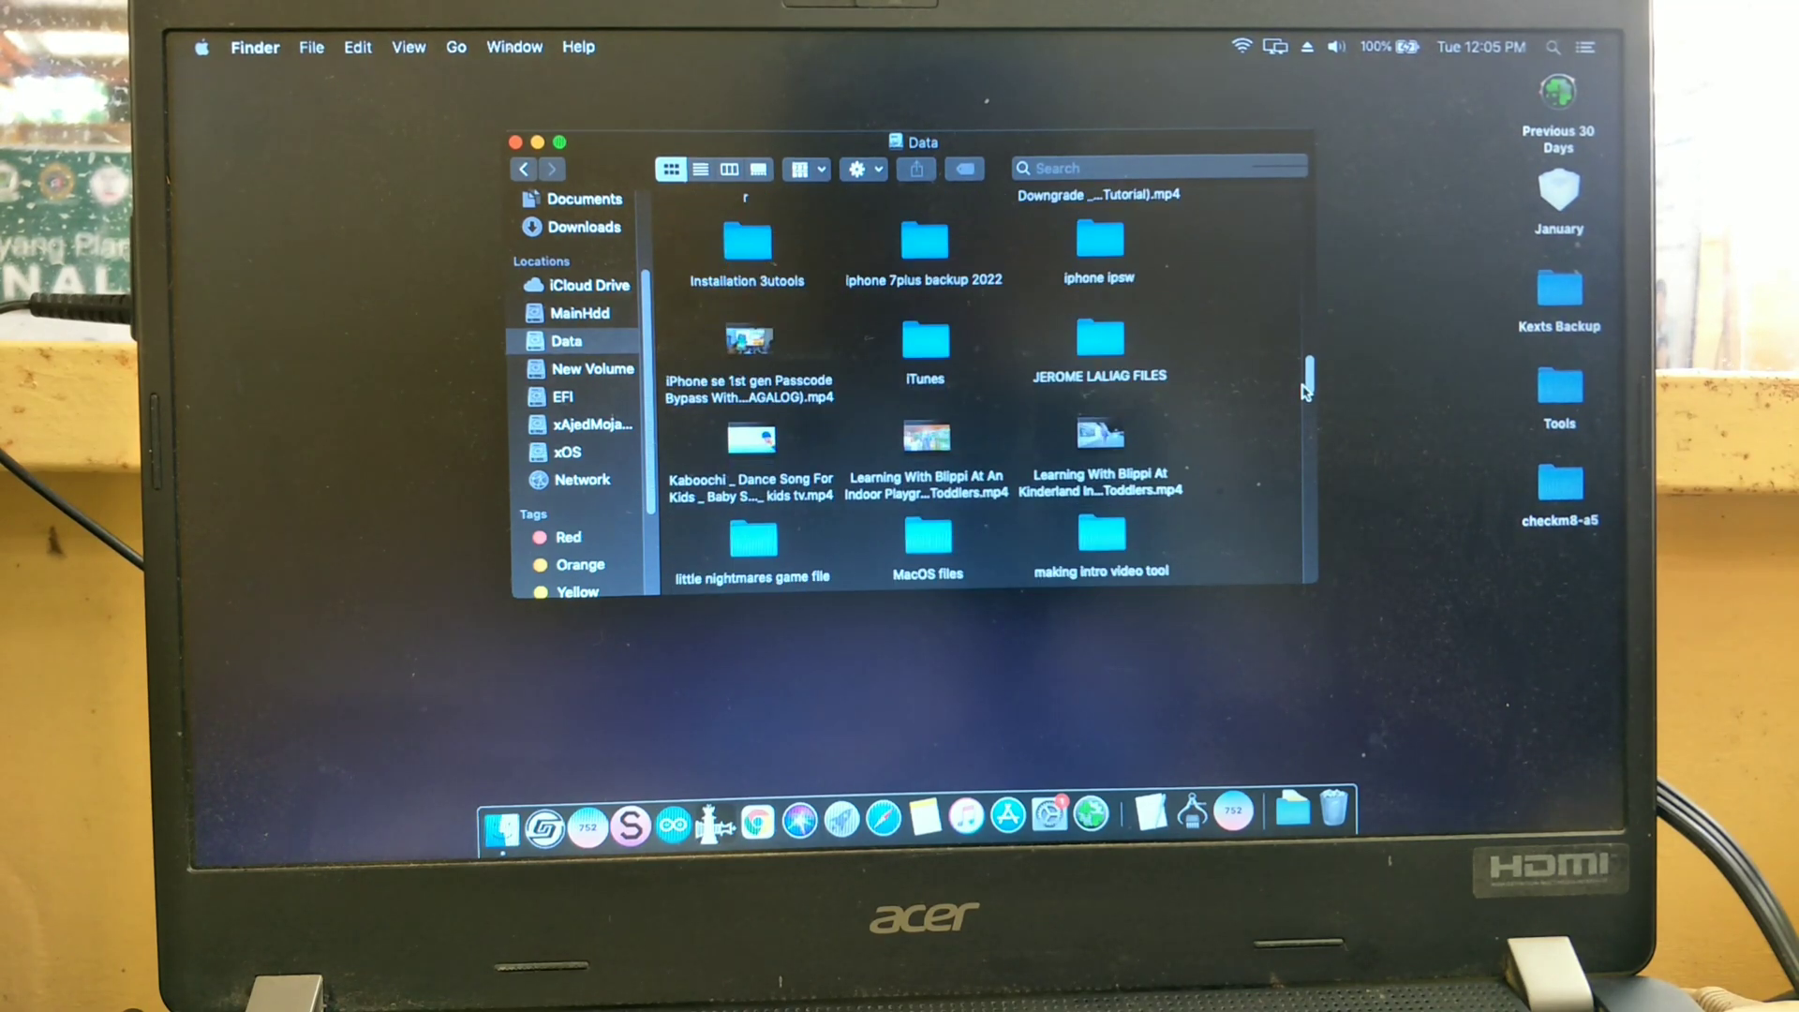
scroll(down, 3)
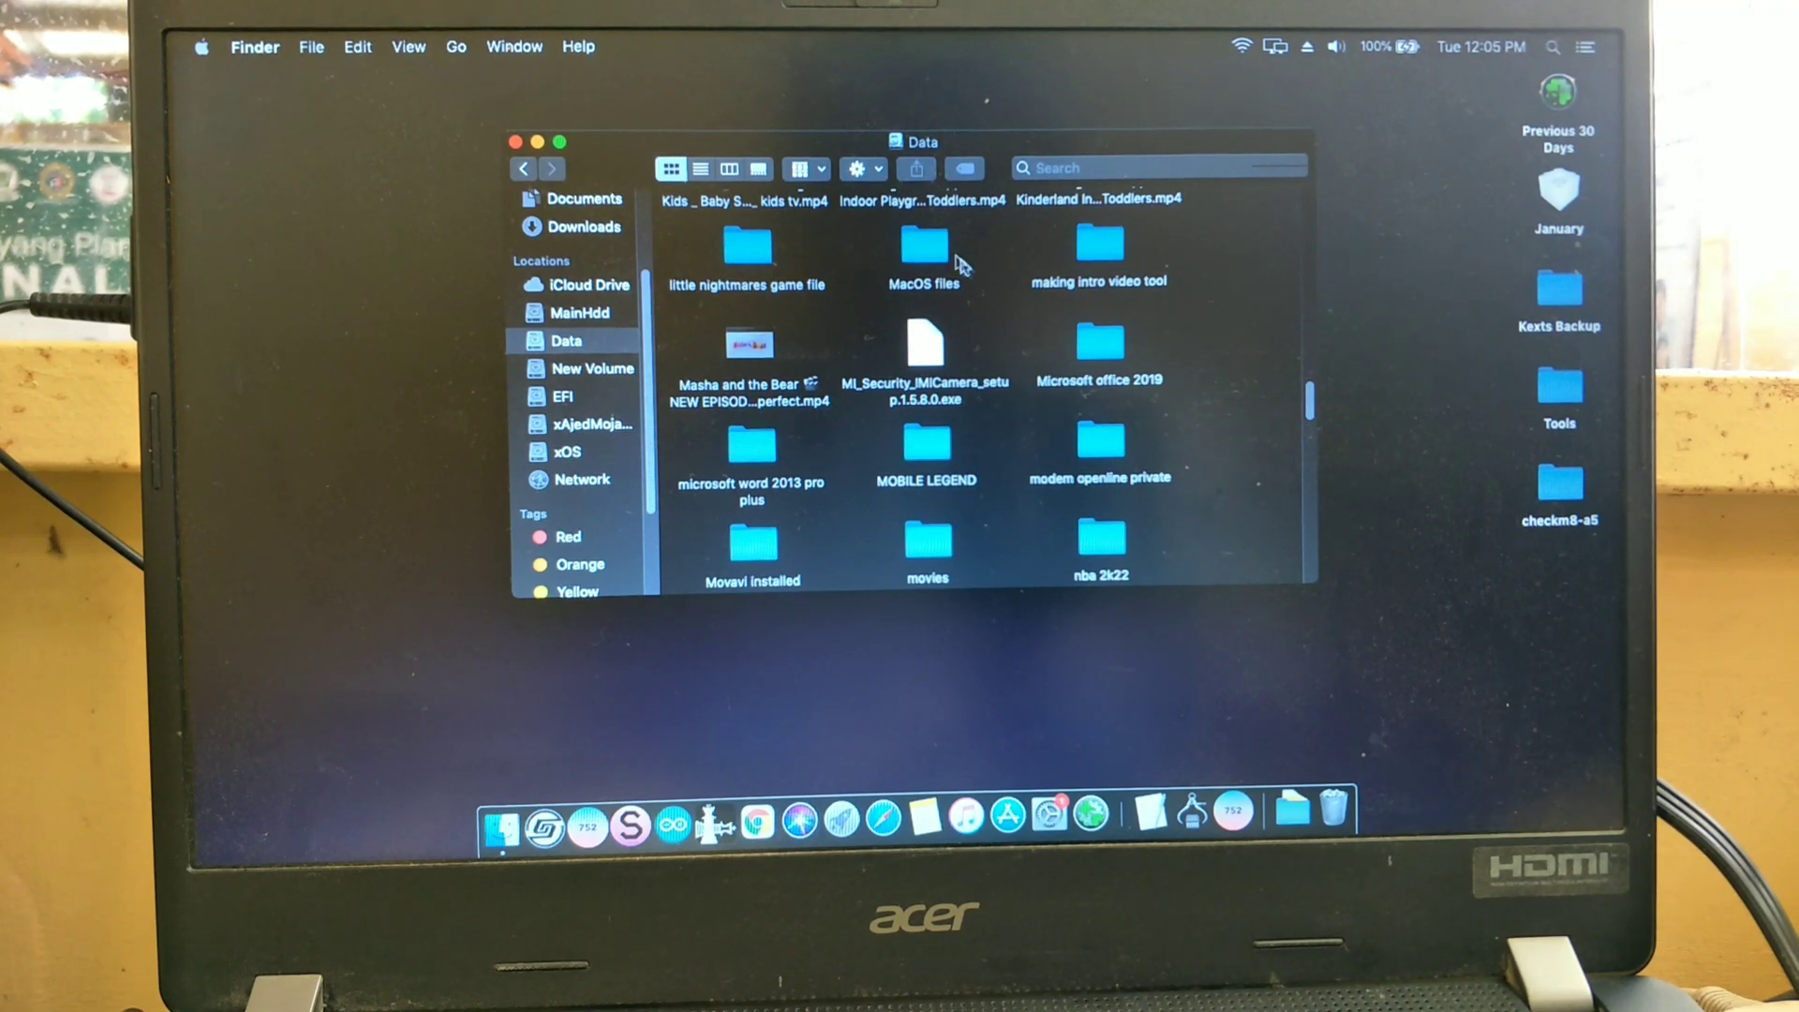
double_click(925, 244)
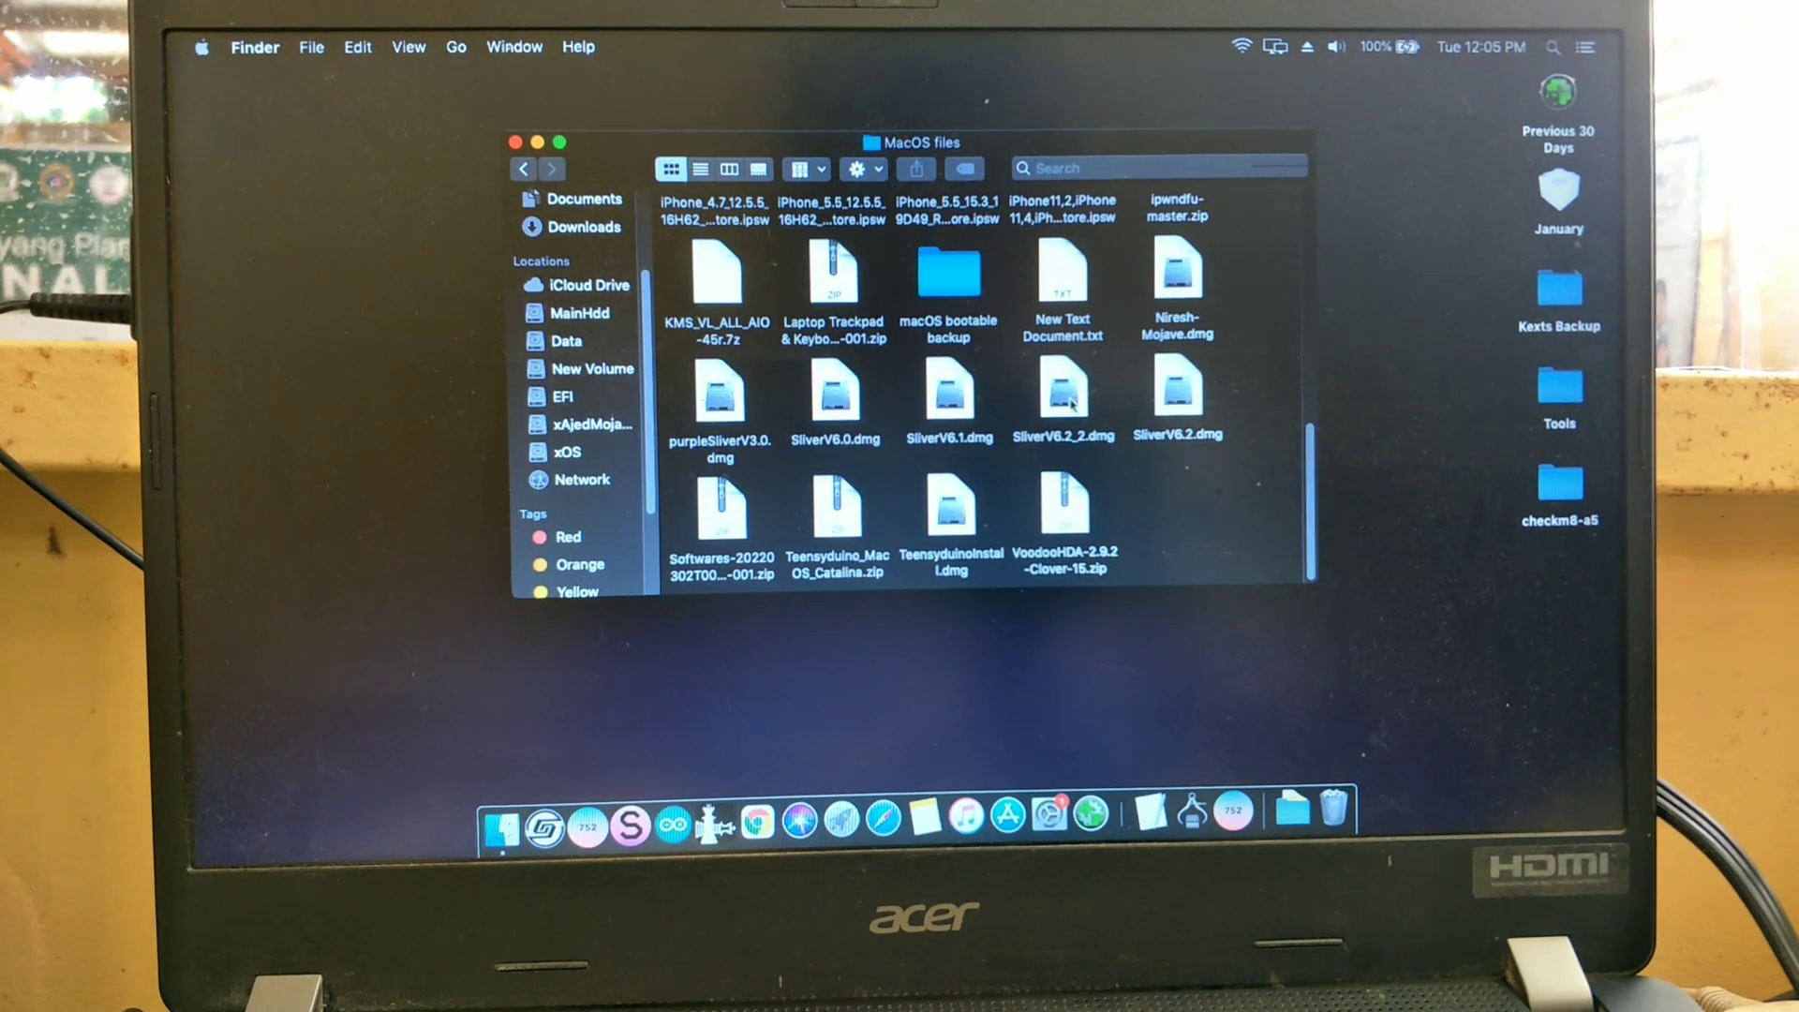
click(1062, 395)
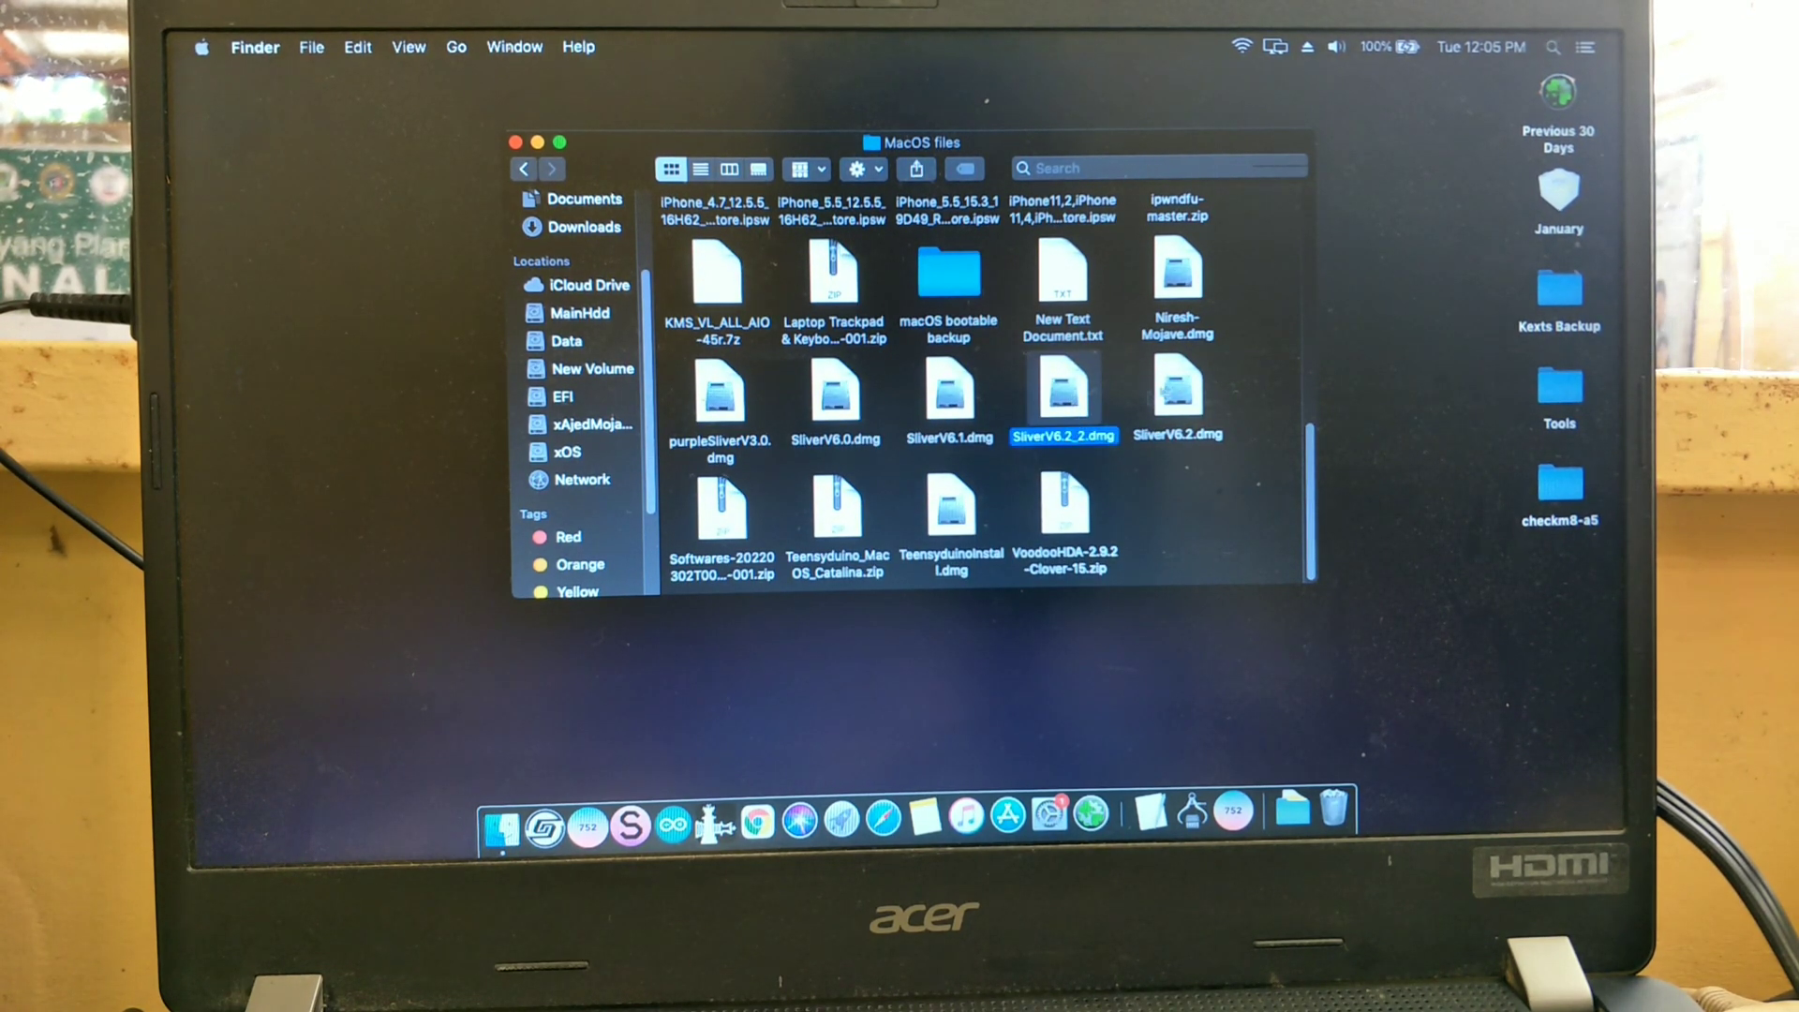
click(1177, 396)
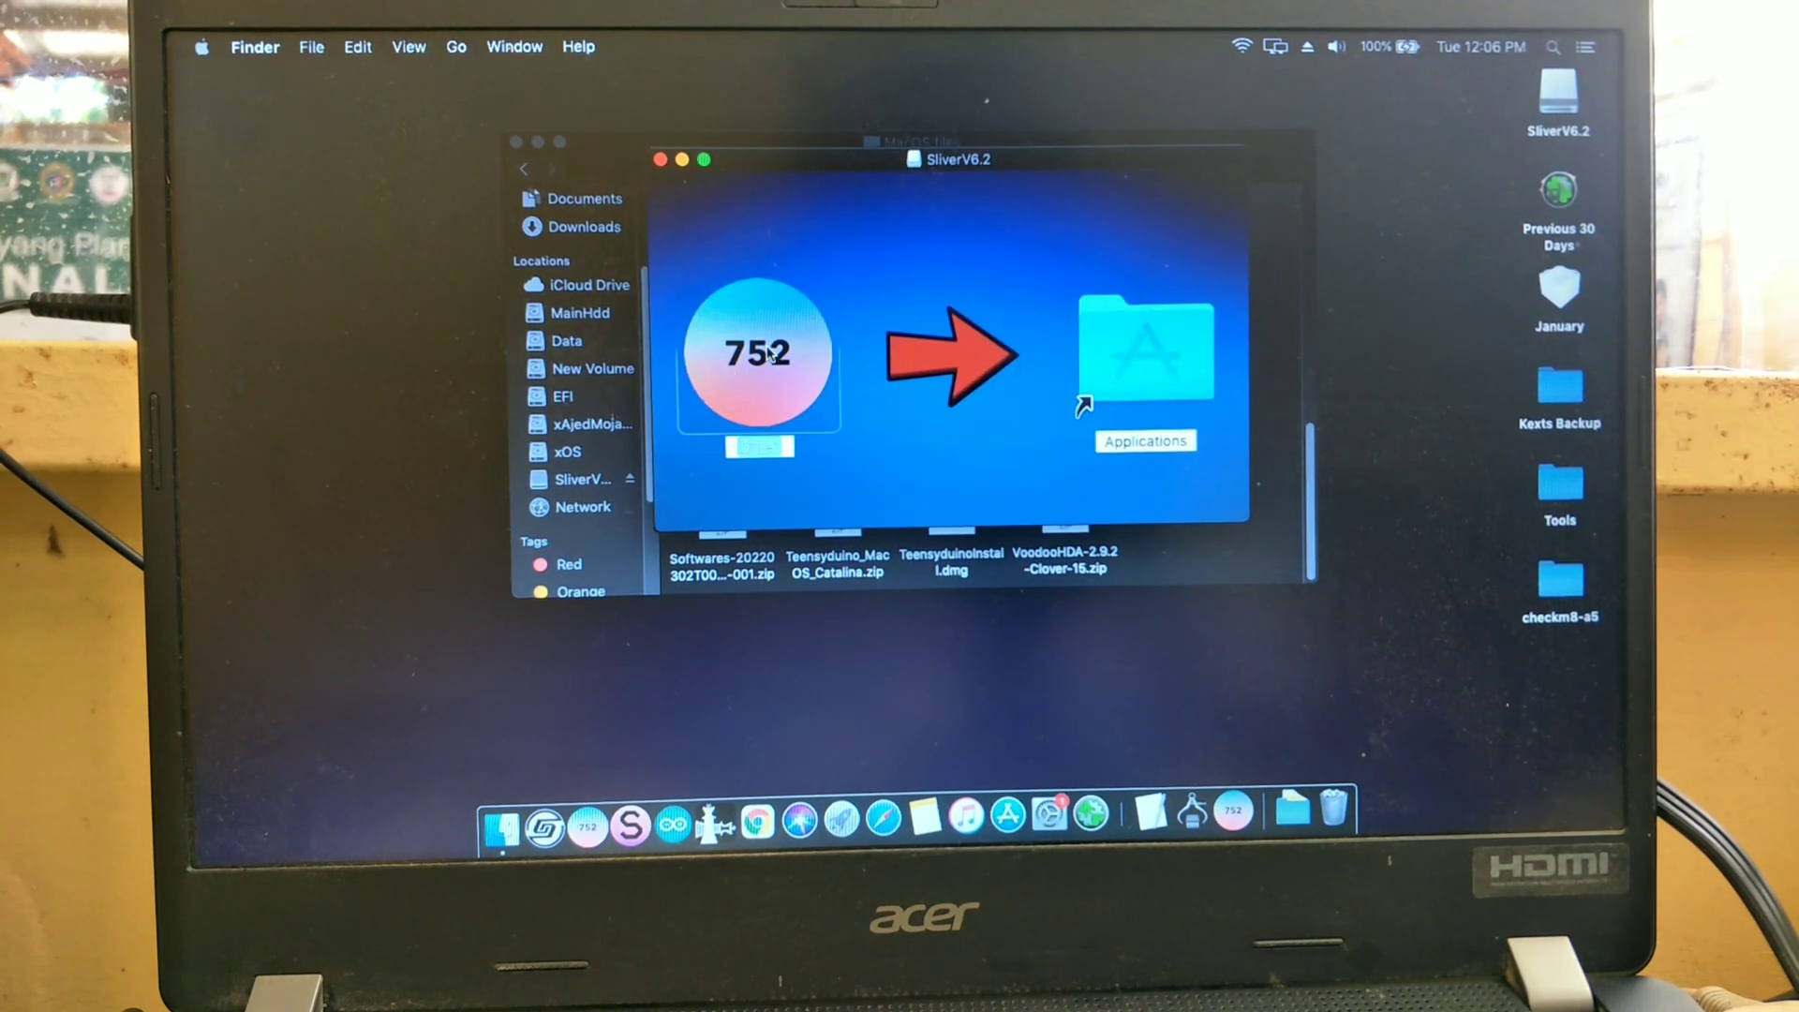
Copy Sliver into Applications, replacing the old version, then launch Sliver from there.
drag(758, 352, 1145, 368)
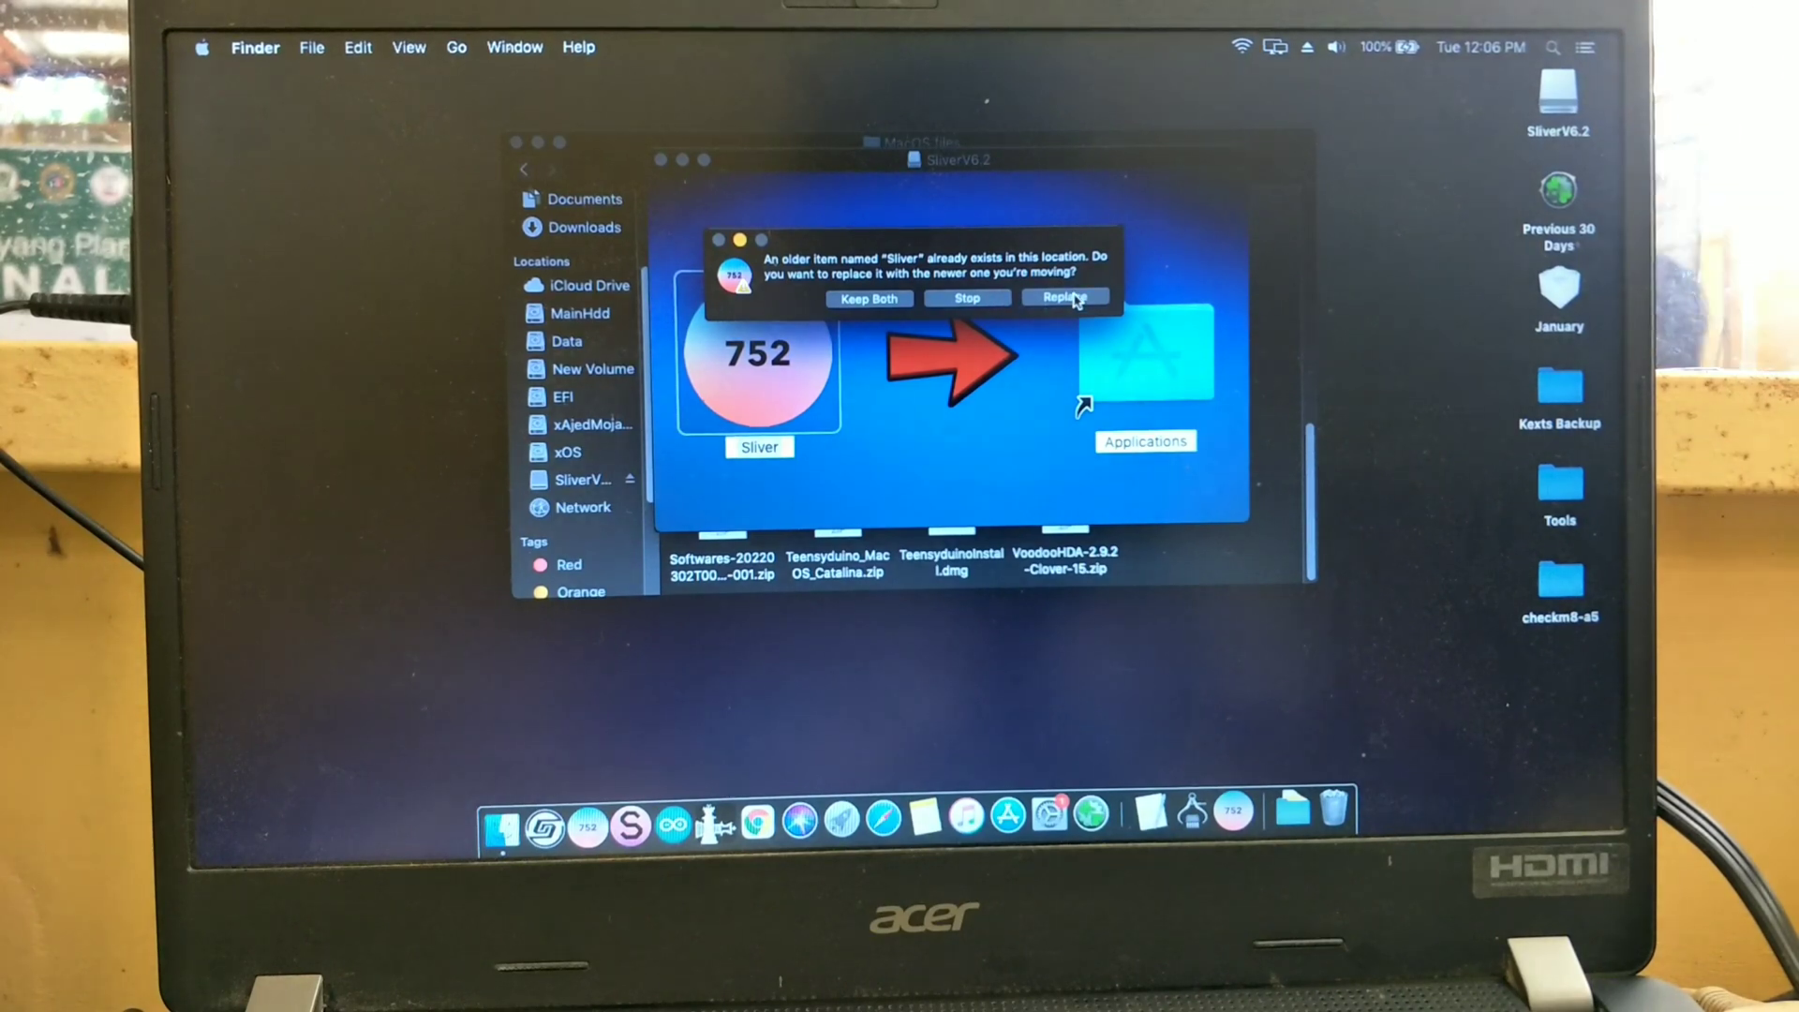
click(1064, 298)
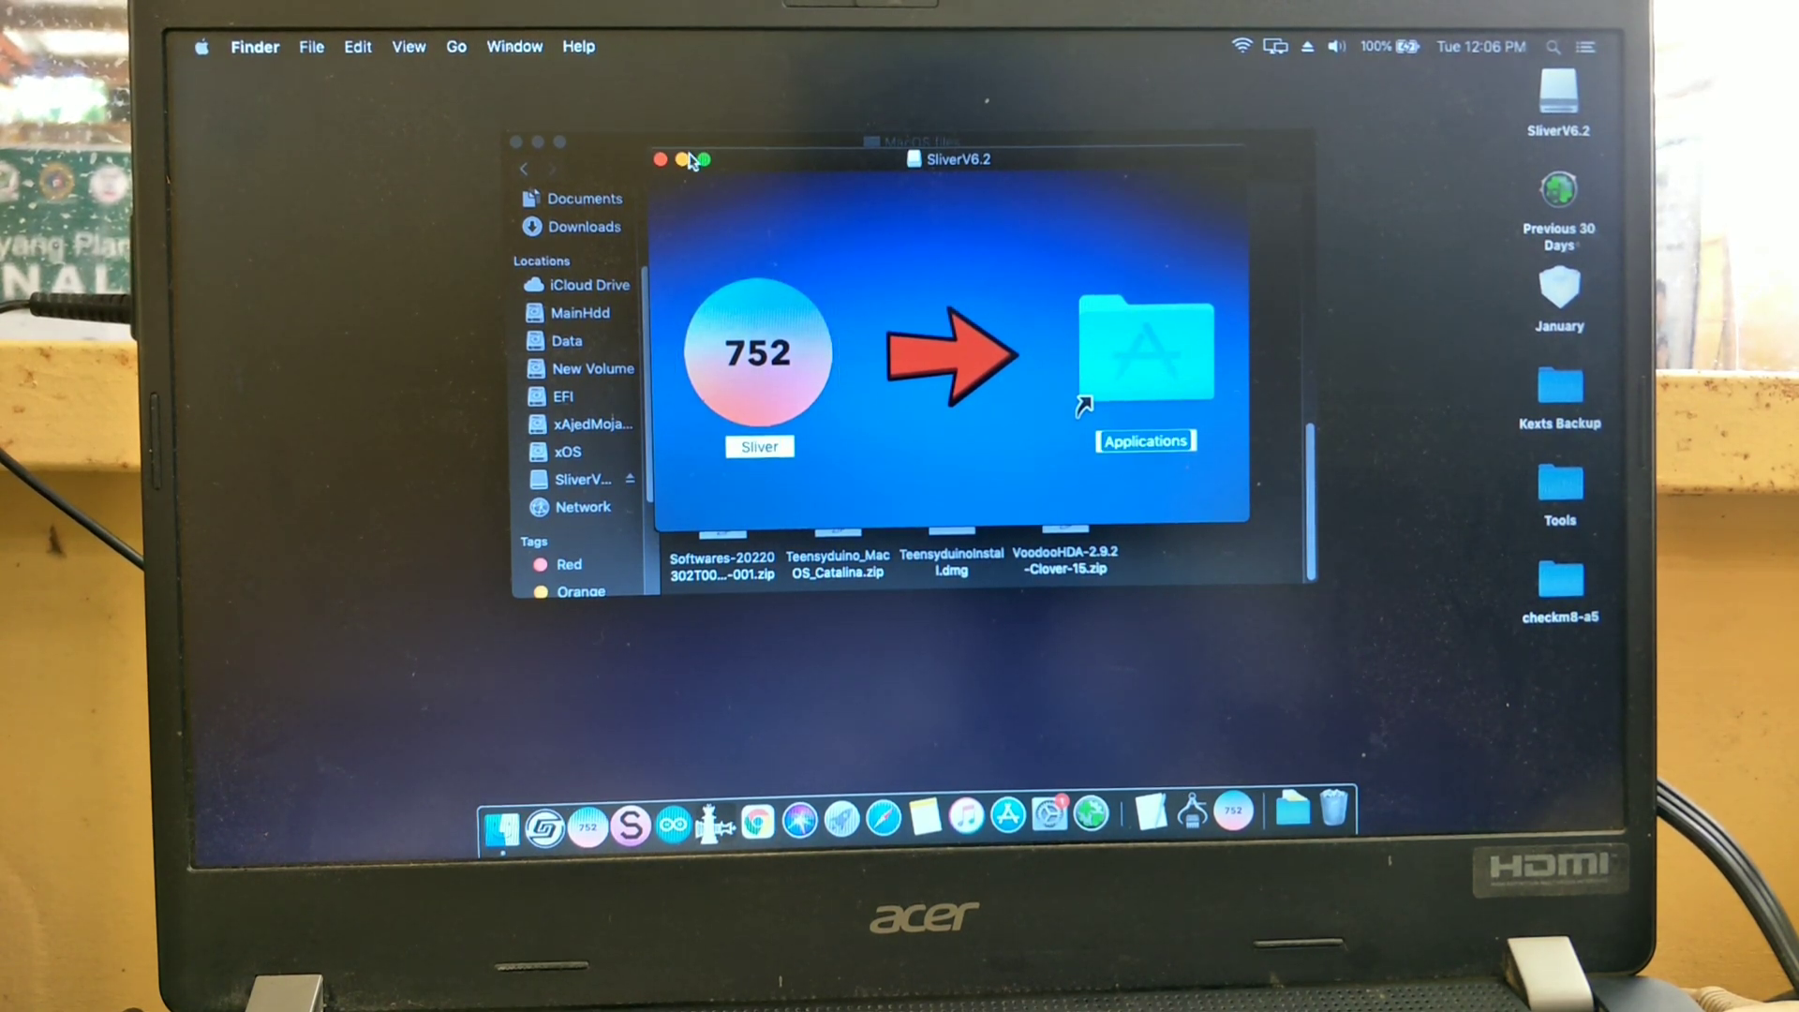
double_click(1144, 344)
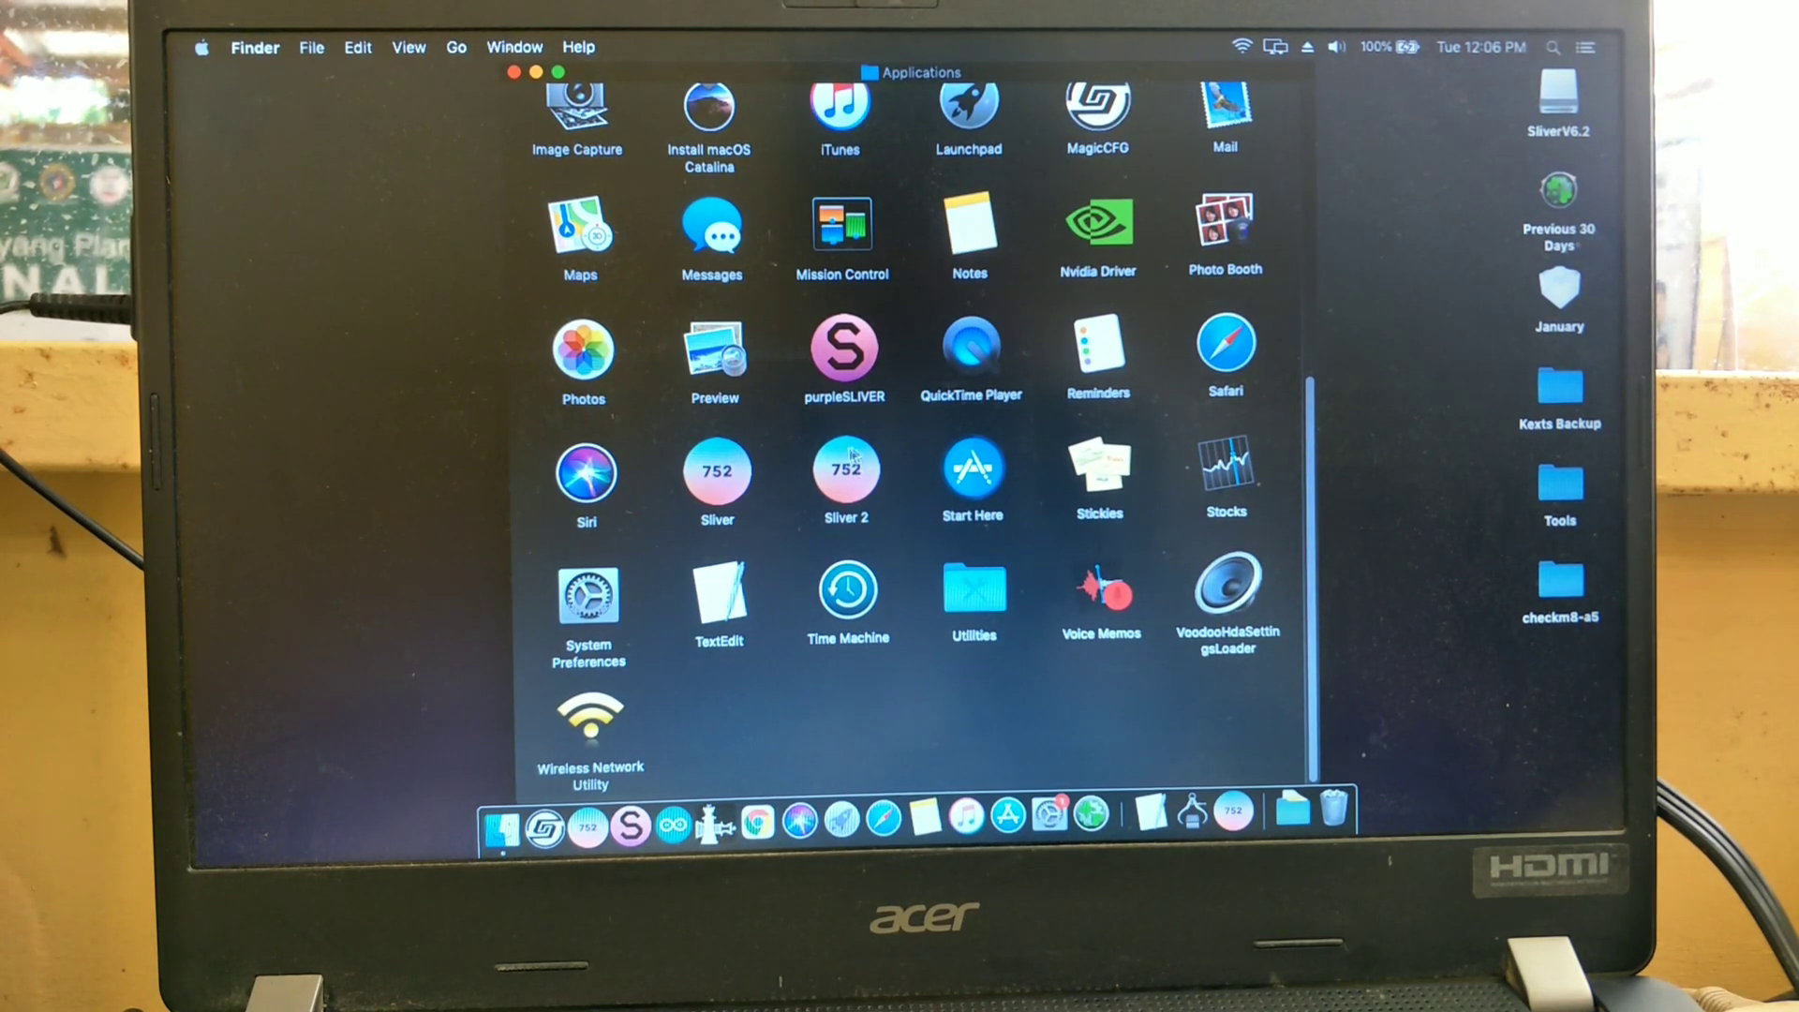
click(845, 471)
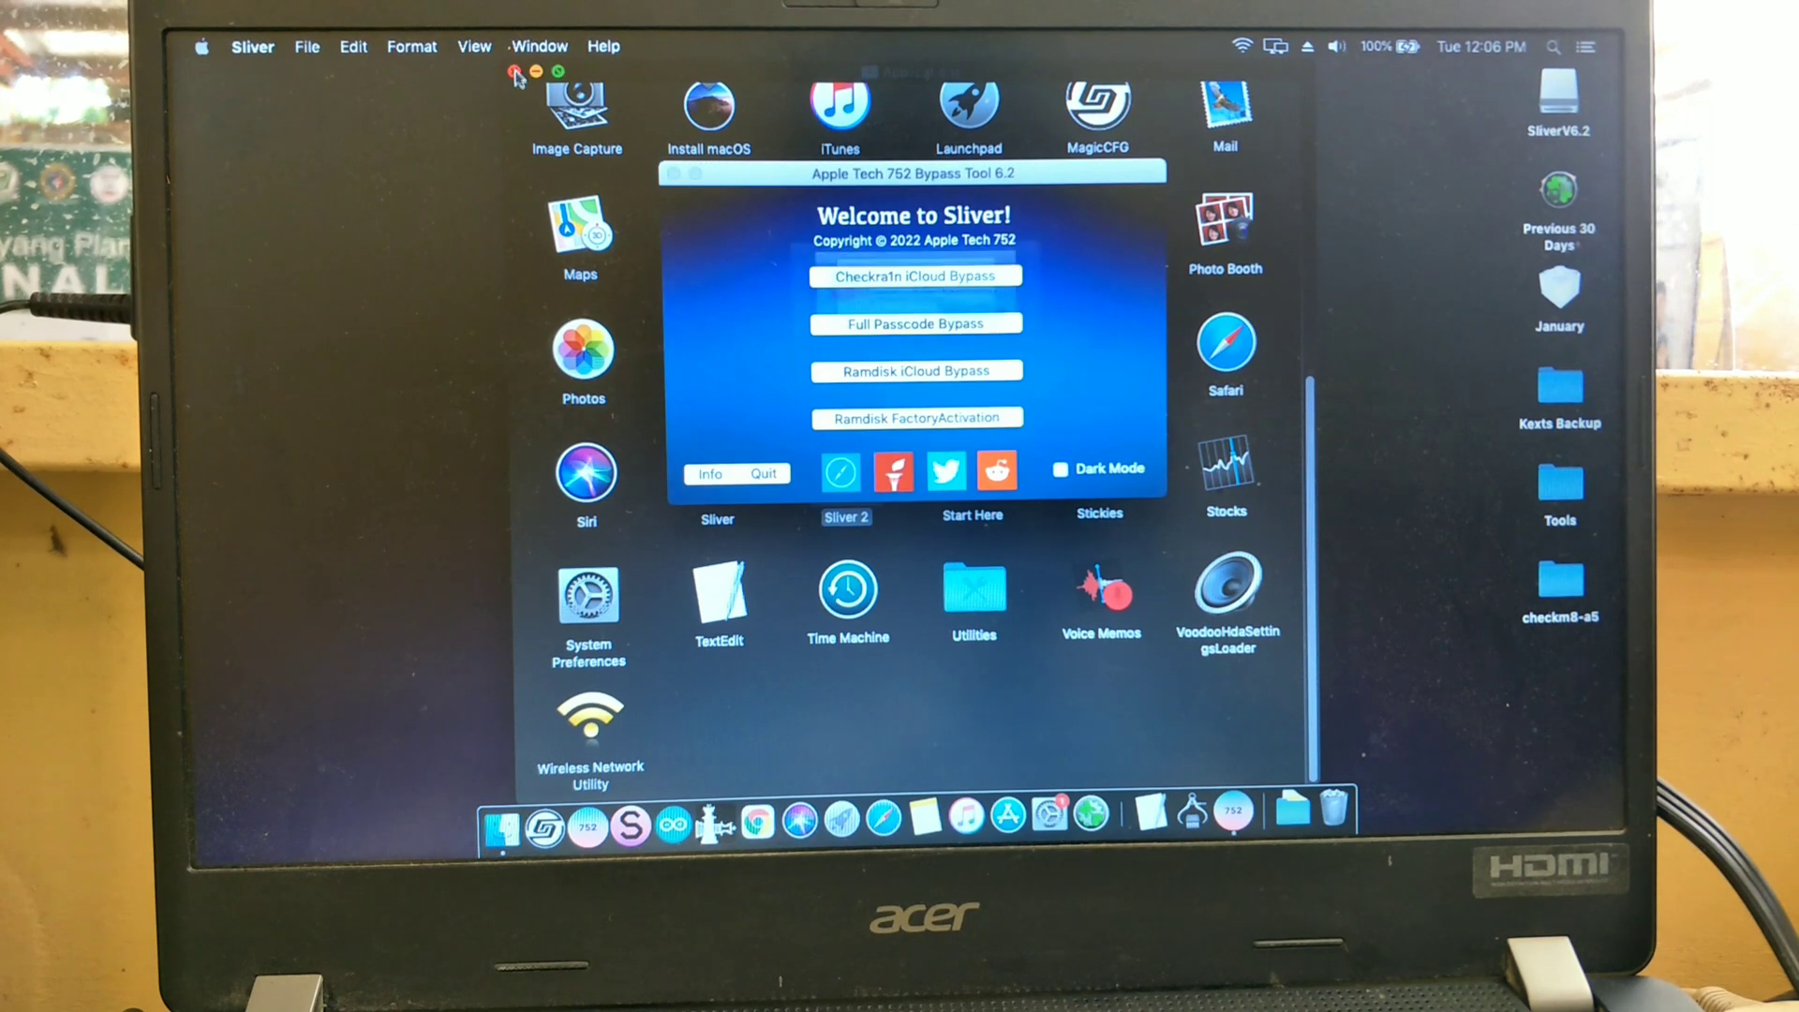
Choose a bypass option in the Sliver welcome window, triggering the Python2.7 Required alert.
click(915, 276)
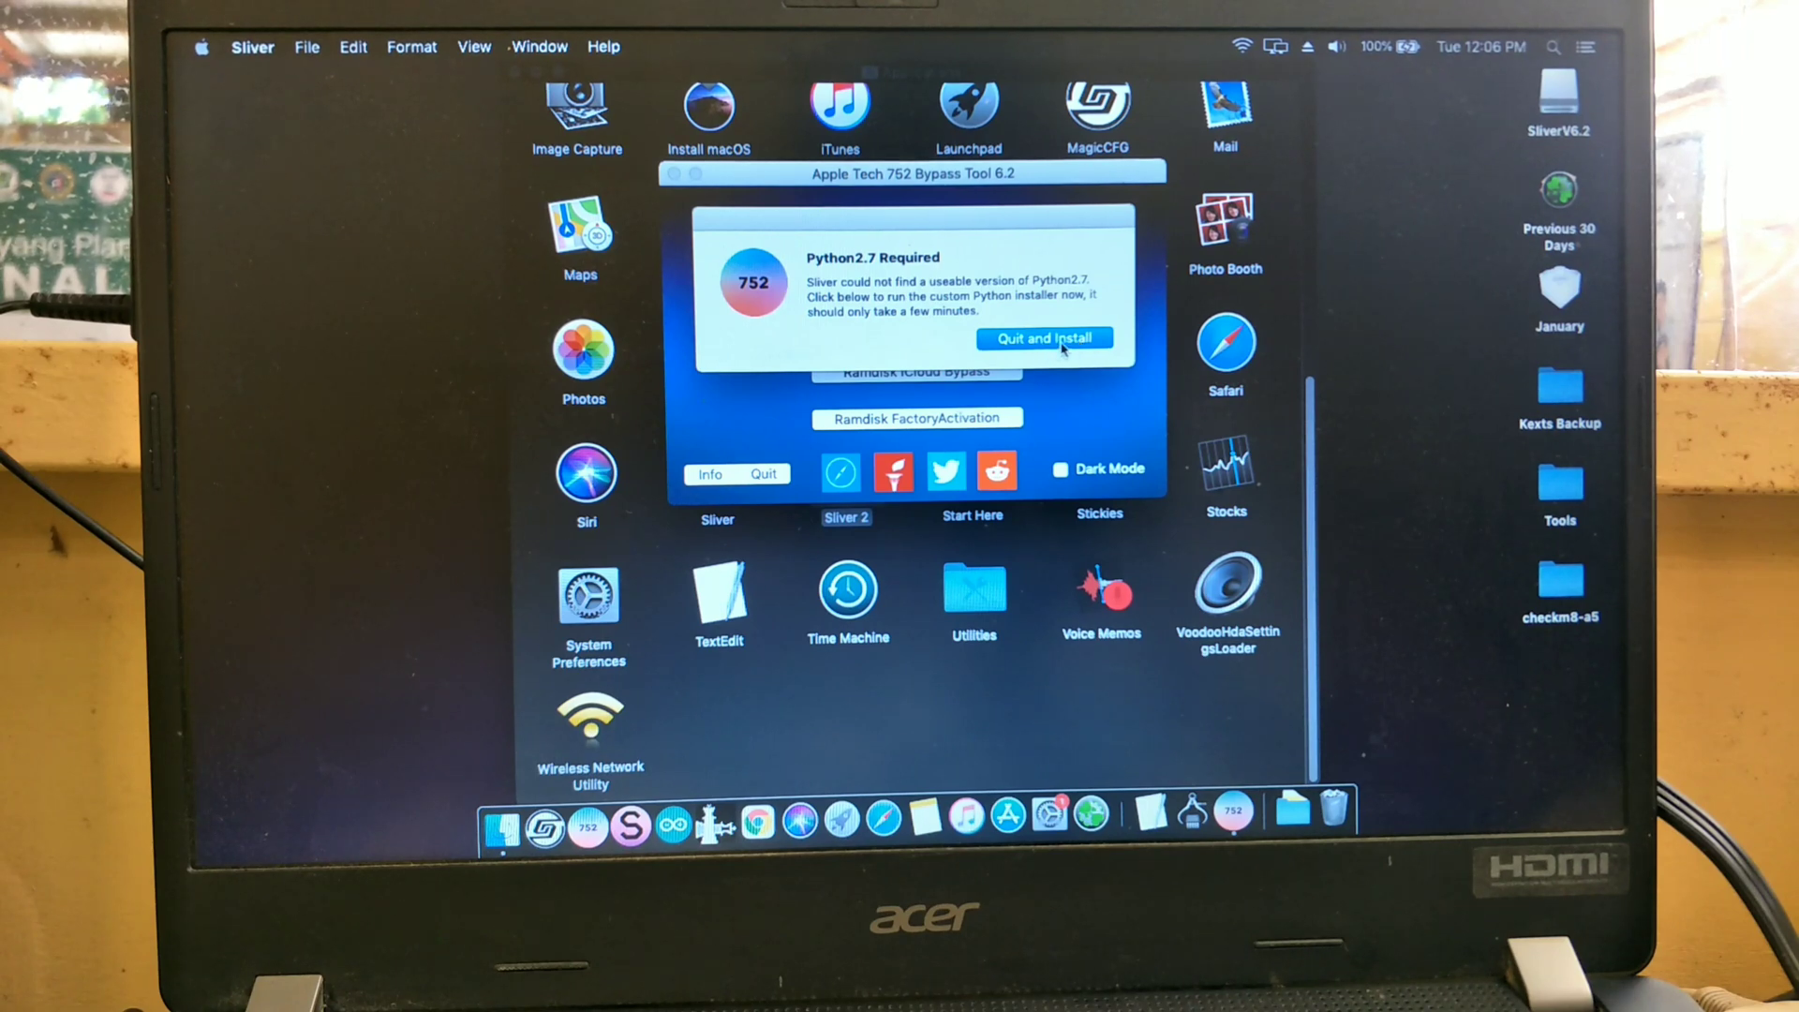
Install Python 2.7.18 on Mojave, authorizing with the admin password, then close the Installer.
click(1043, 338)
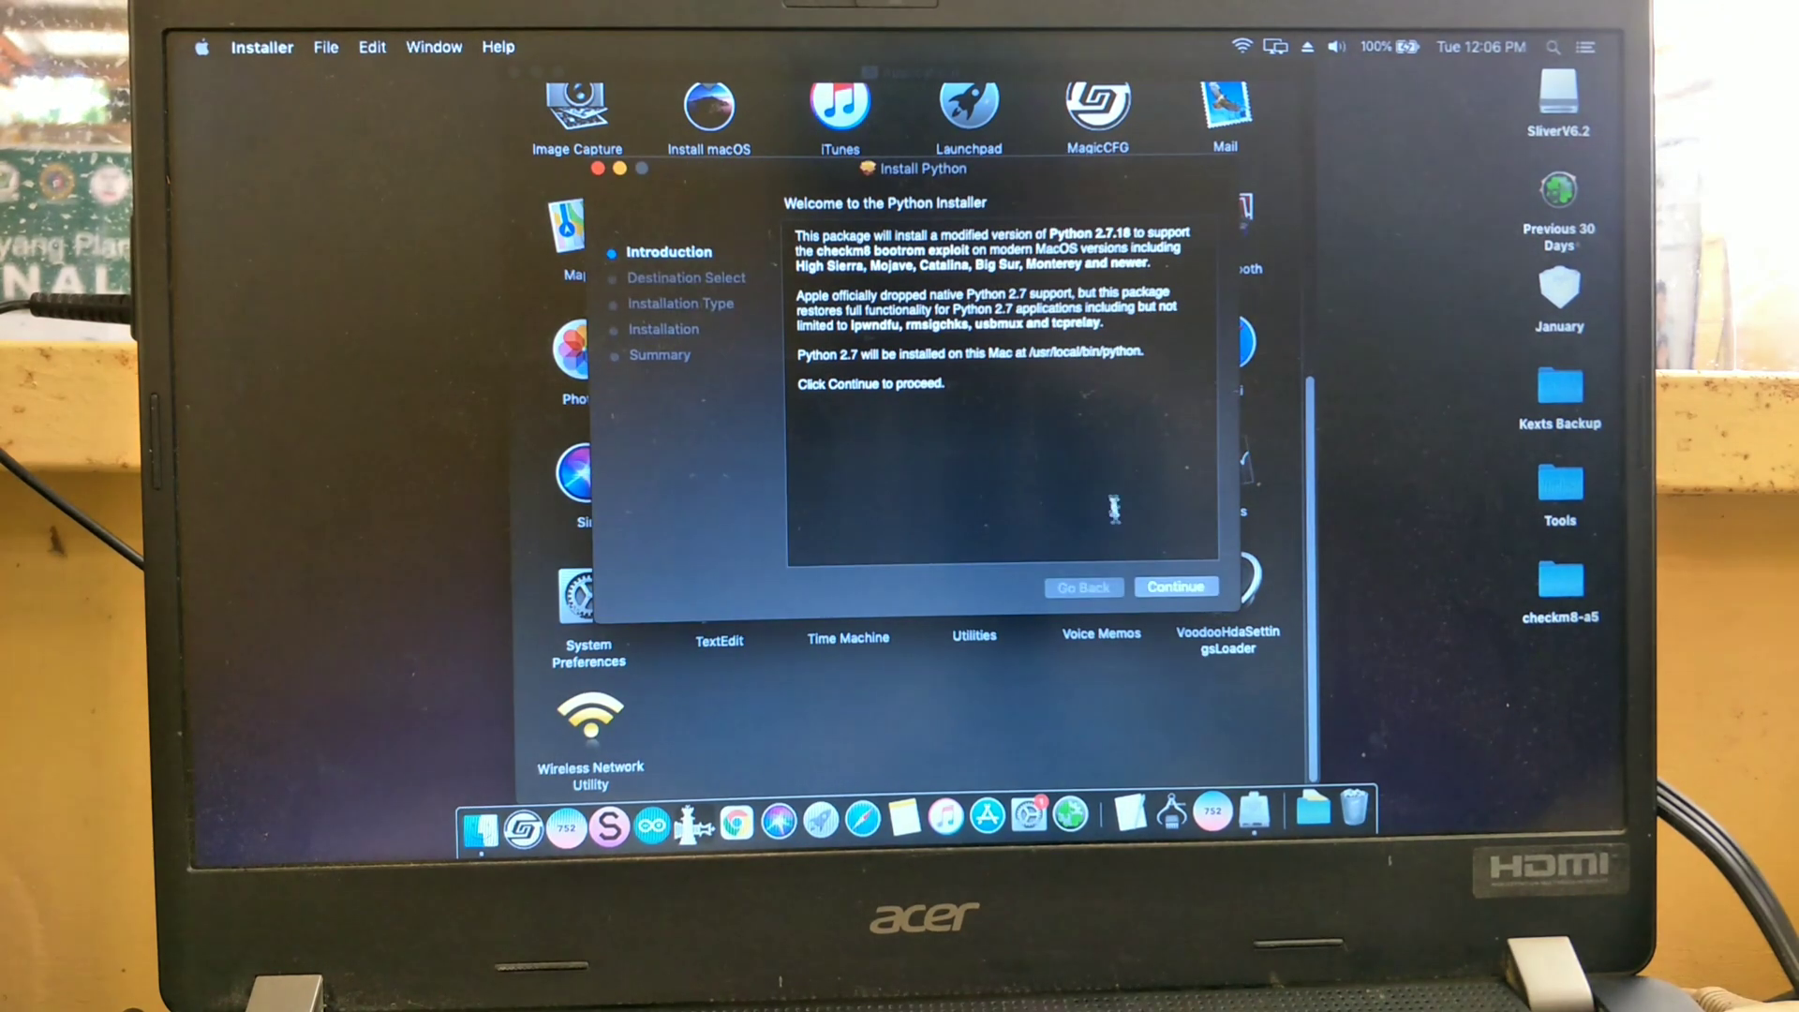
click(1175, 586)
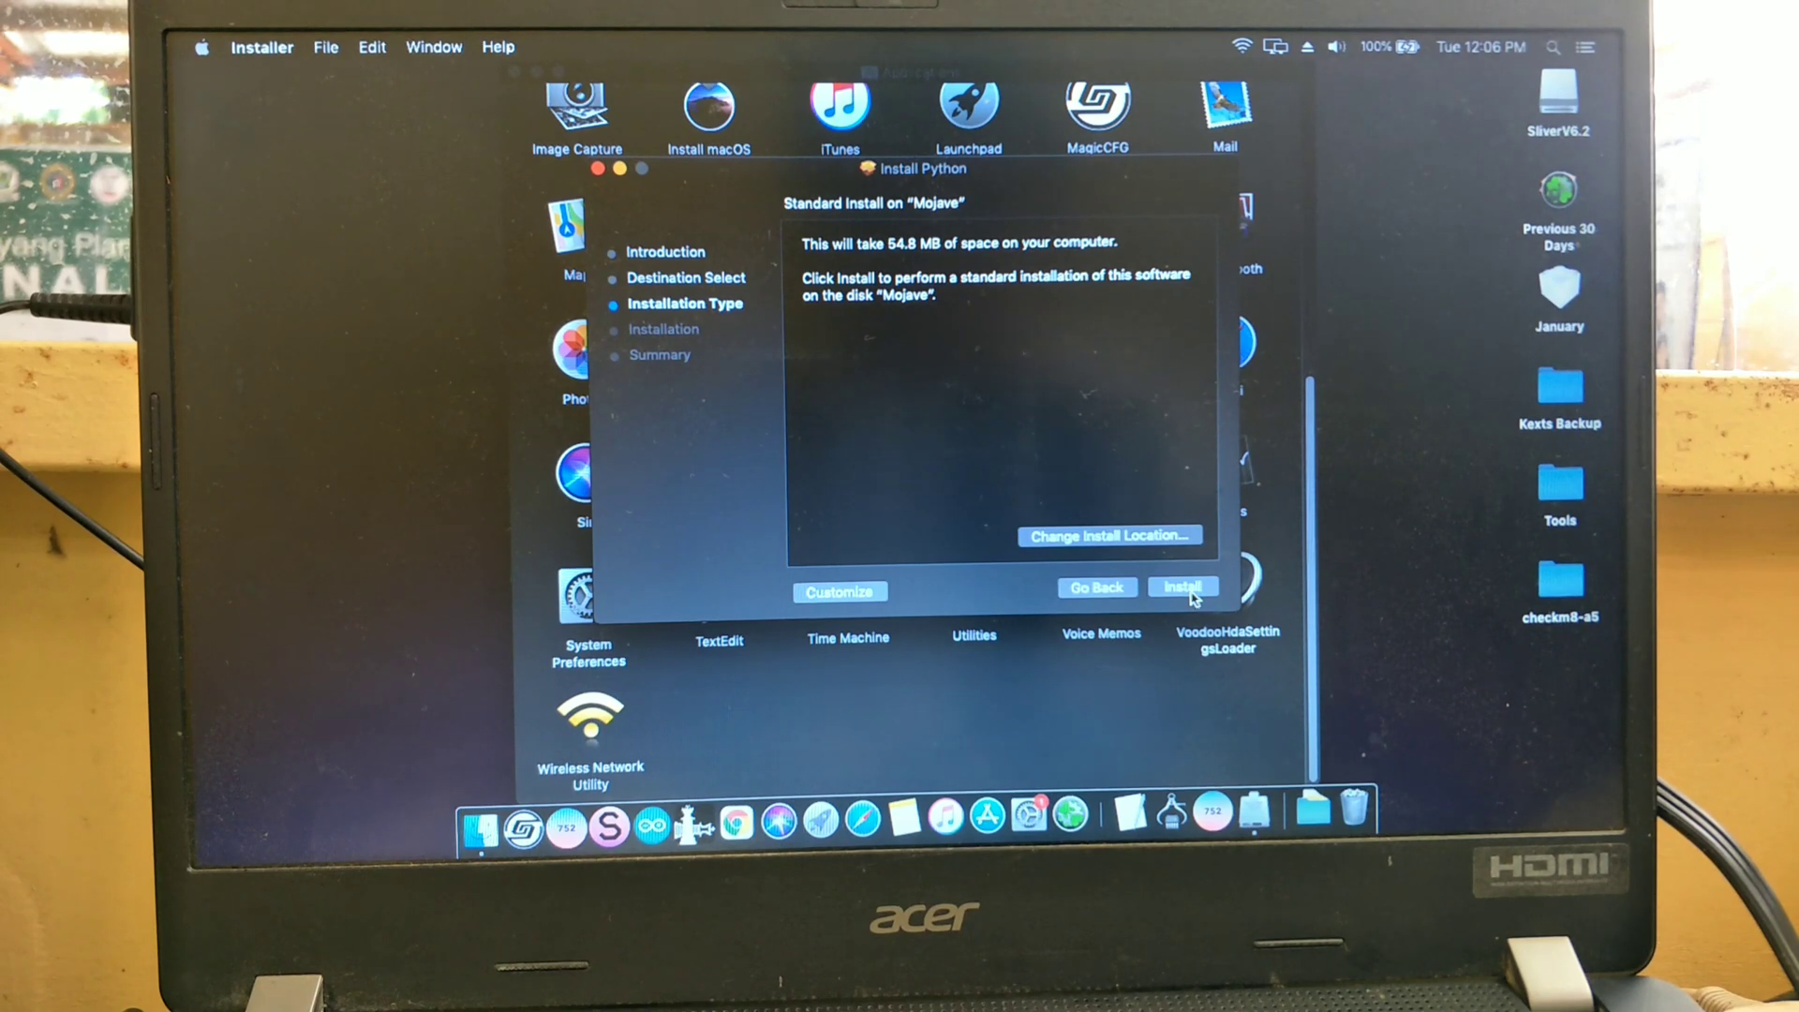
click(1181, 587)
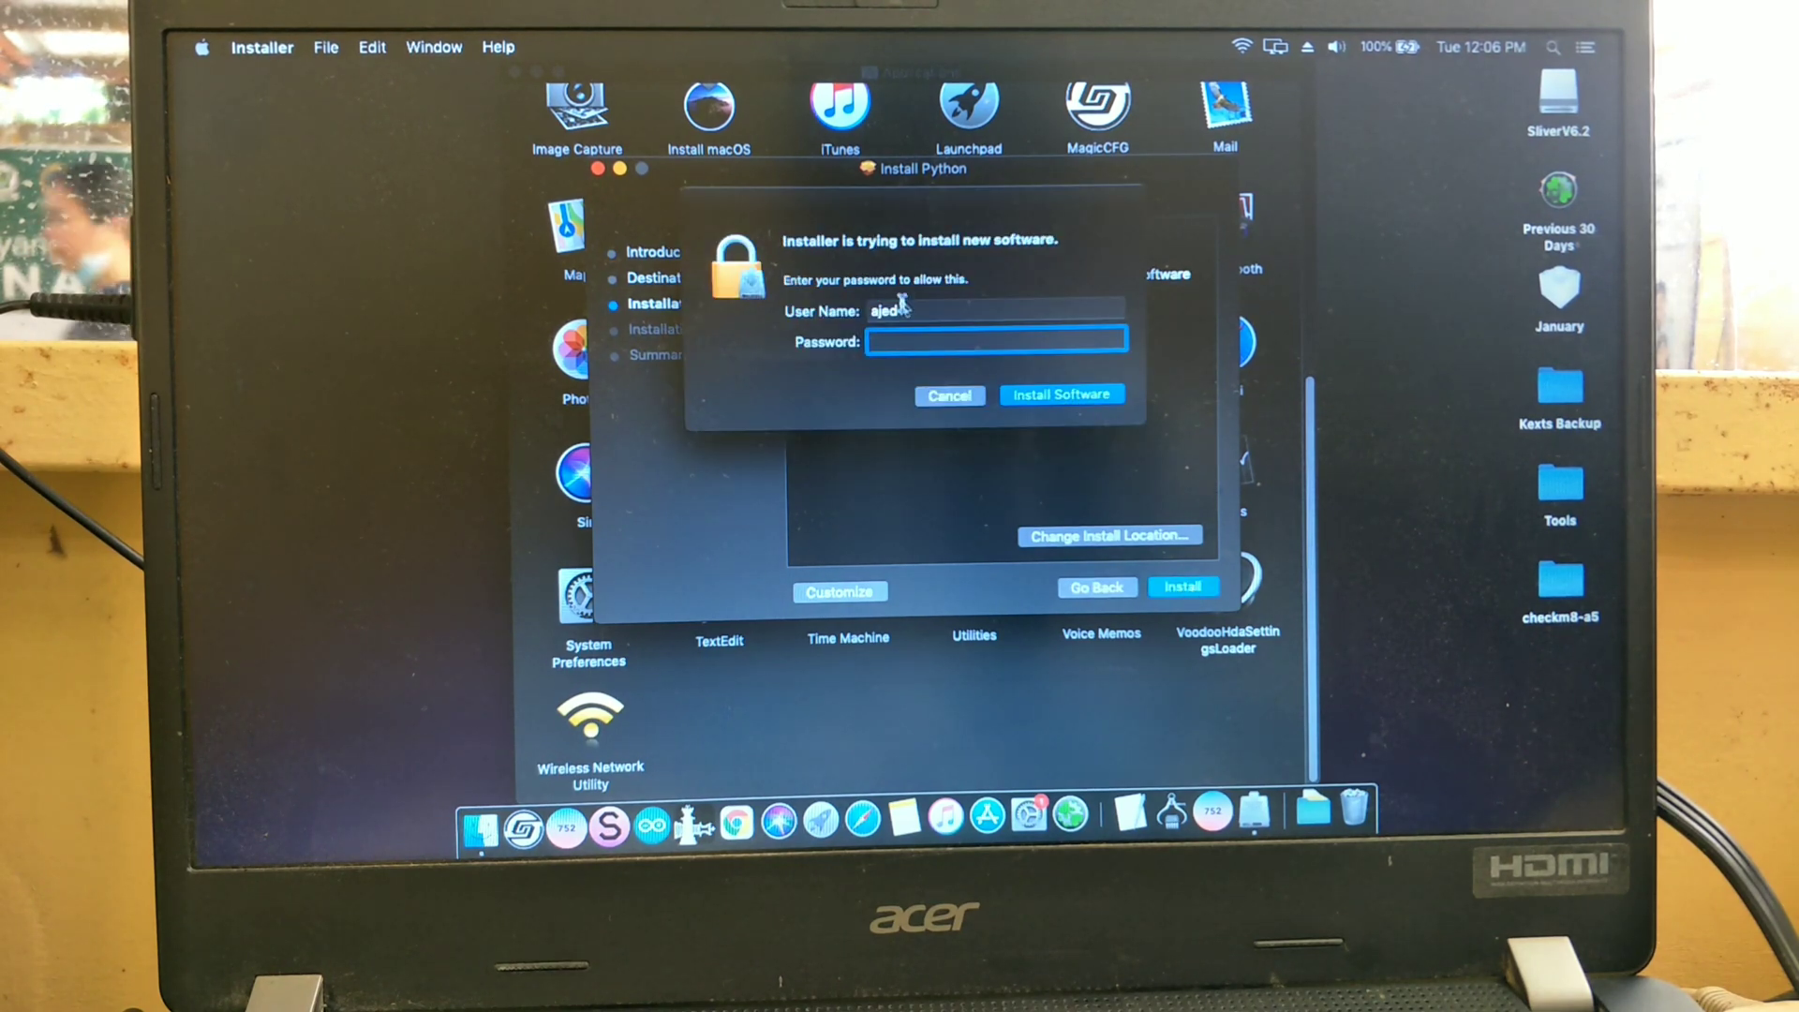
text(•)
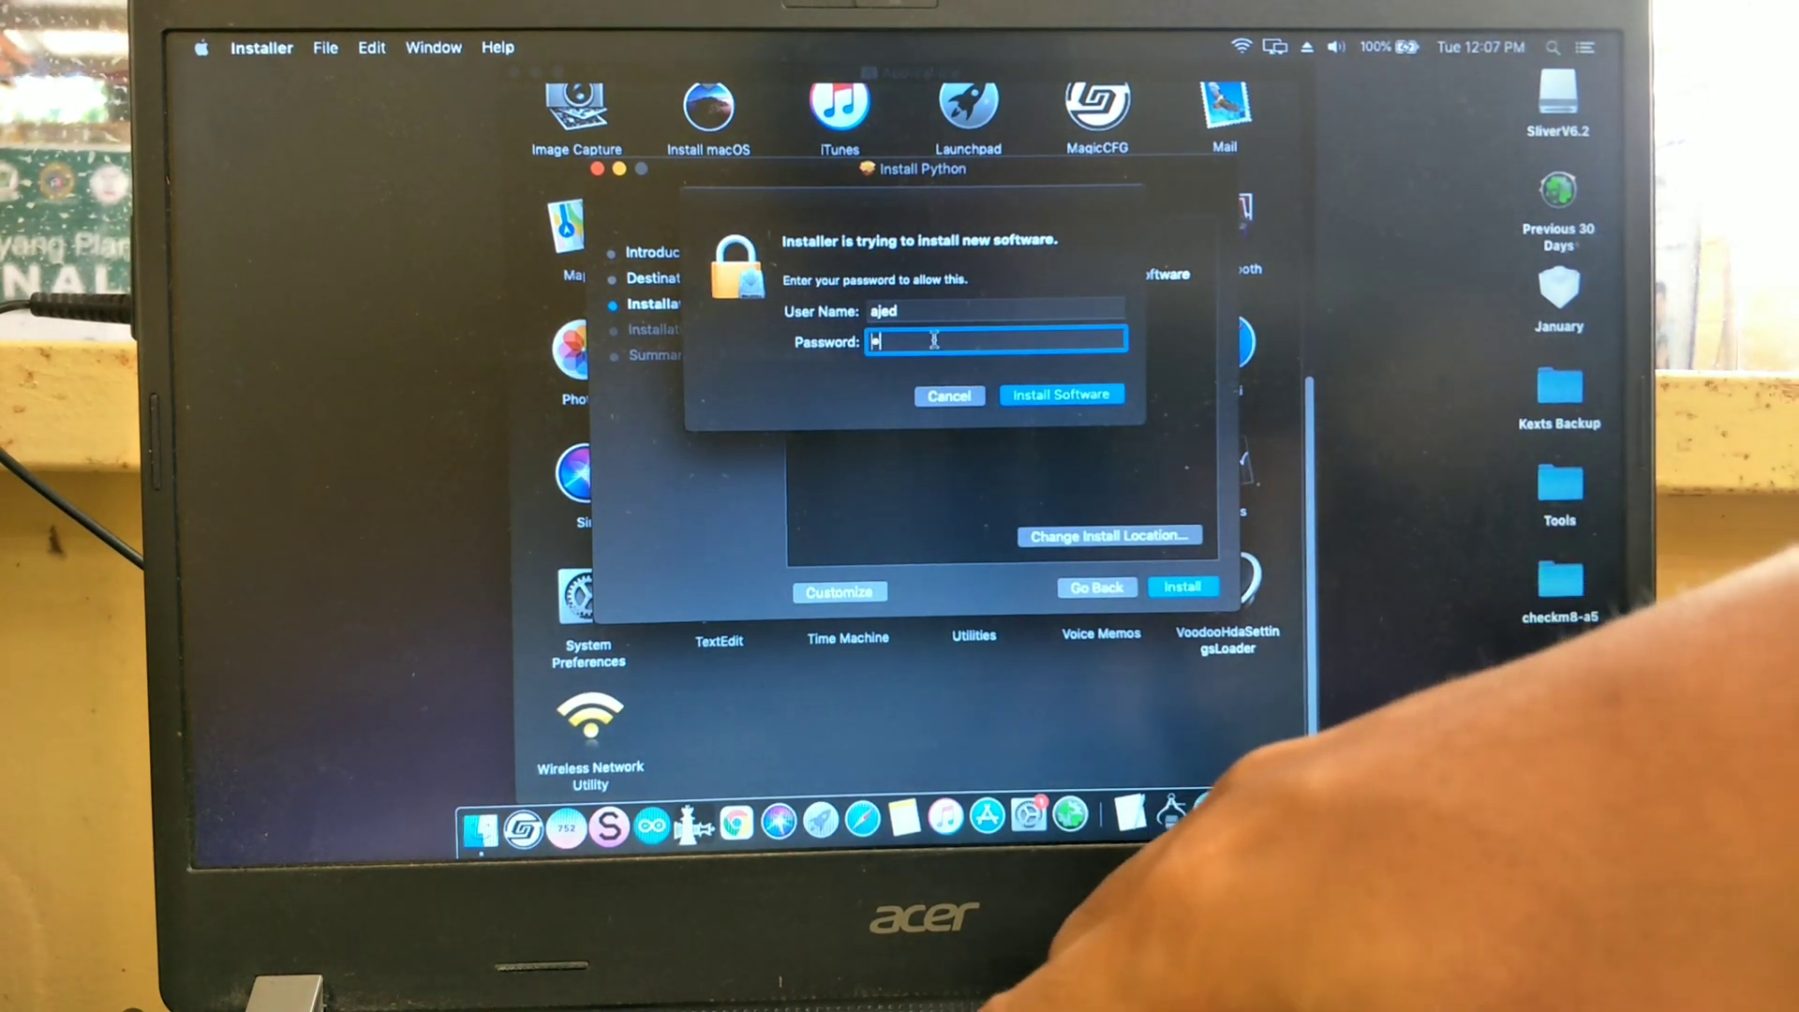
text(••••)
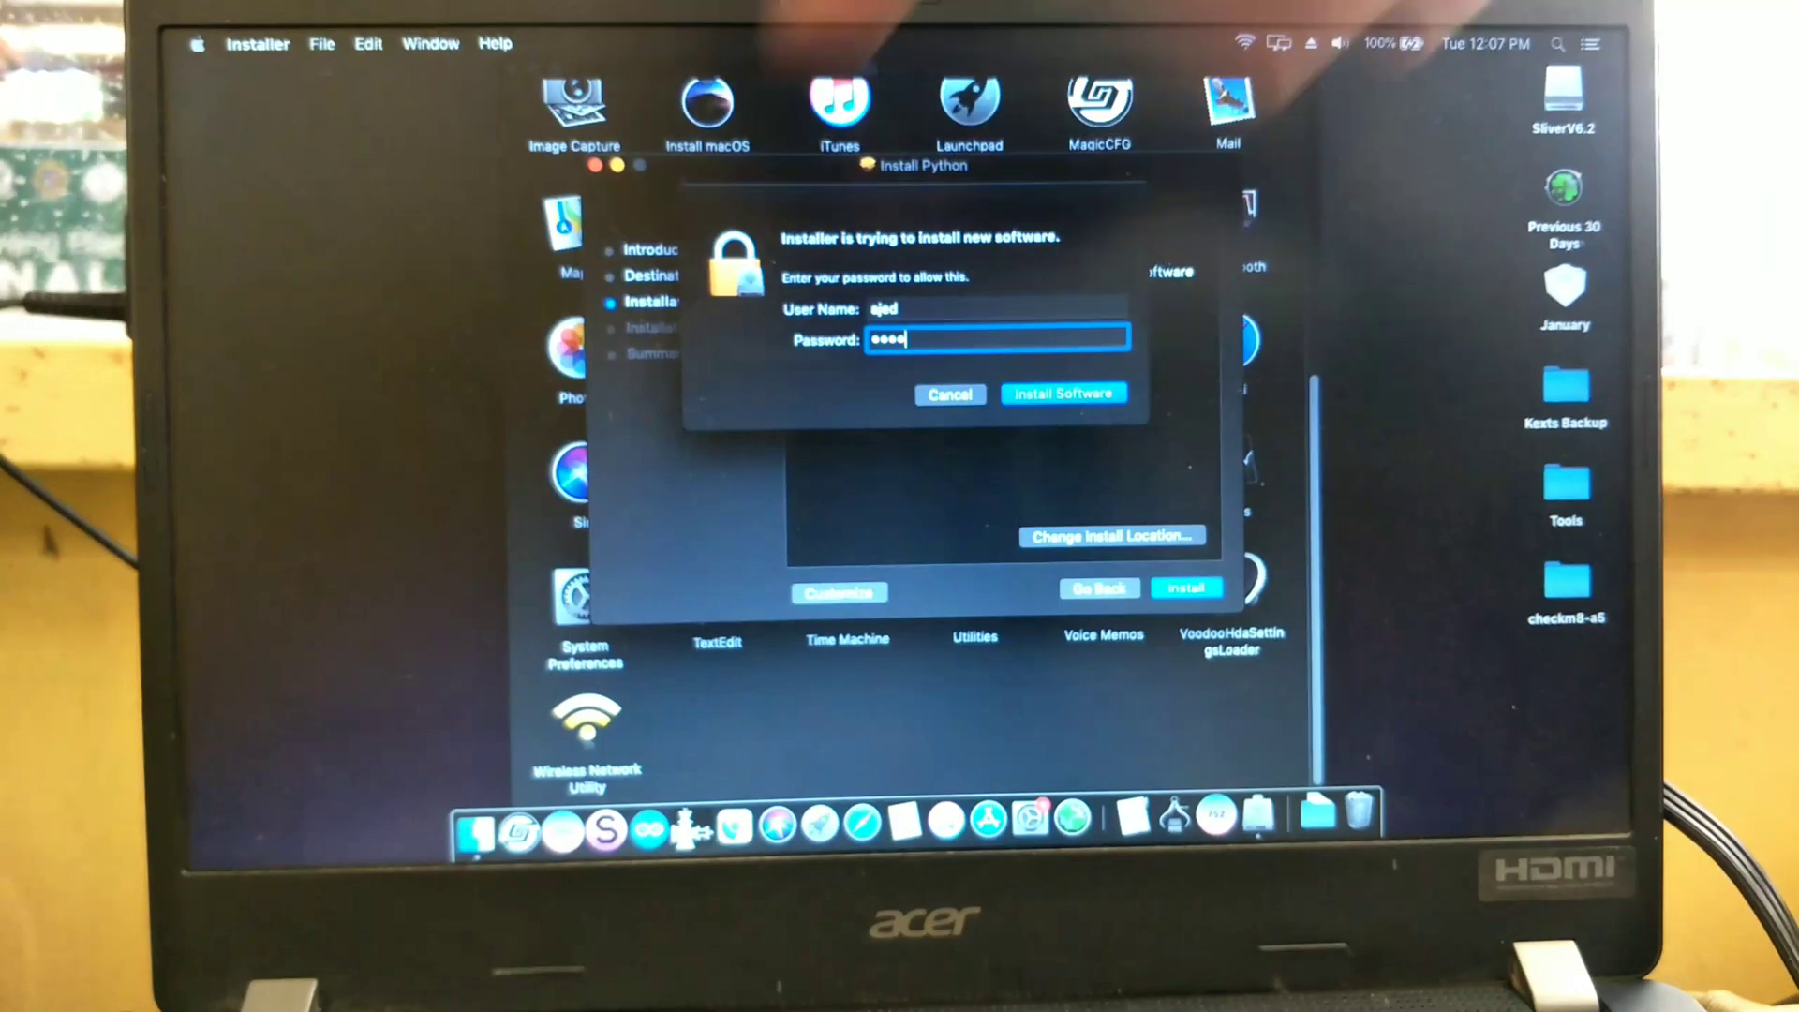
click(1060, 394)
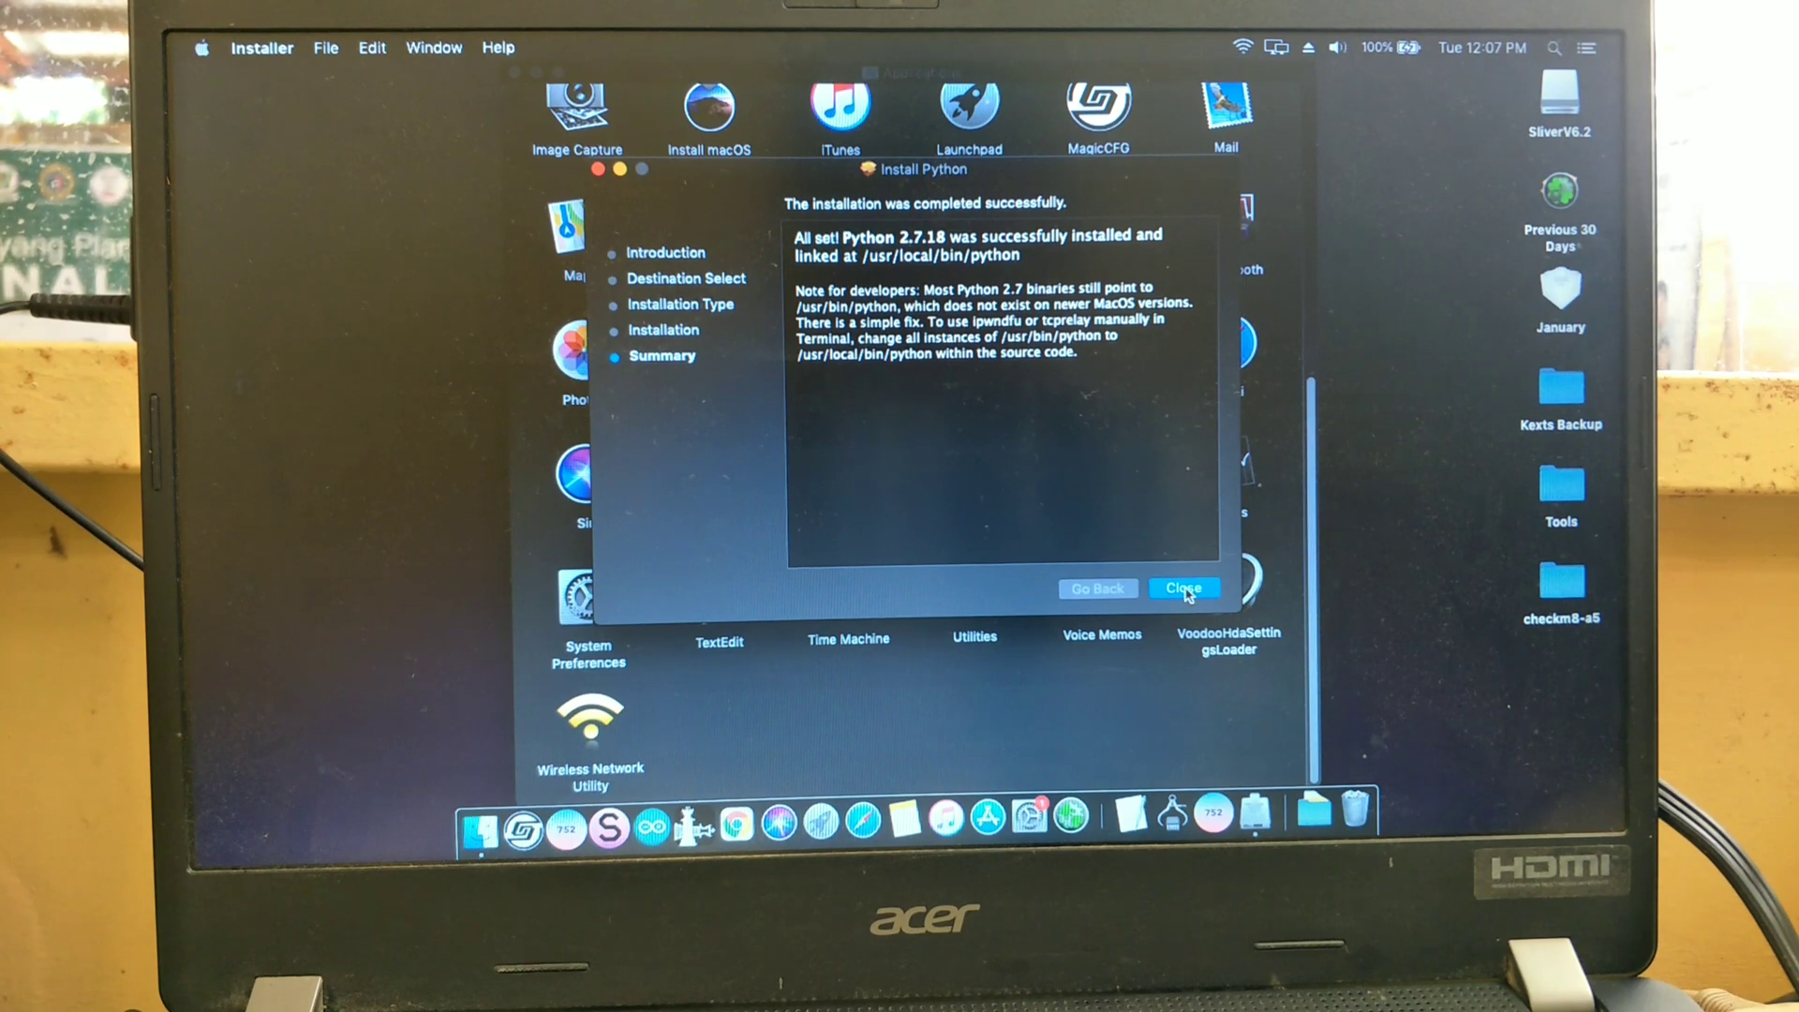
mouse_move(1032, 224)
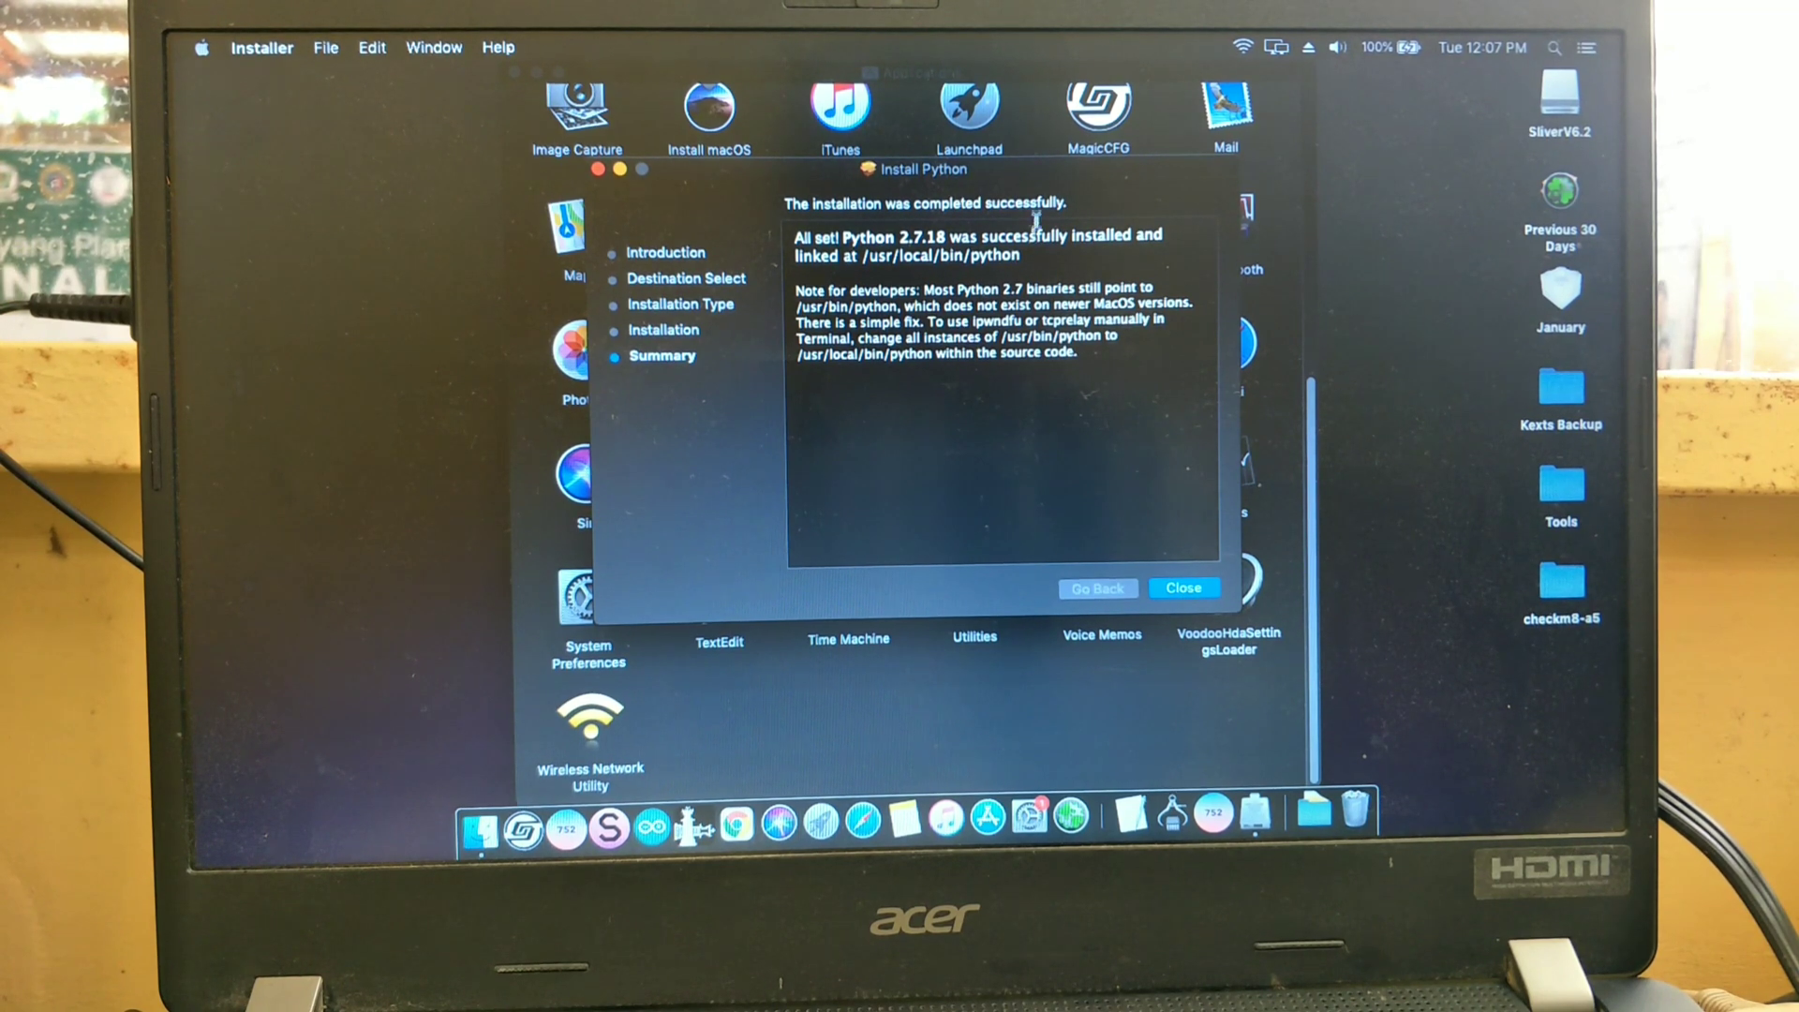
mouse_move(1190, 440)
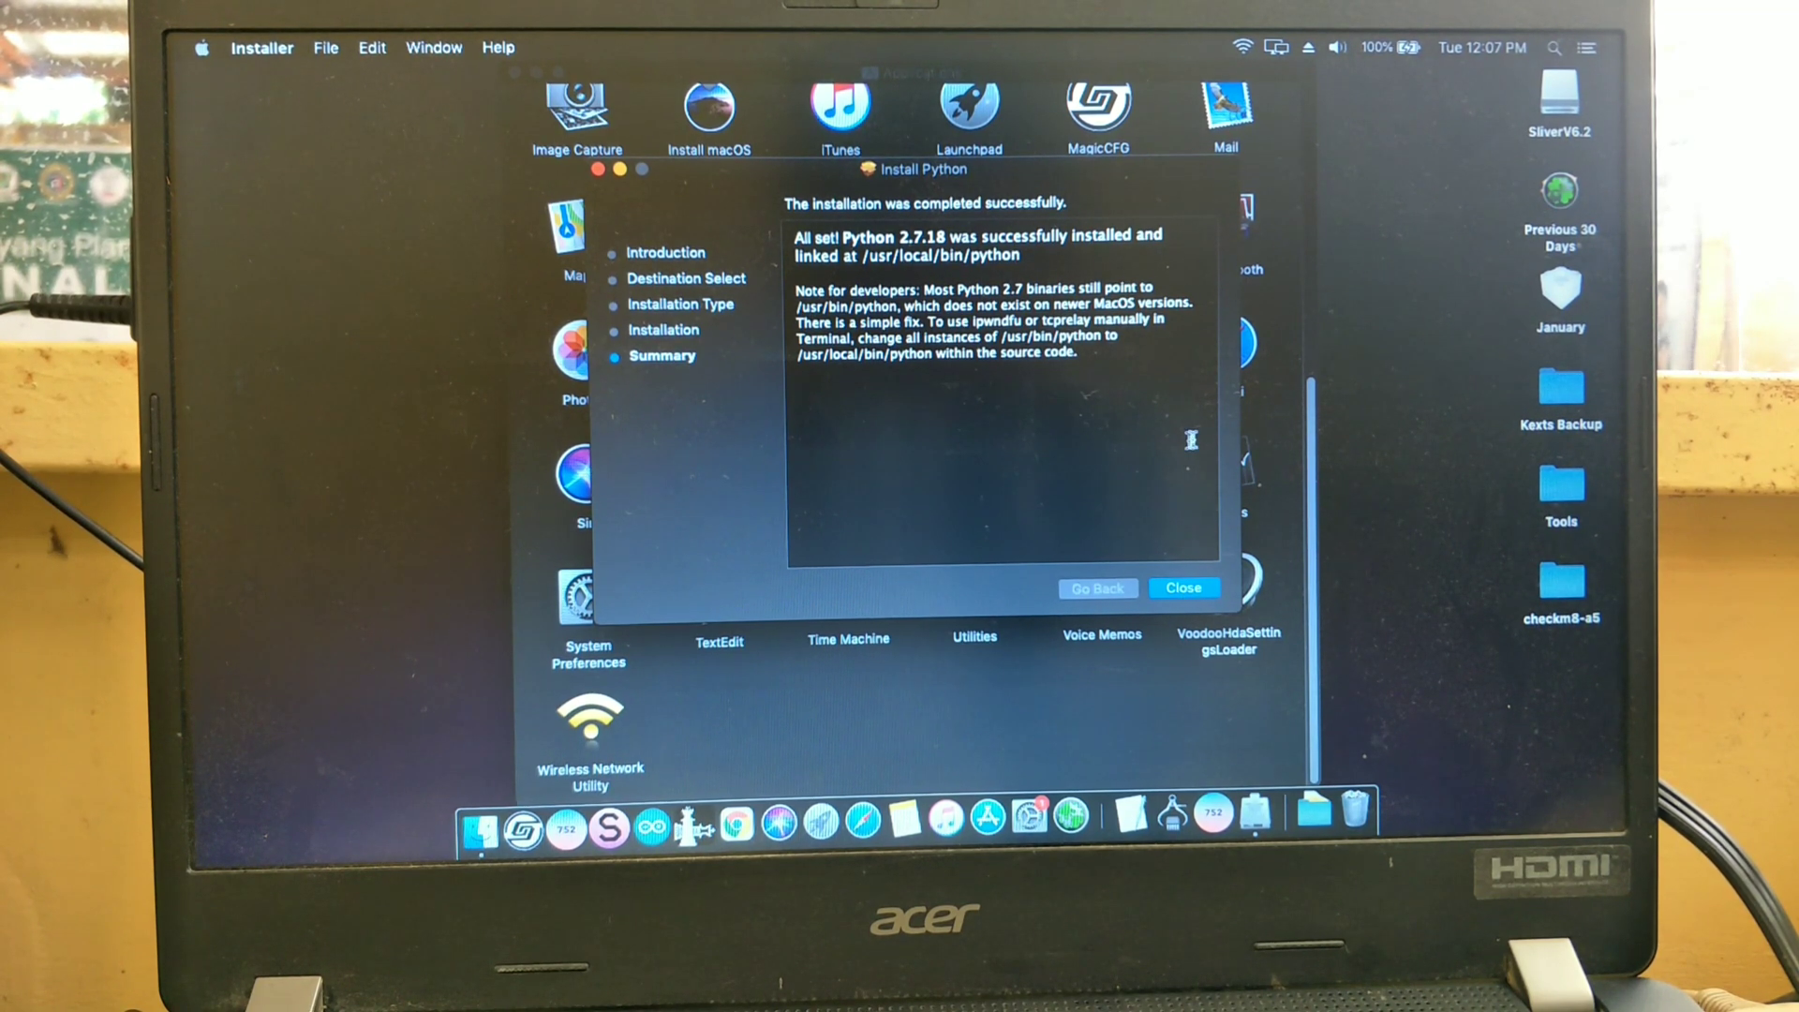
click(1183, 587)
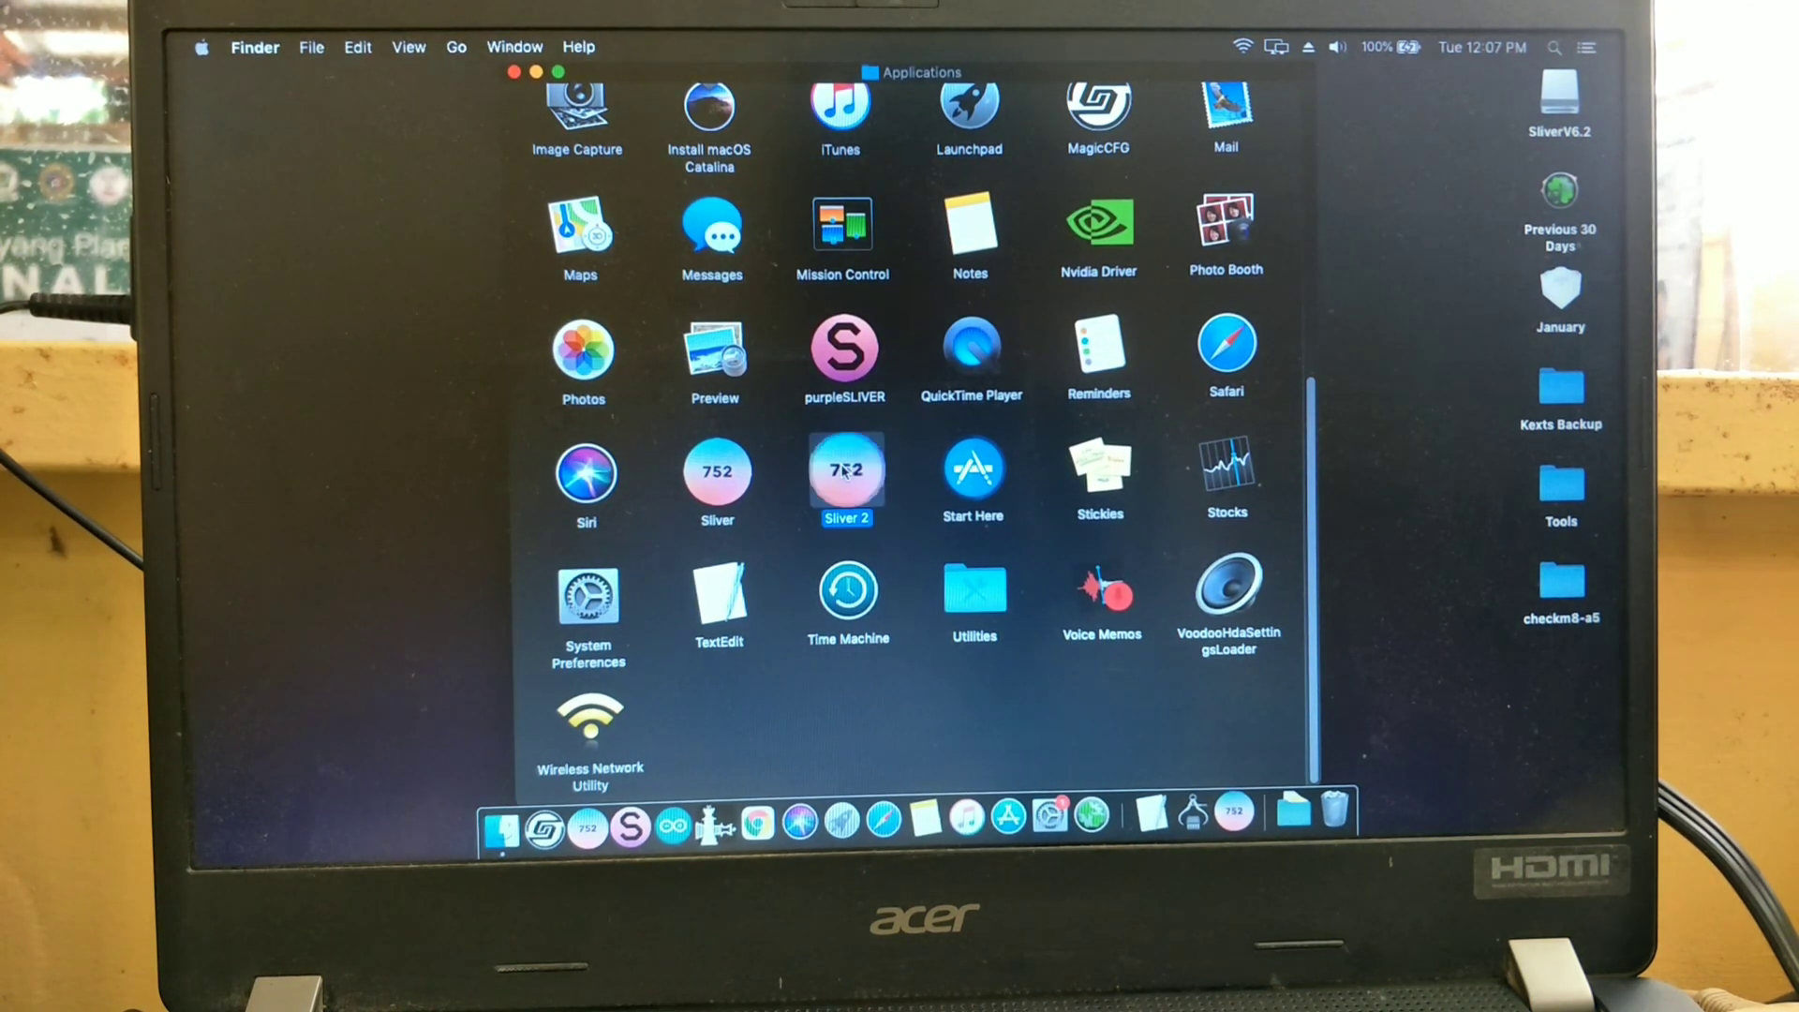
Relaunch Sliver and pick Ramdisk iCloud Bypass to reach the device list.
double_click(845, 470)
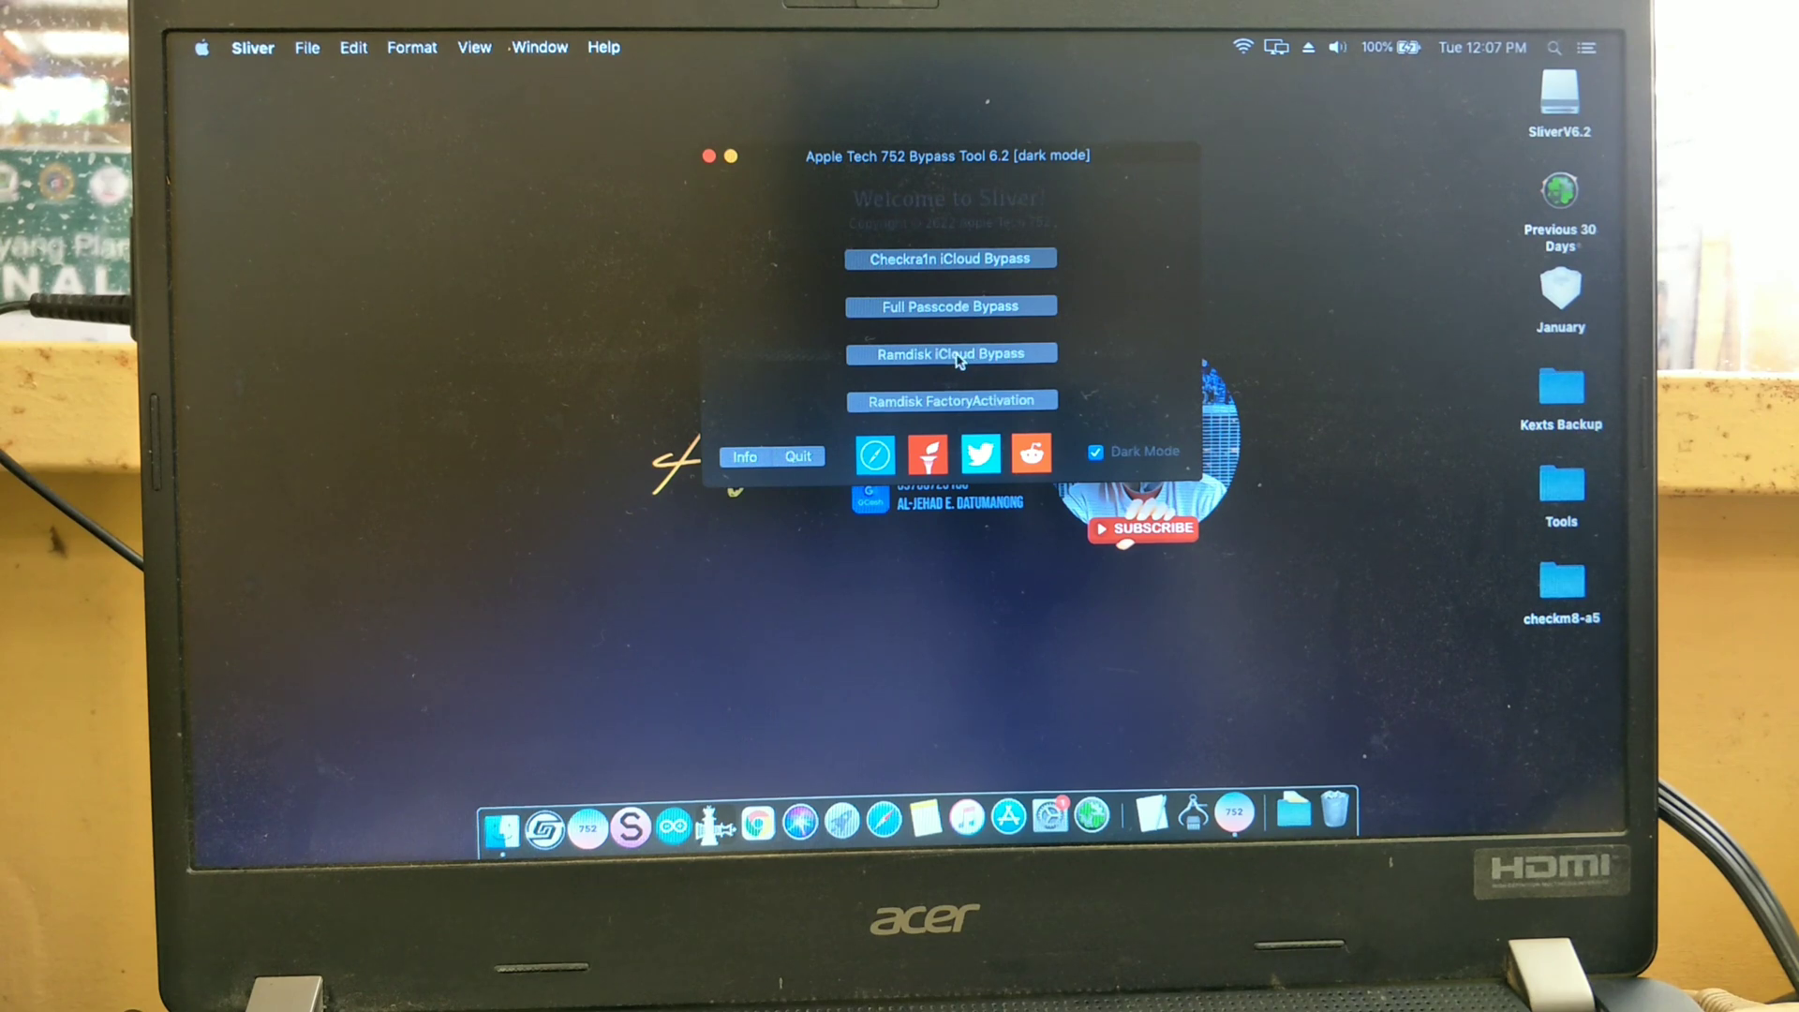
click(950, 353)
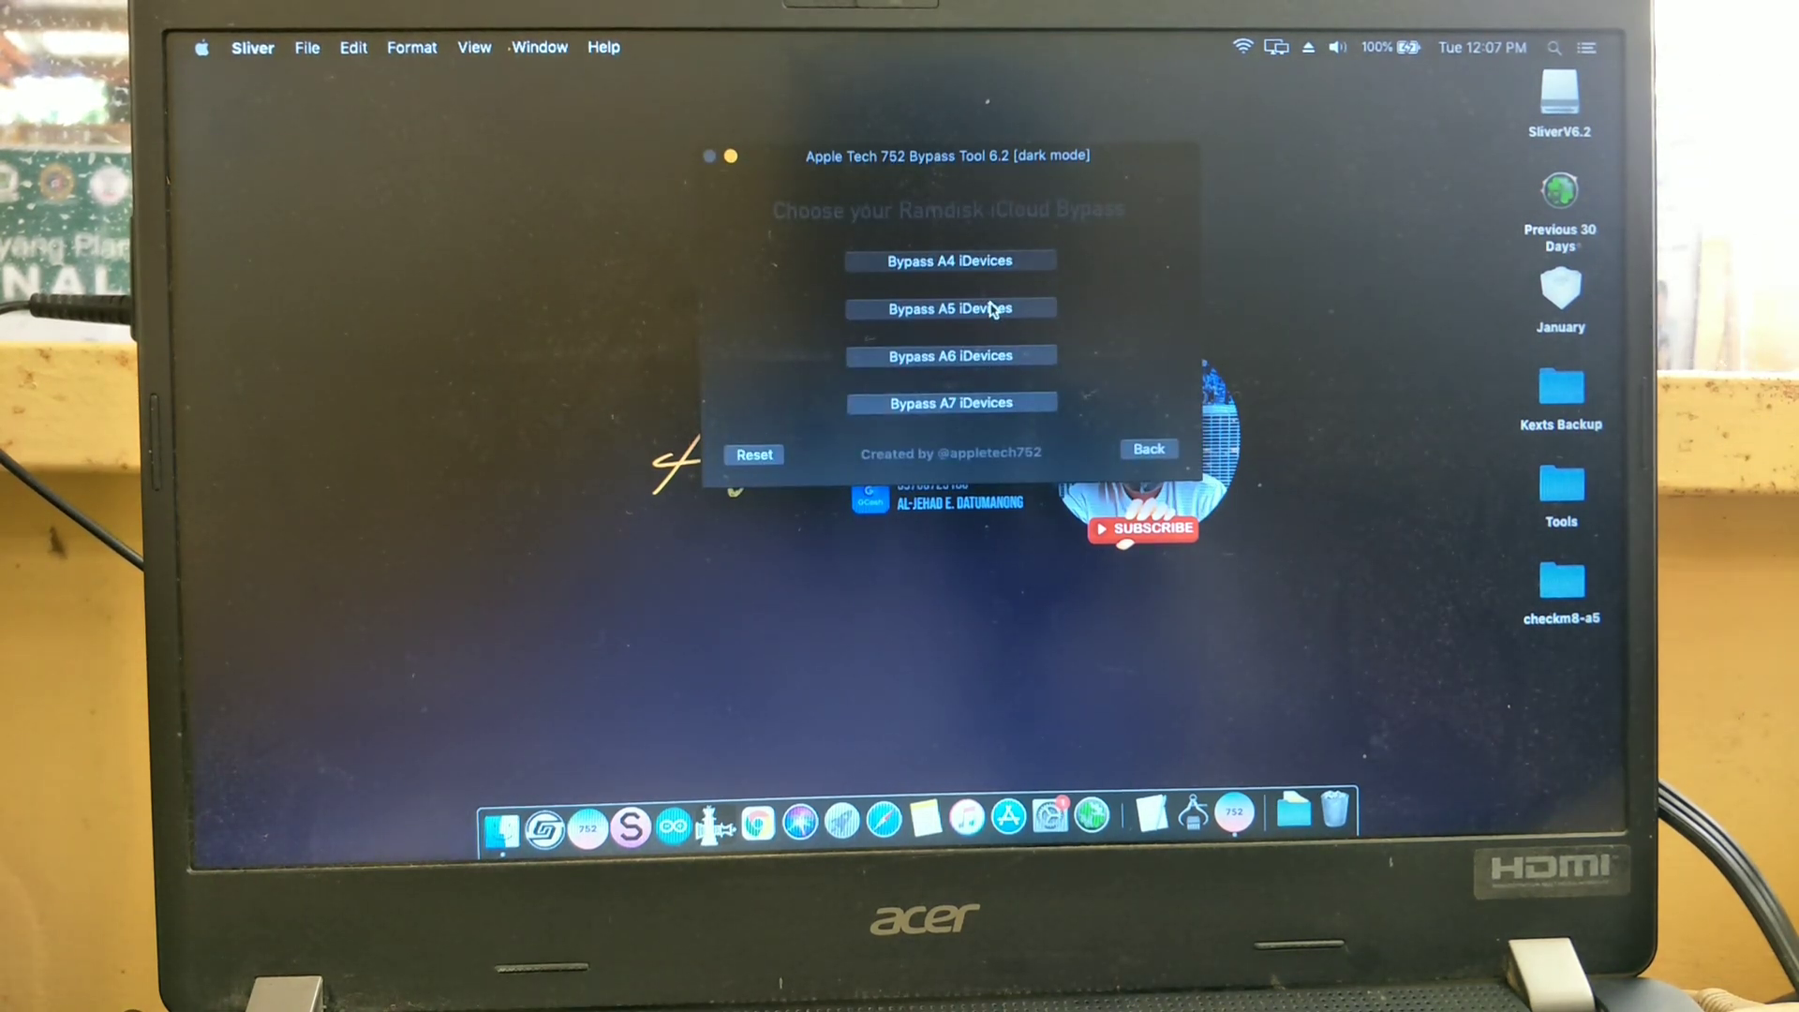
click(950, 308)
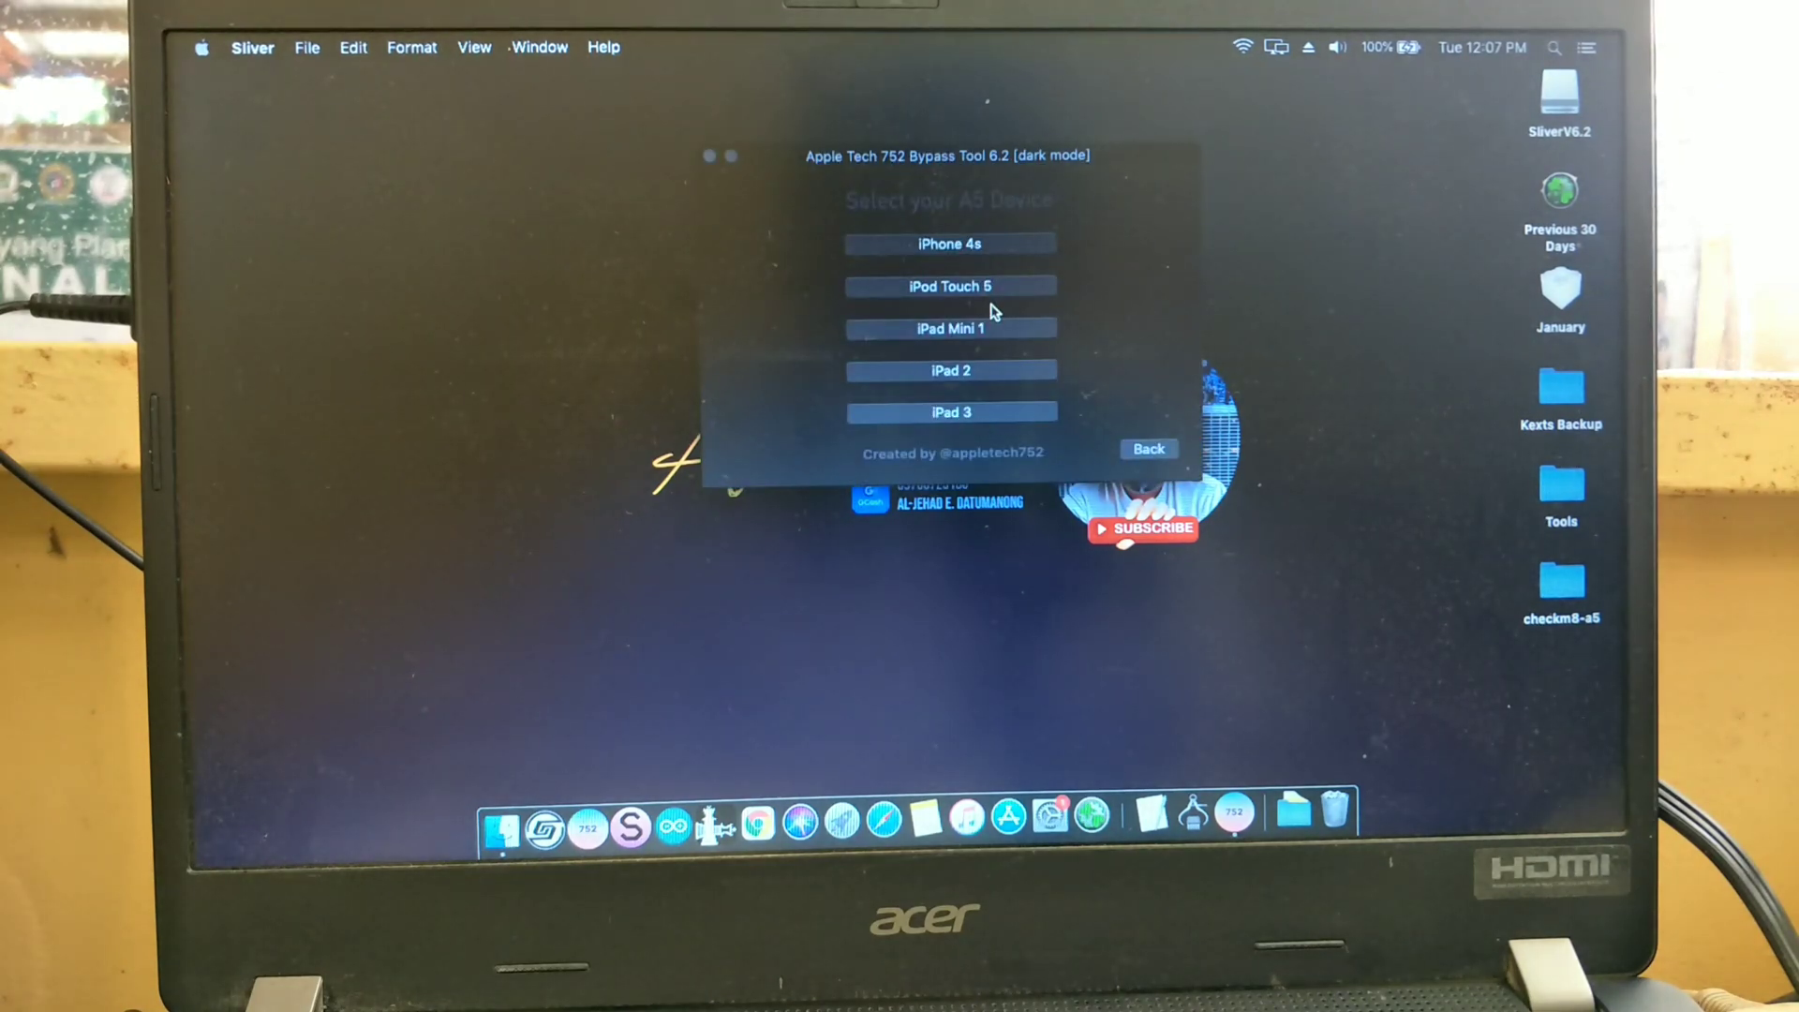
mouse_move(1149, 449)
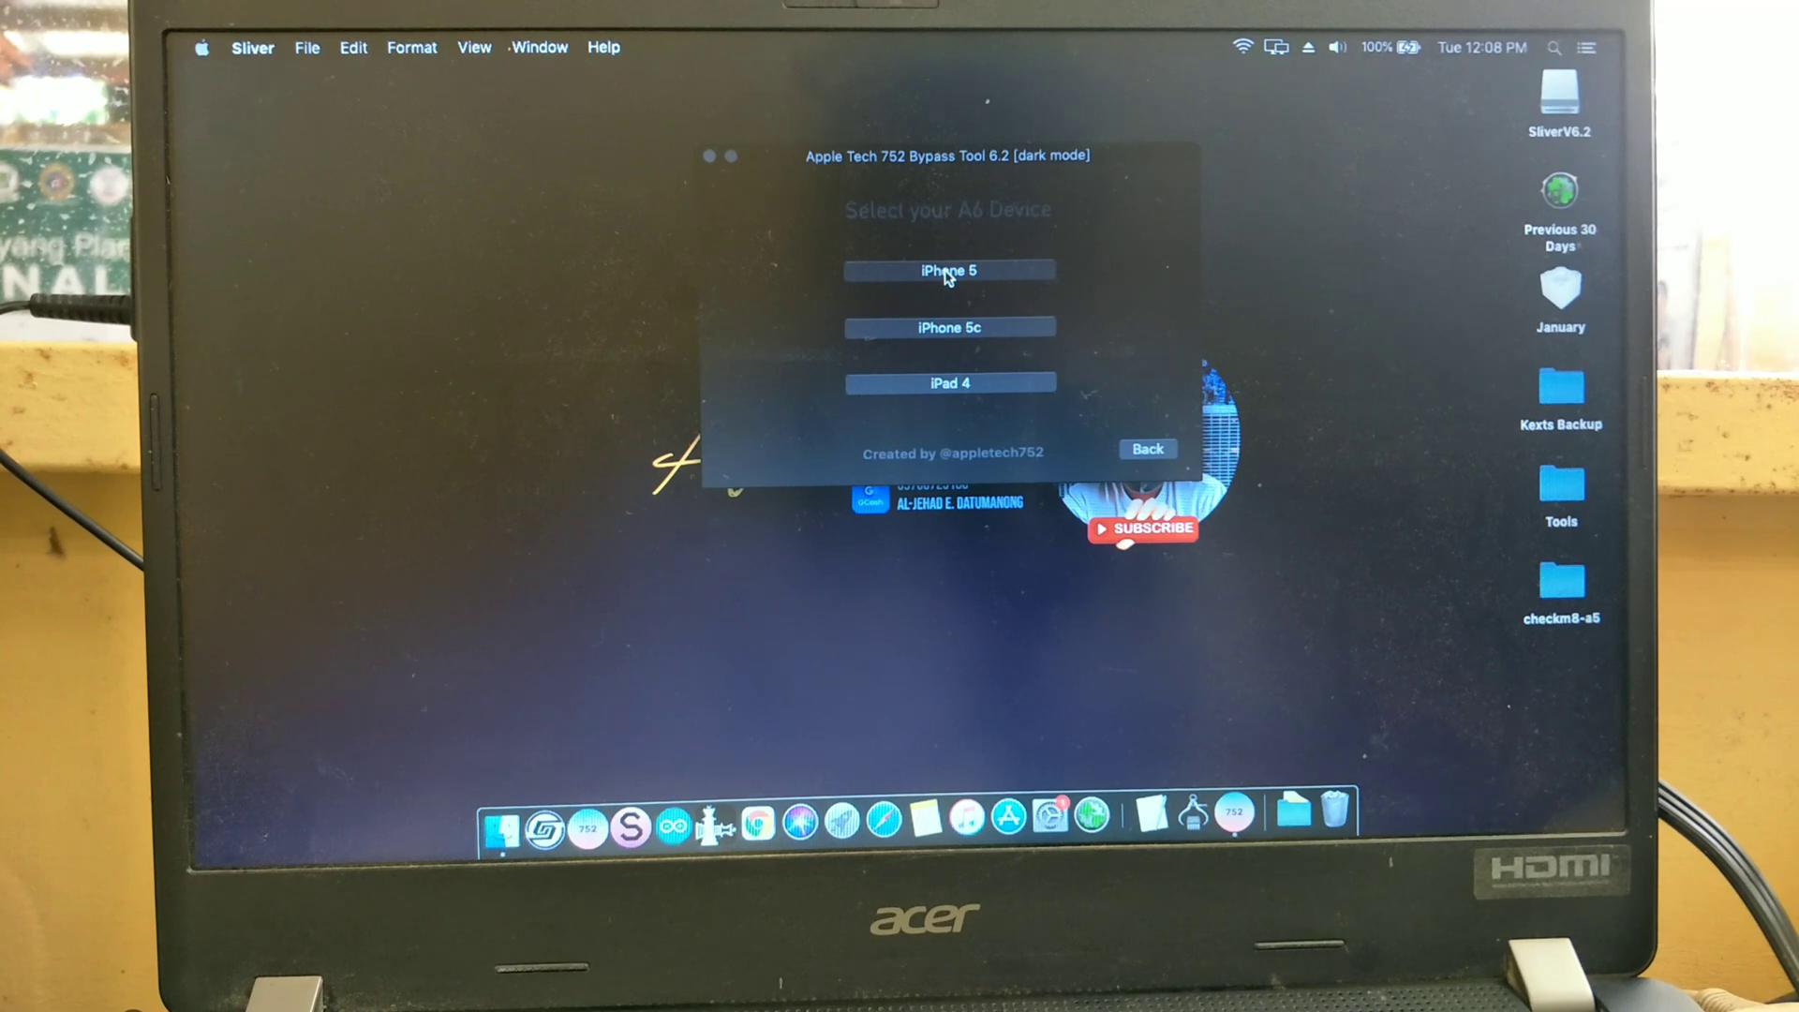
Select iPhone 5, enter pwned DFU mode, and confirm the Exploit Worked message.
click(949, 270)
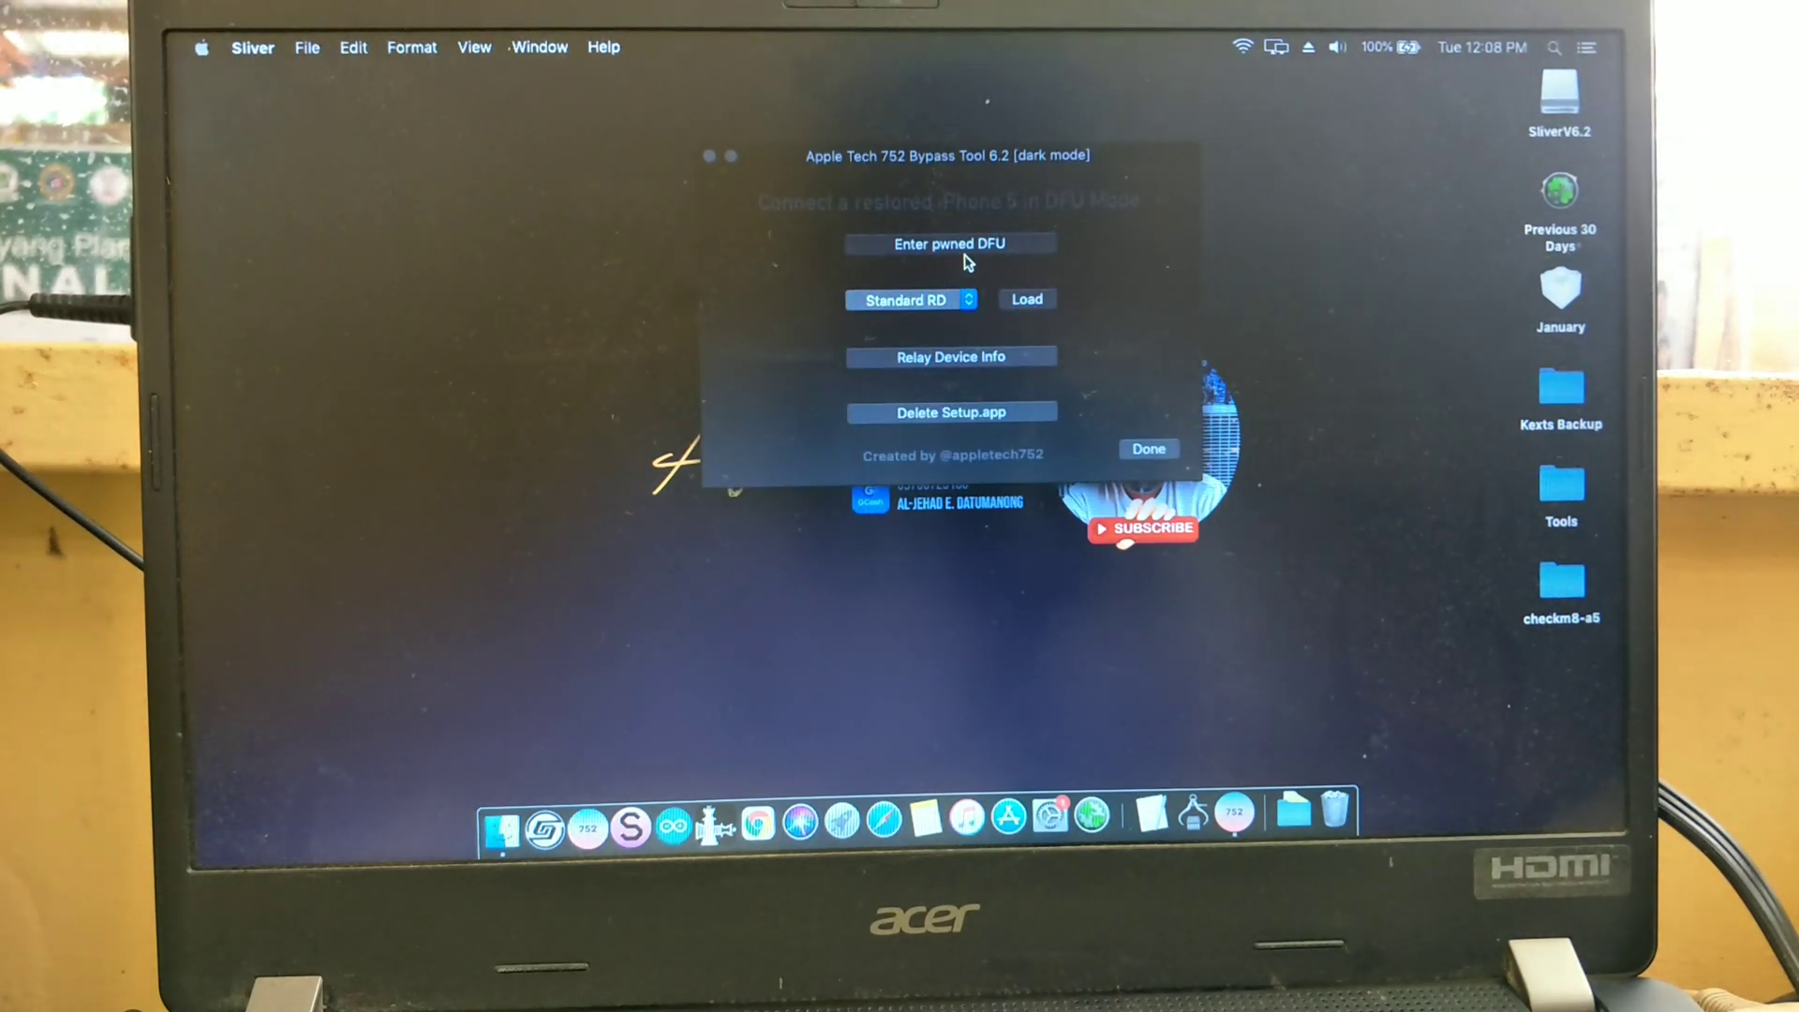
click(949, 244)
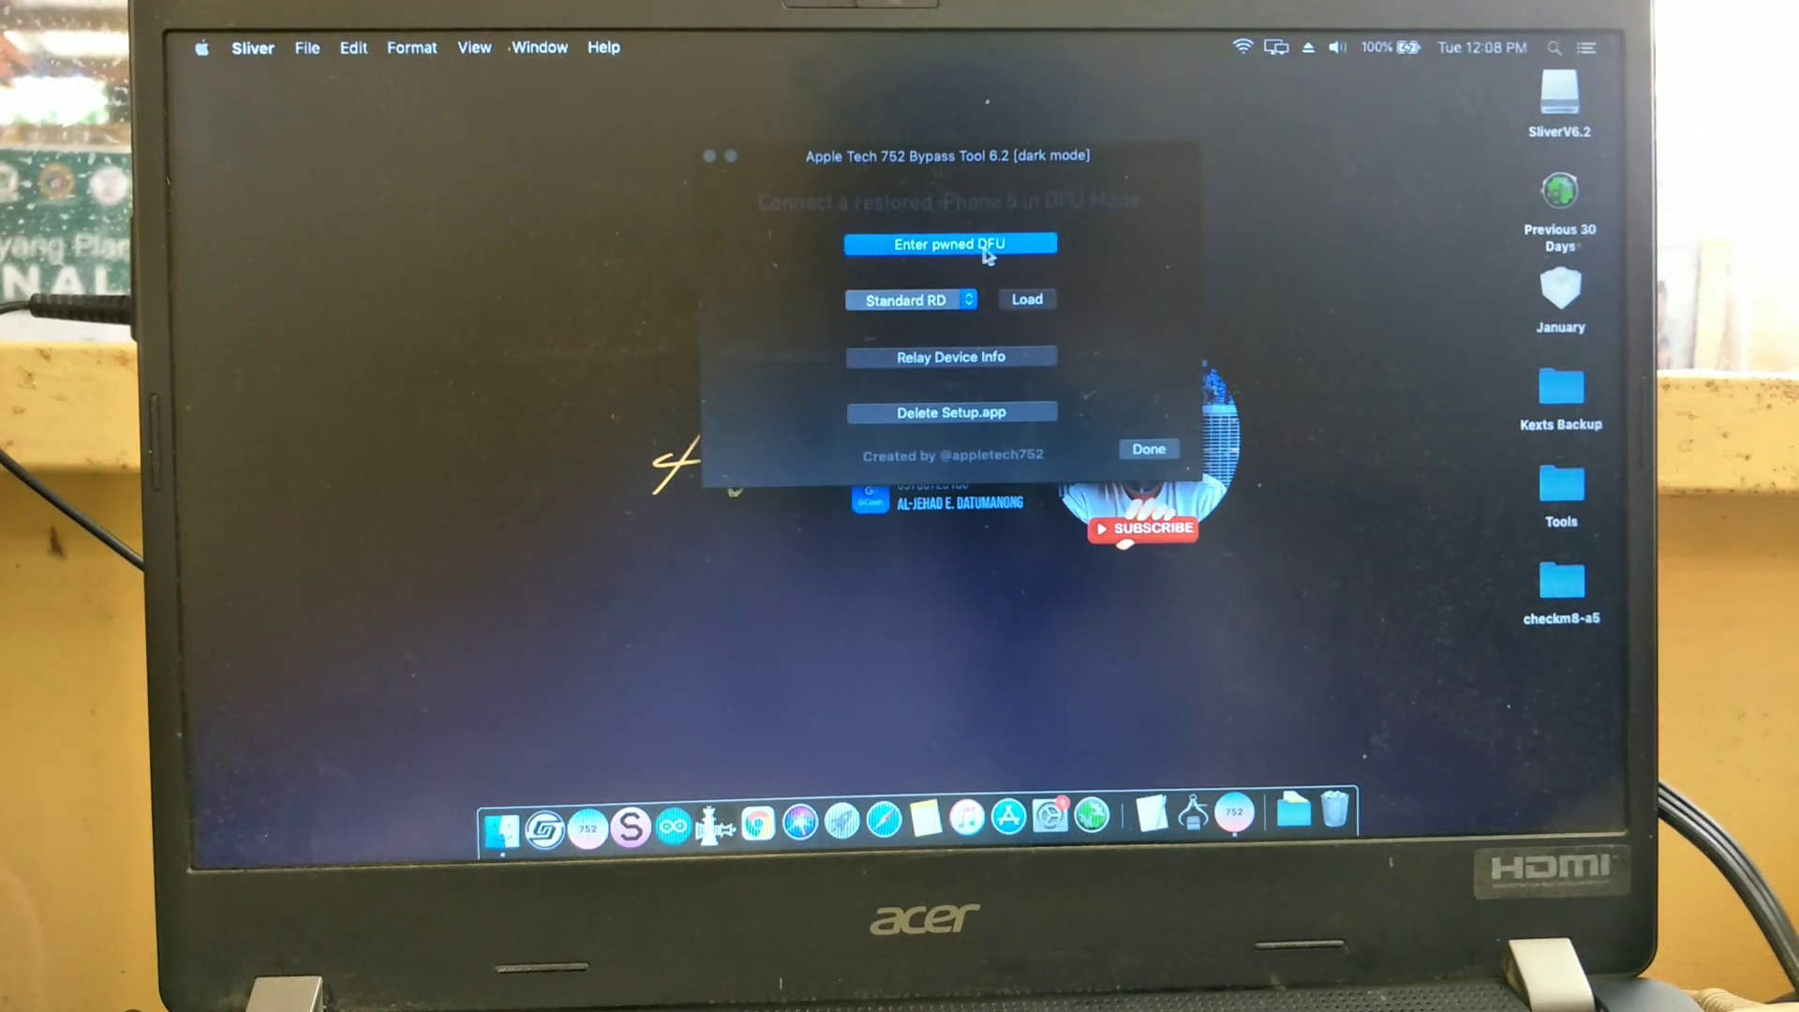
click(949, 244)
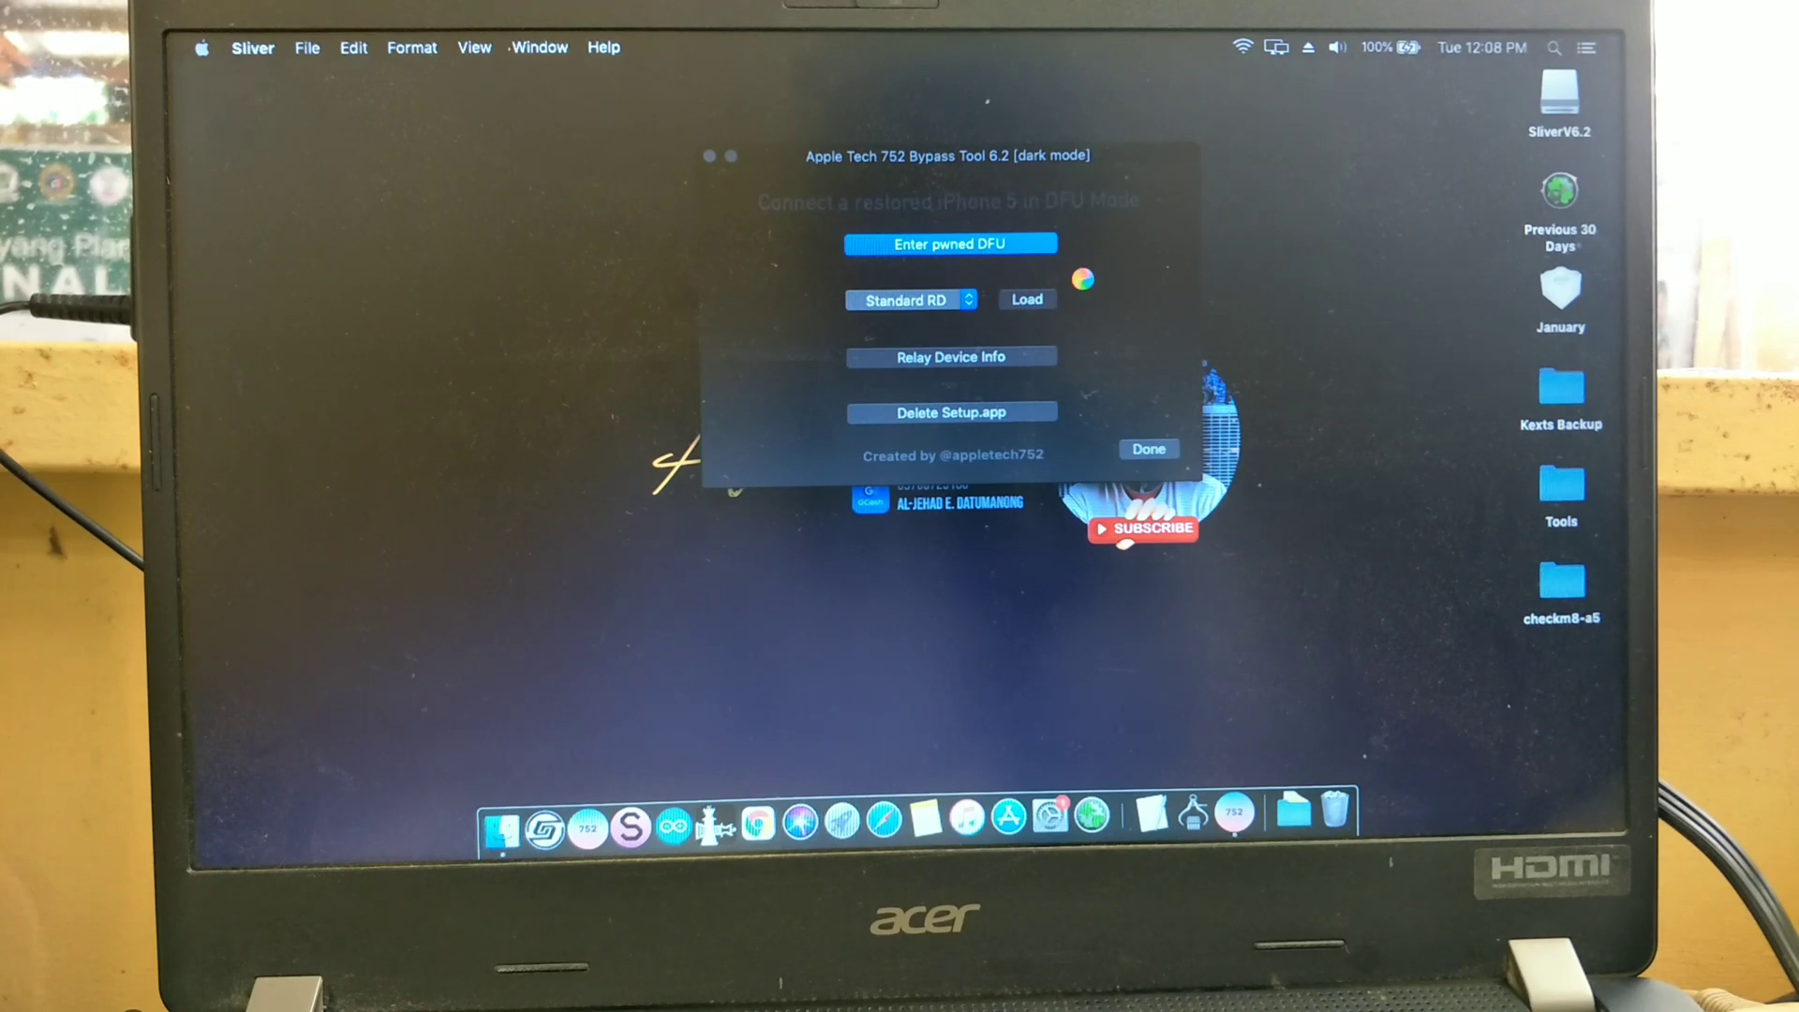
click(949, 244)
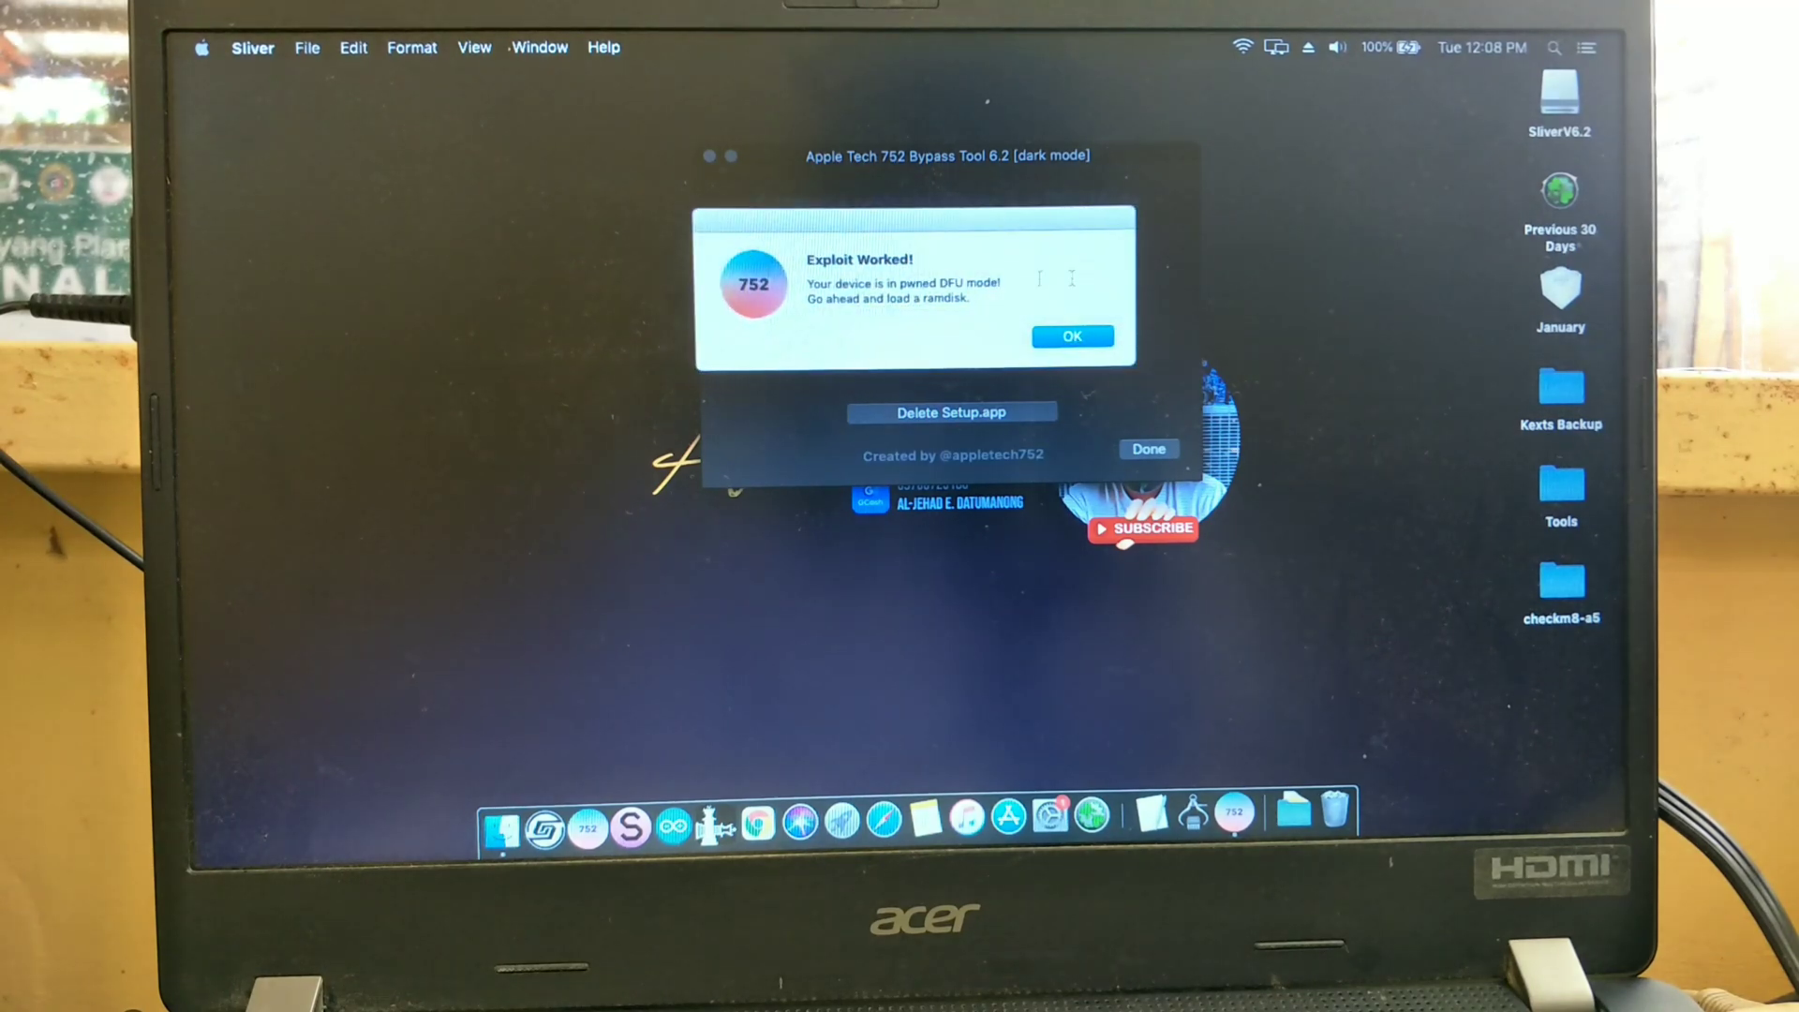
click(1070, 335)
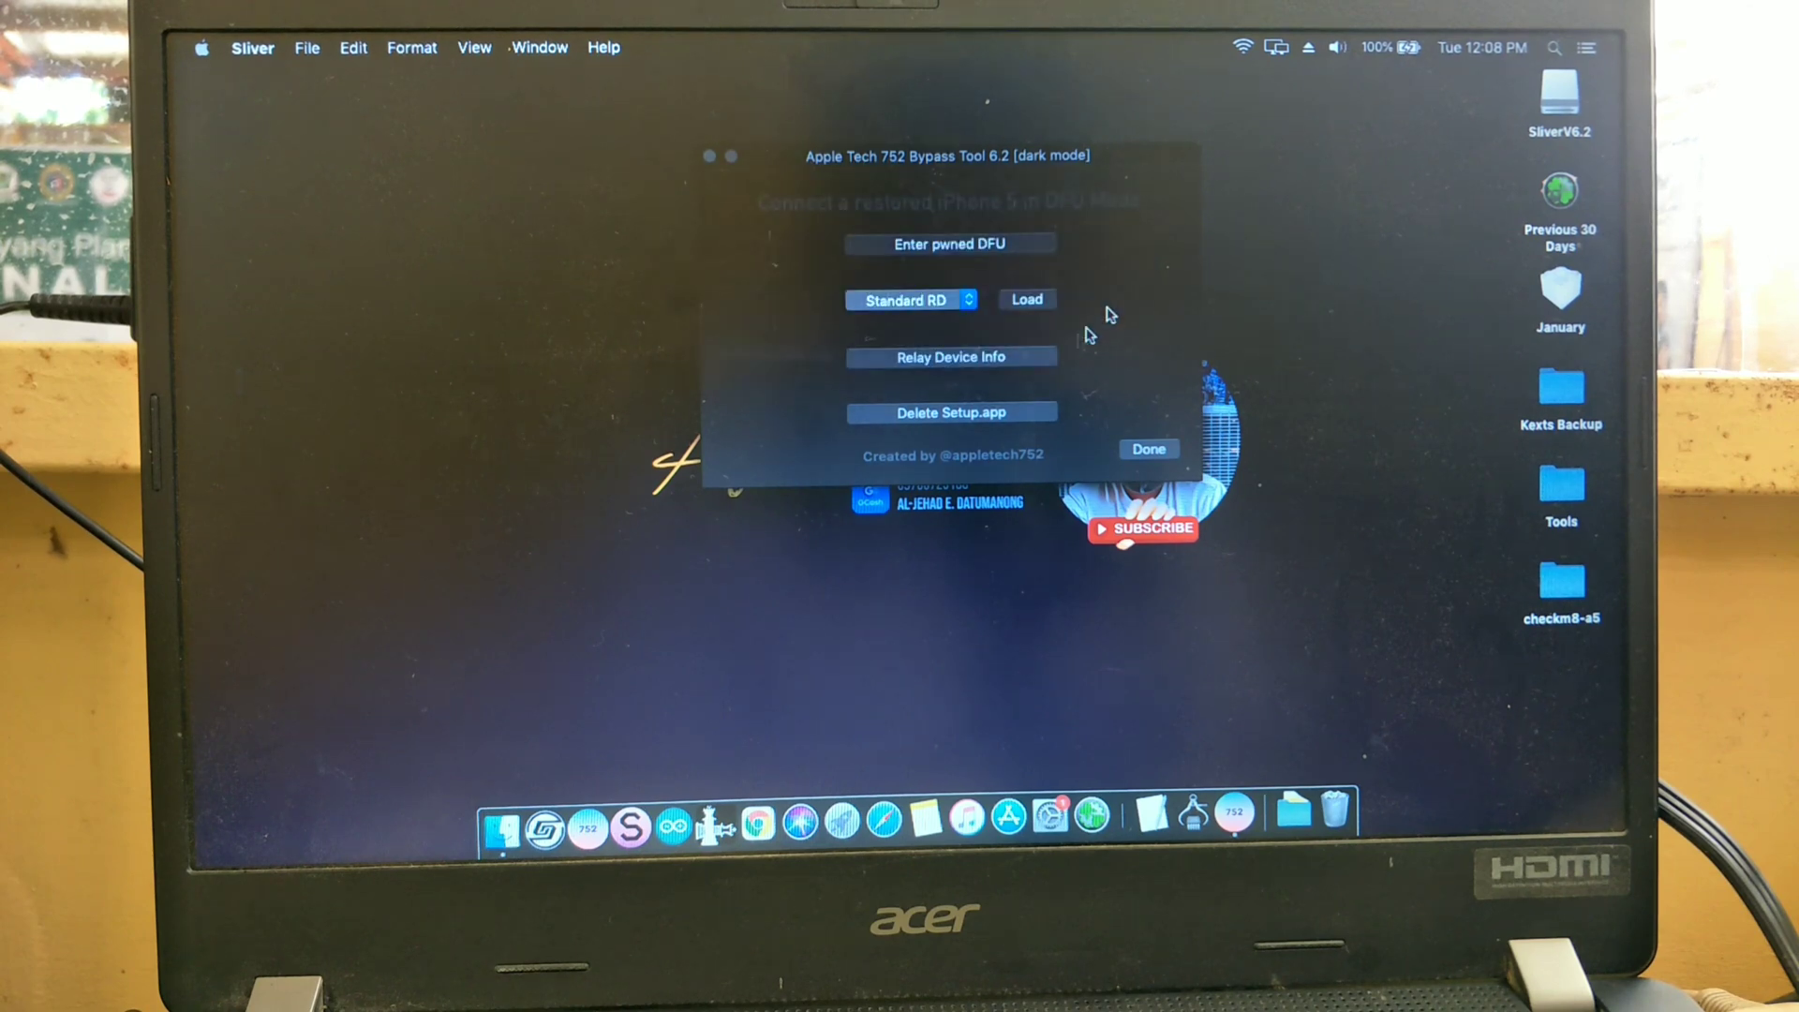
Keep the Standard RD ramdisk selected and load it onto the phone.
click(910, 300)
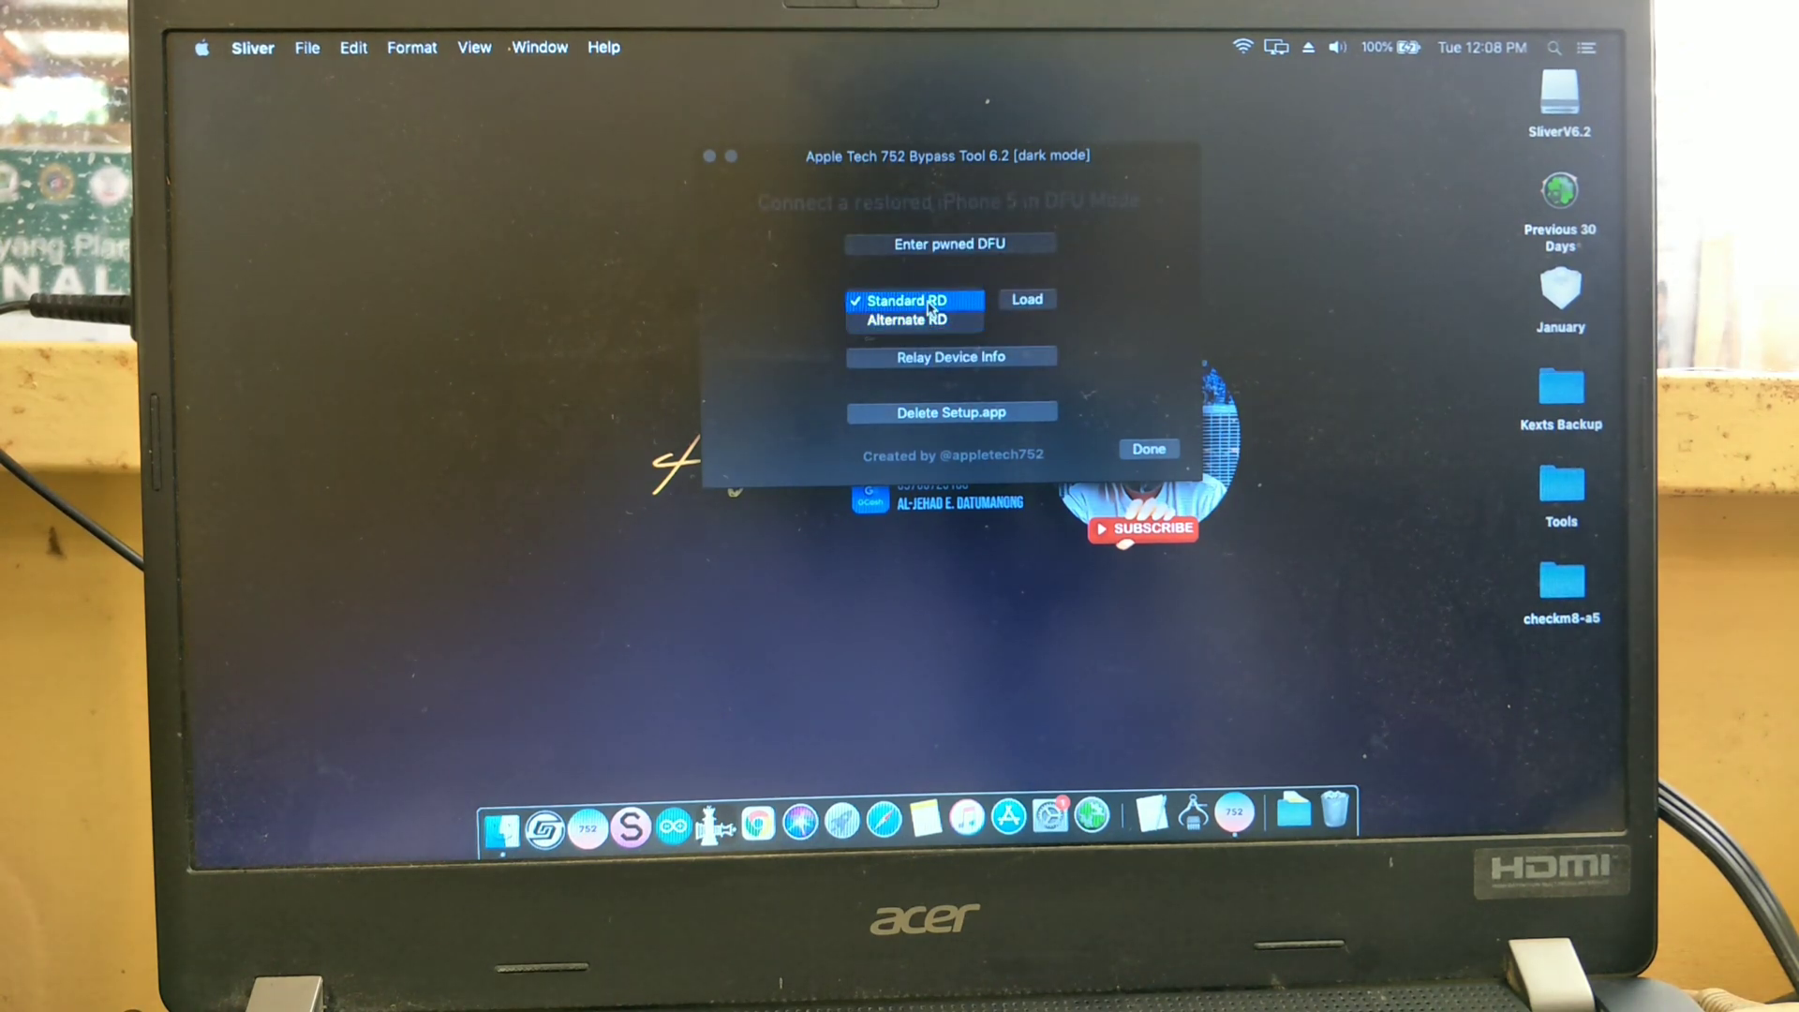
click(906, 300)
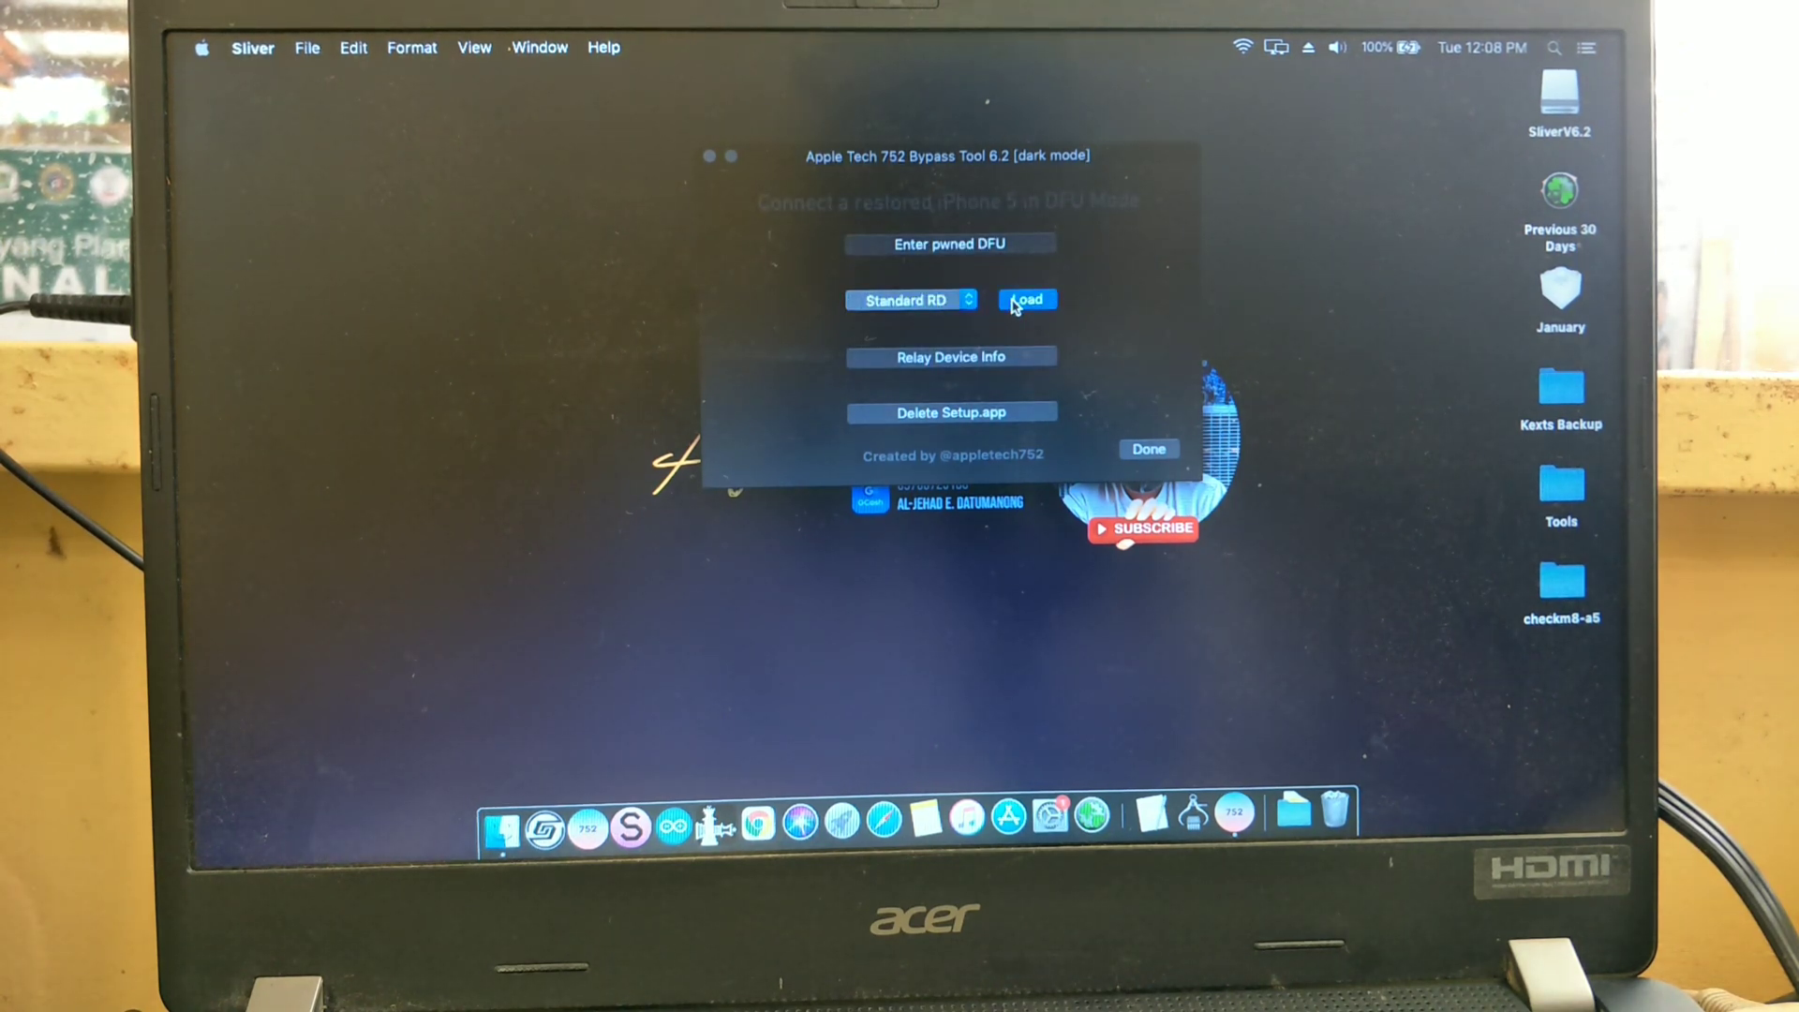
click(1027, 300)
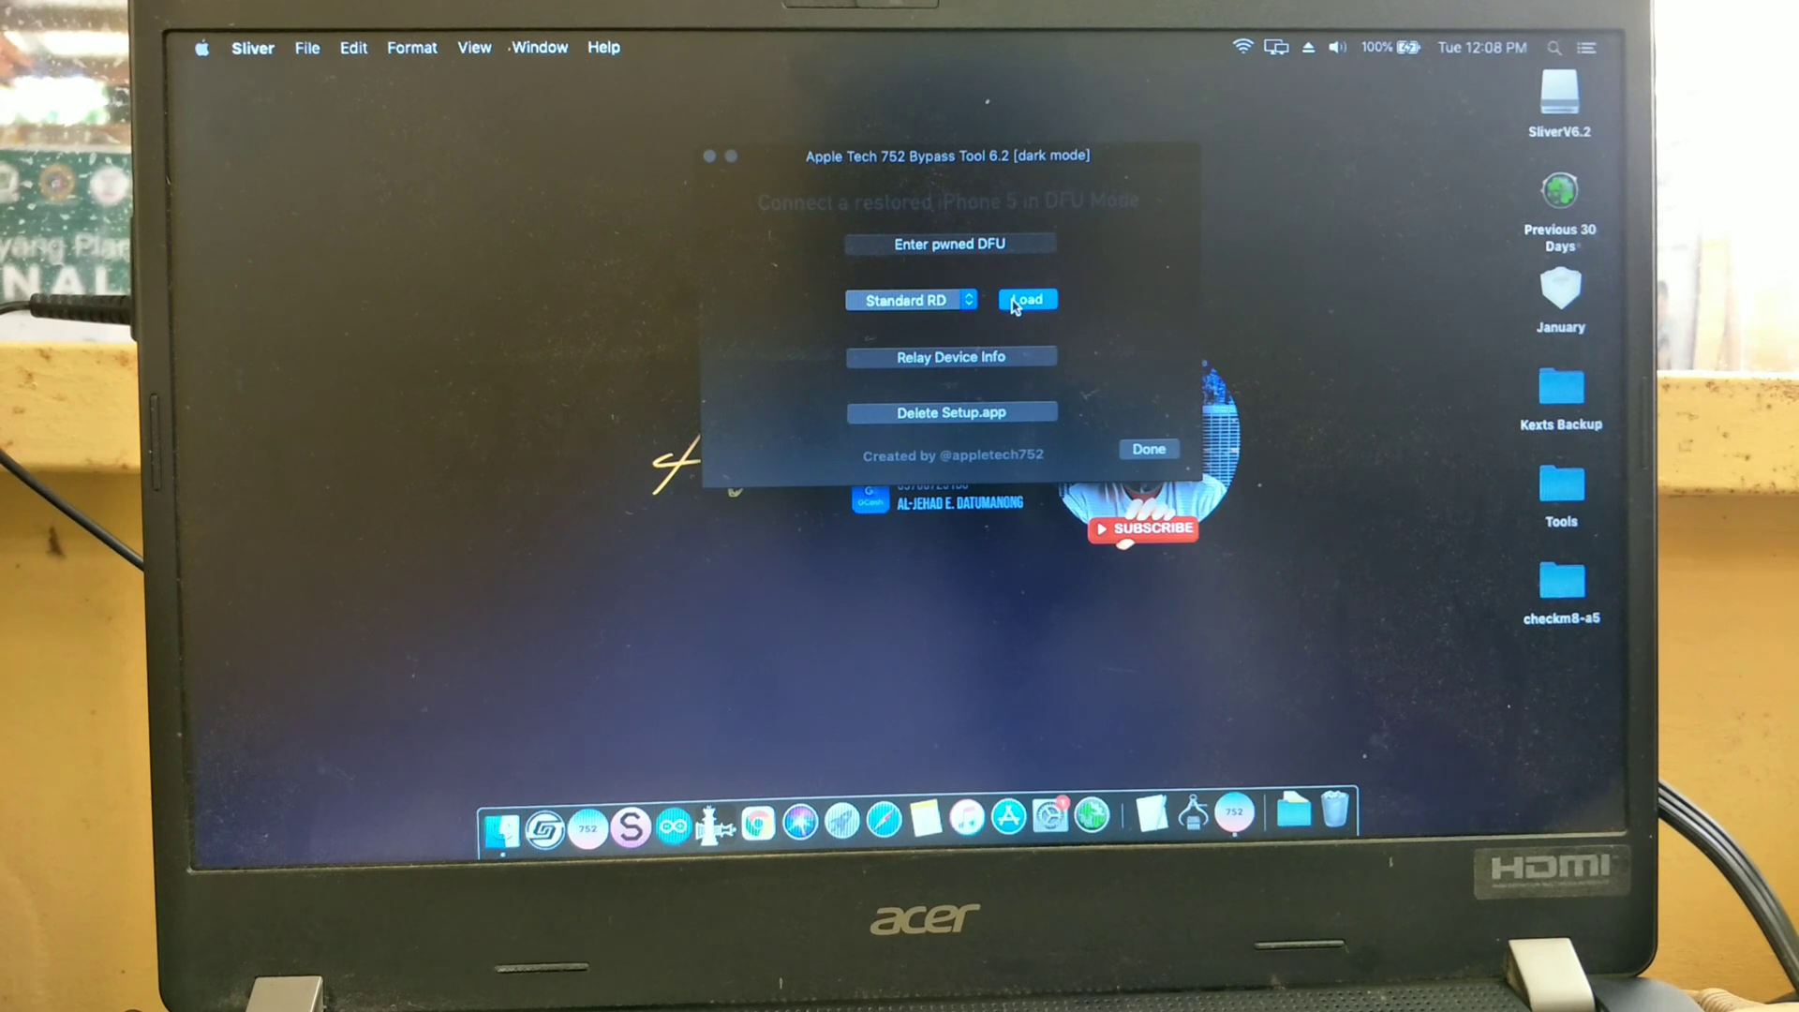
click(1026, 300)
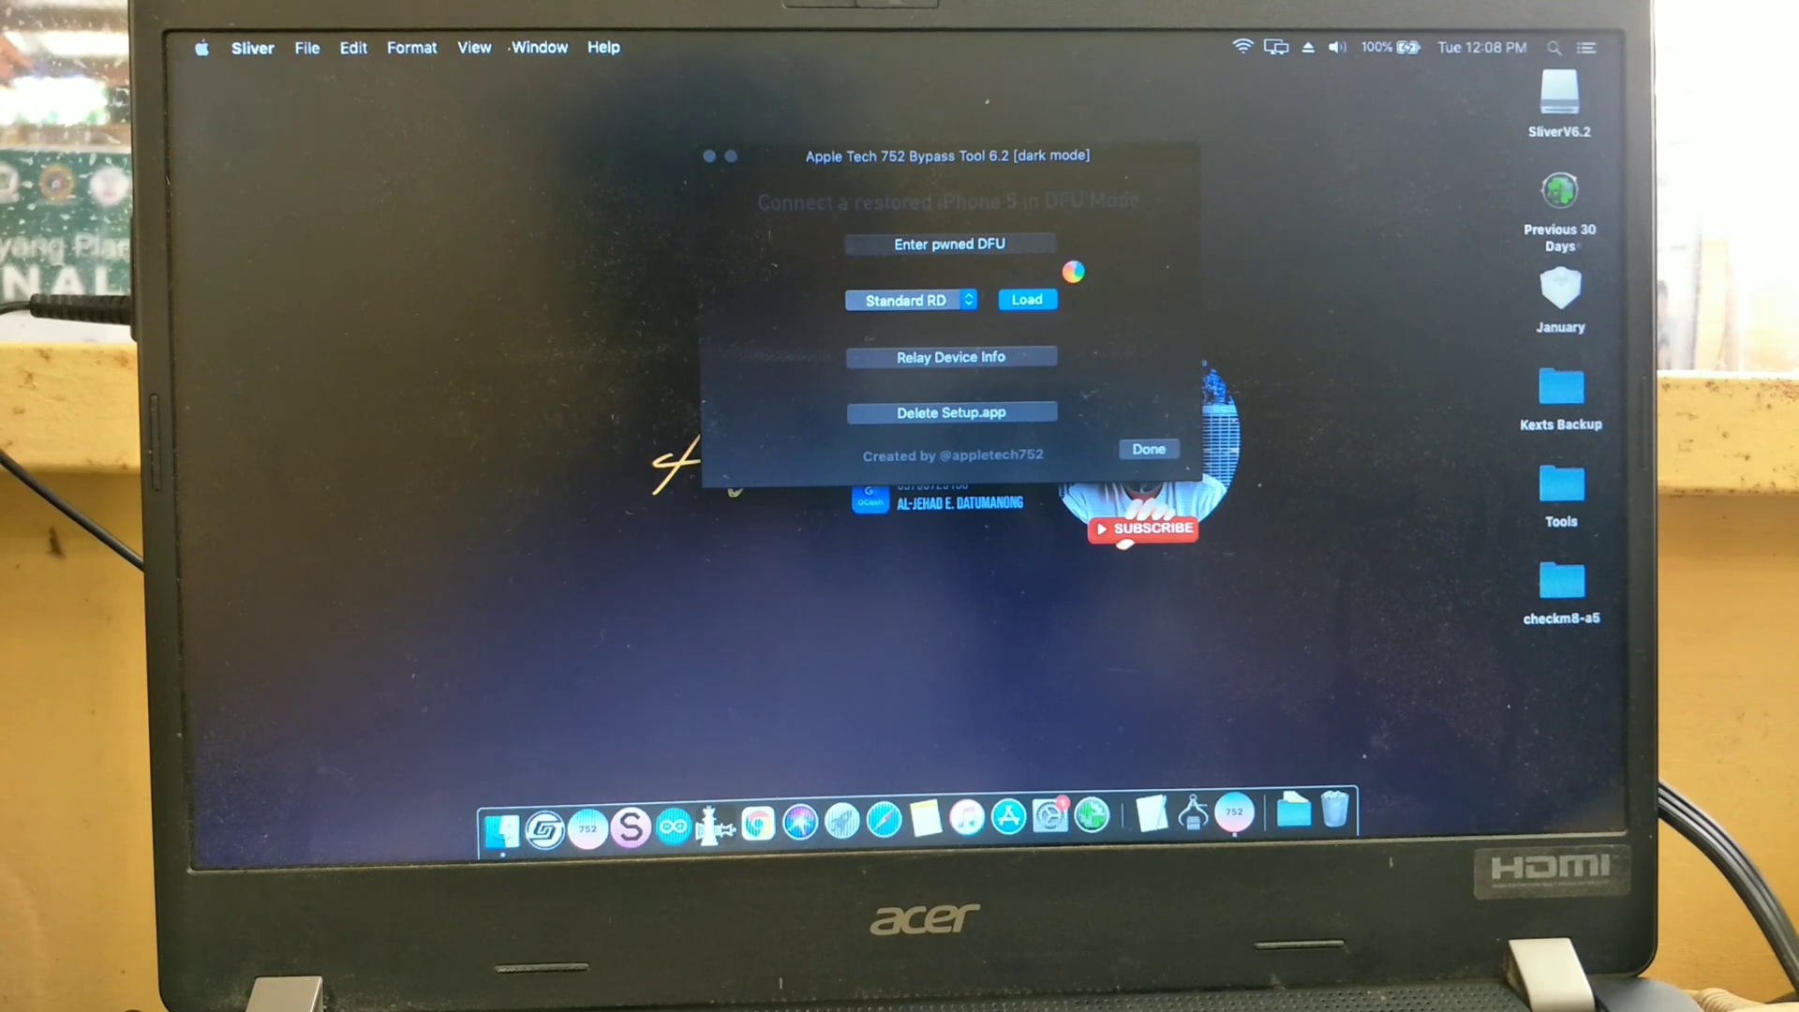
click(1026, 300)
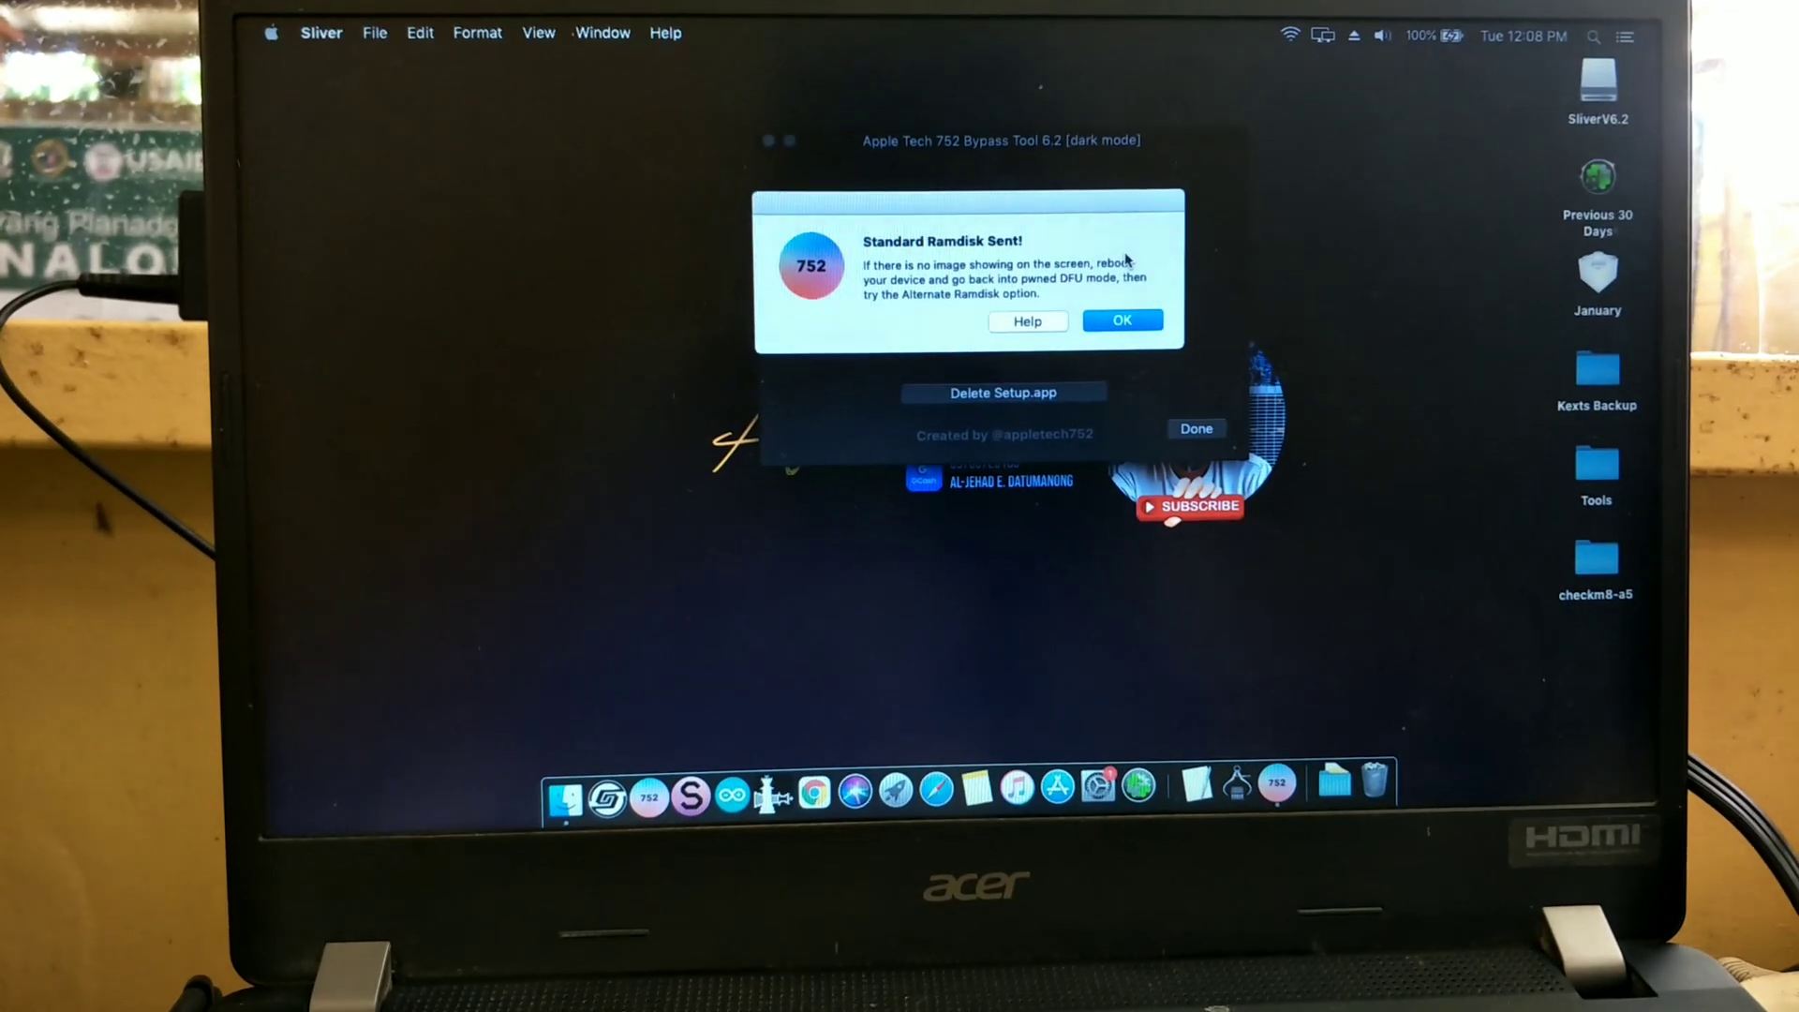
Dismiss Standard Ramdisk Sent, relay device info, and confirm iCloud Bypass DONE.
click(1122, 320)
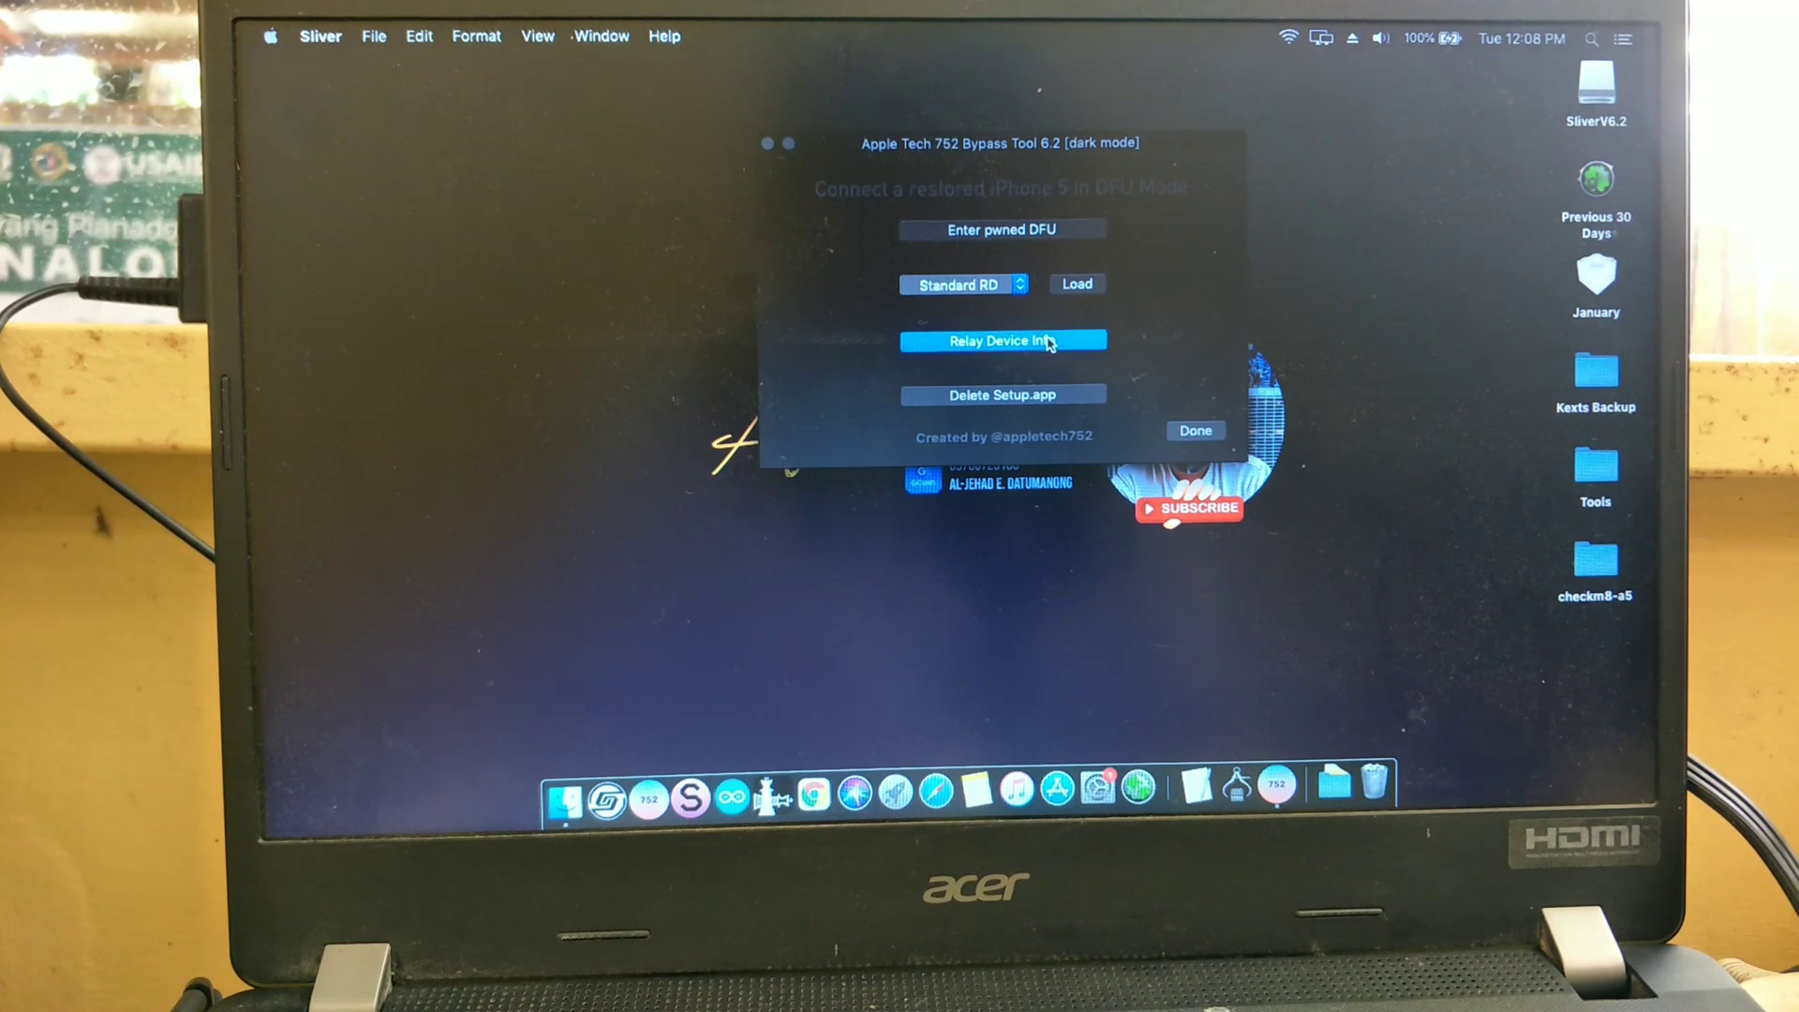
click(1002, 340)
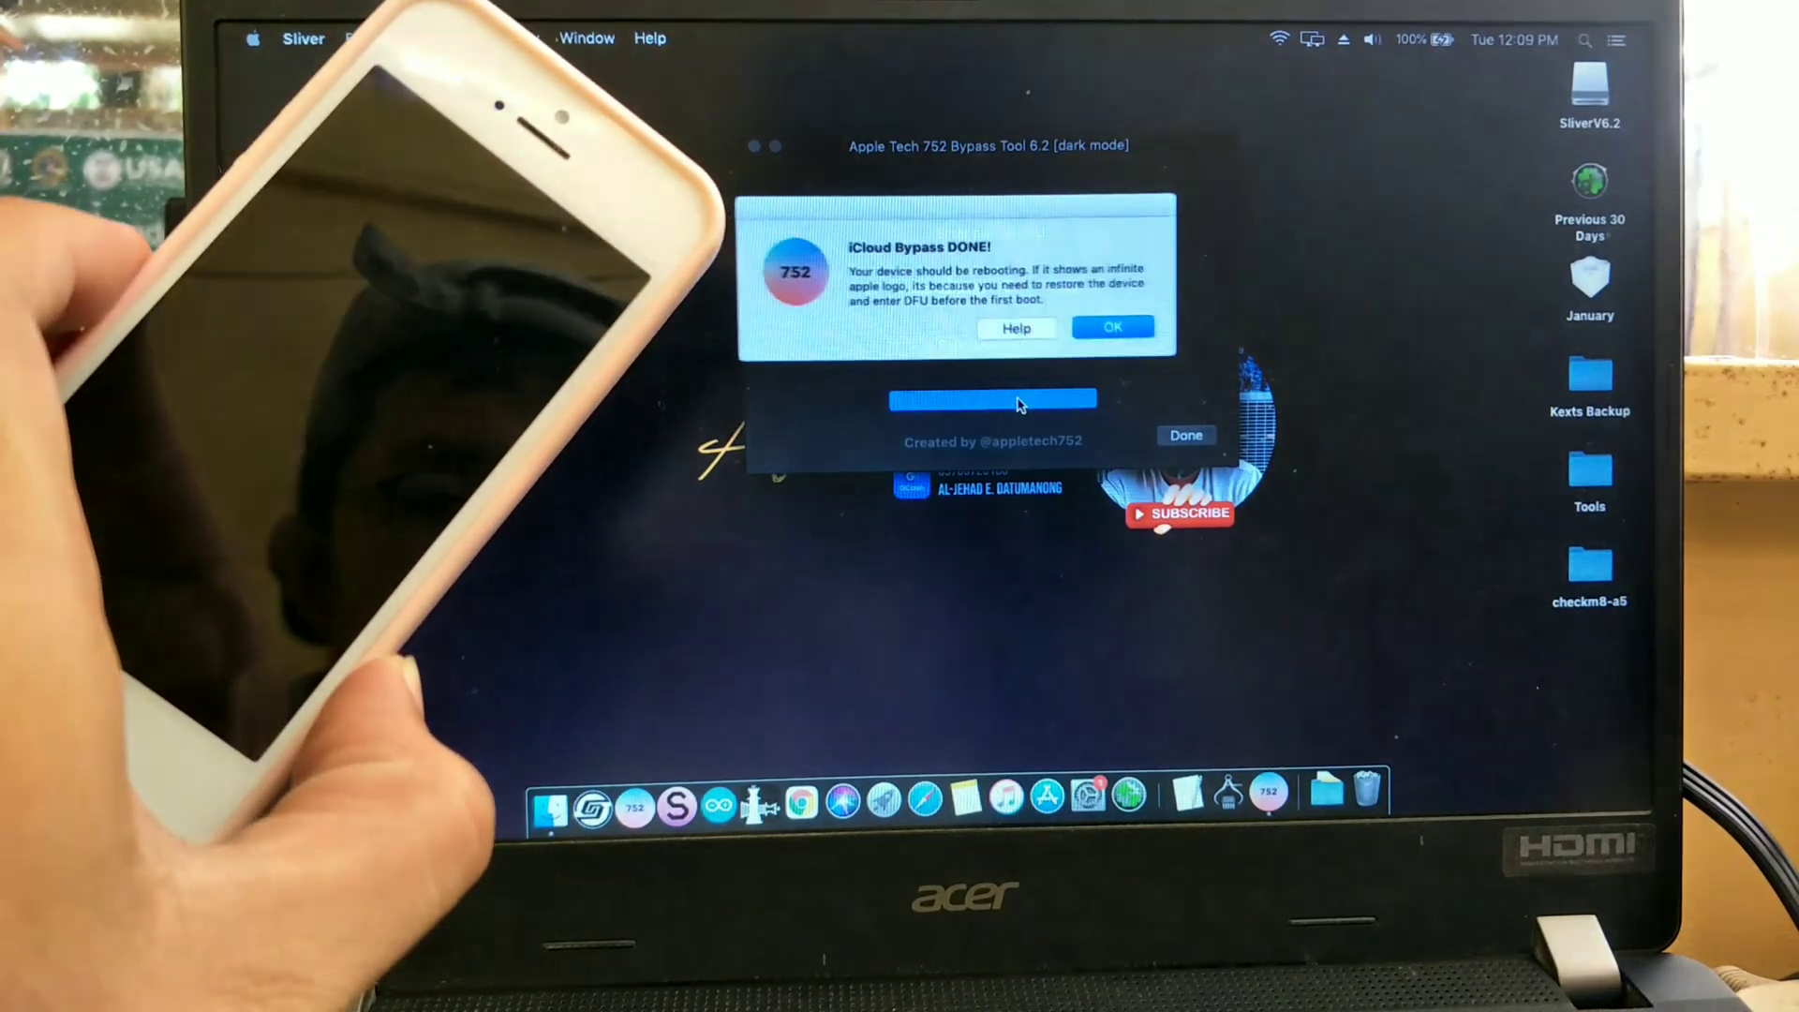
click(1110, 327)
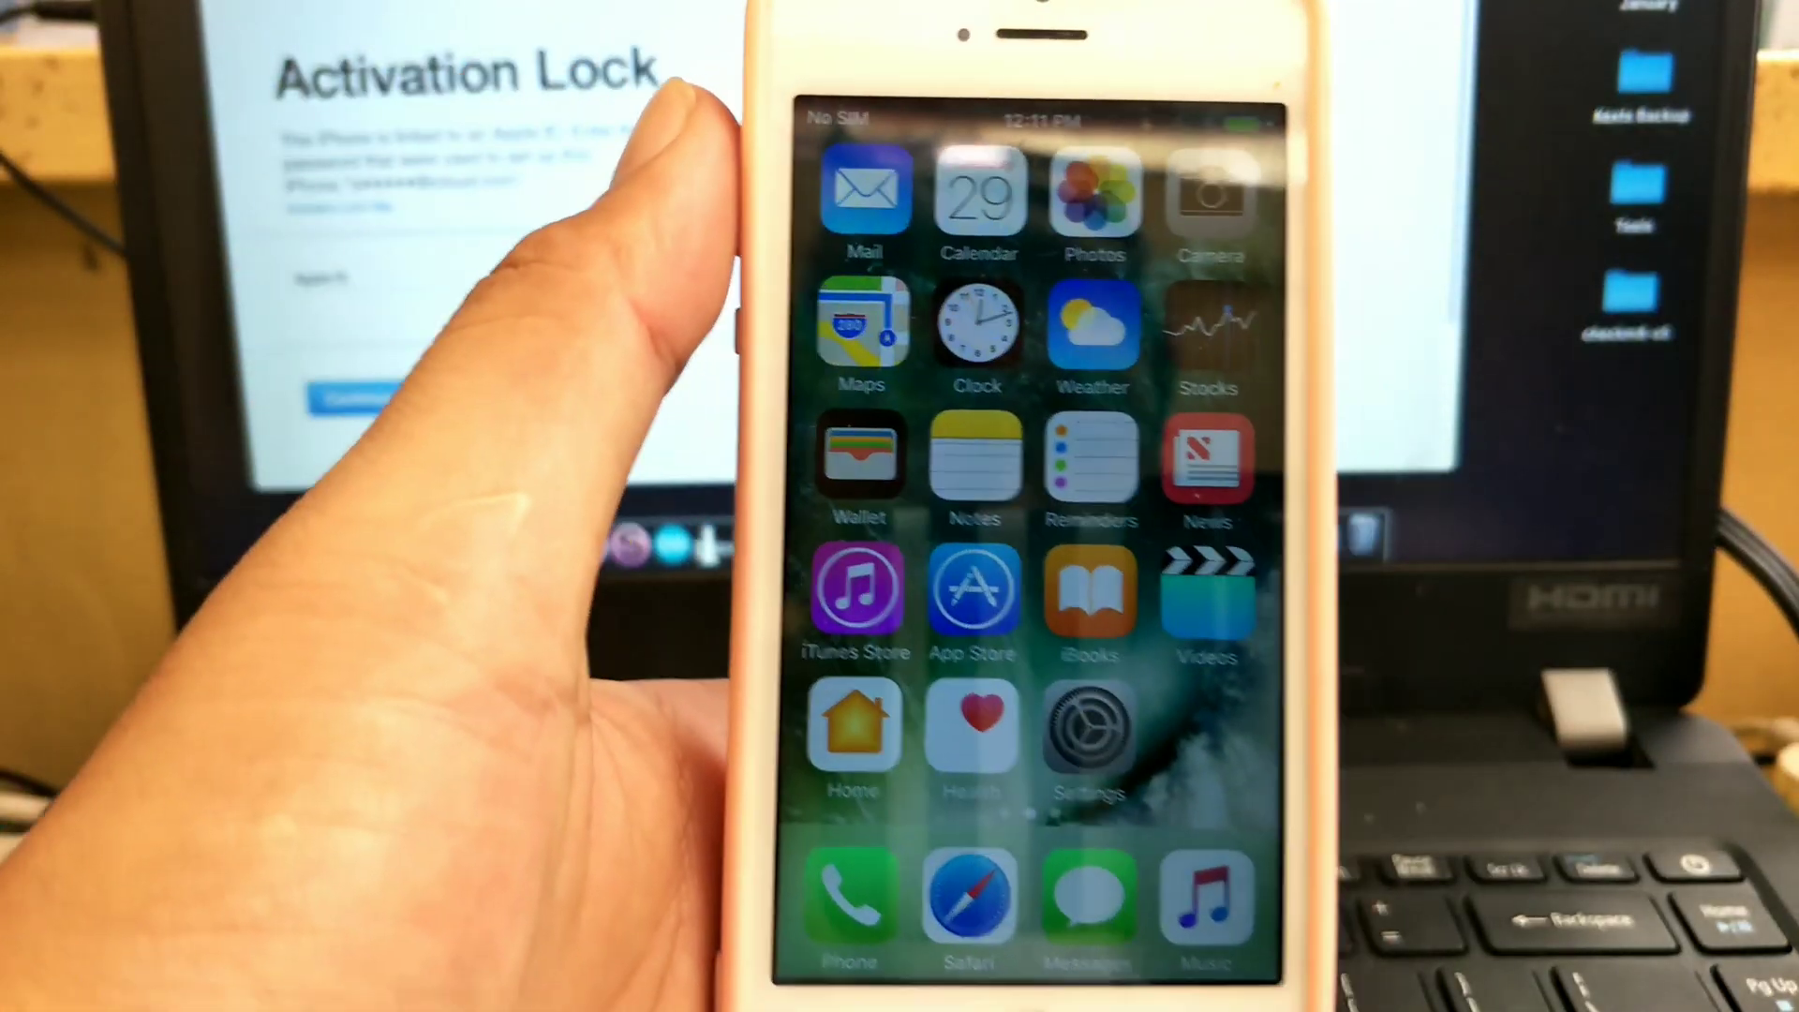
Dismiss the iCloud Bypass DONE alert while the iPhone reboots.
click(1090, 731)
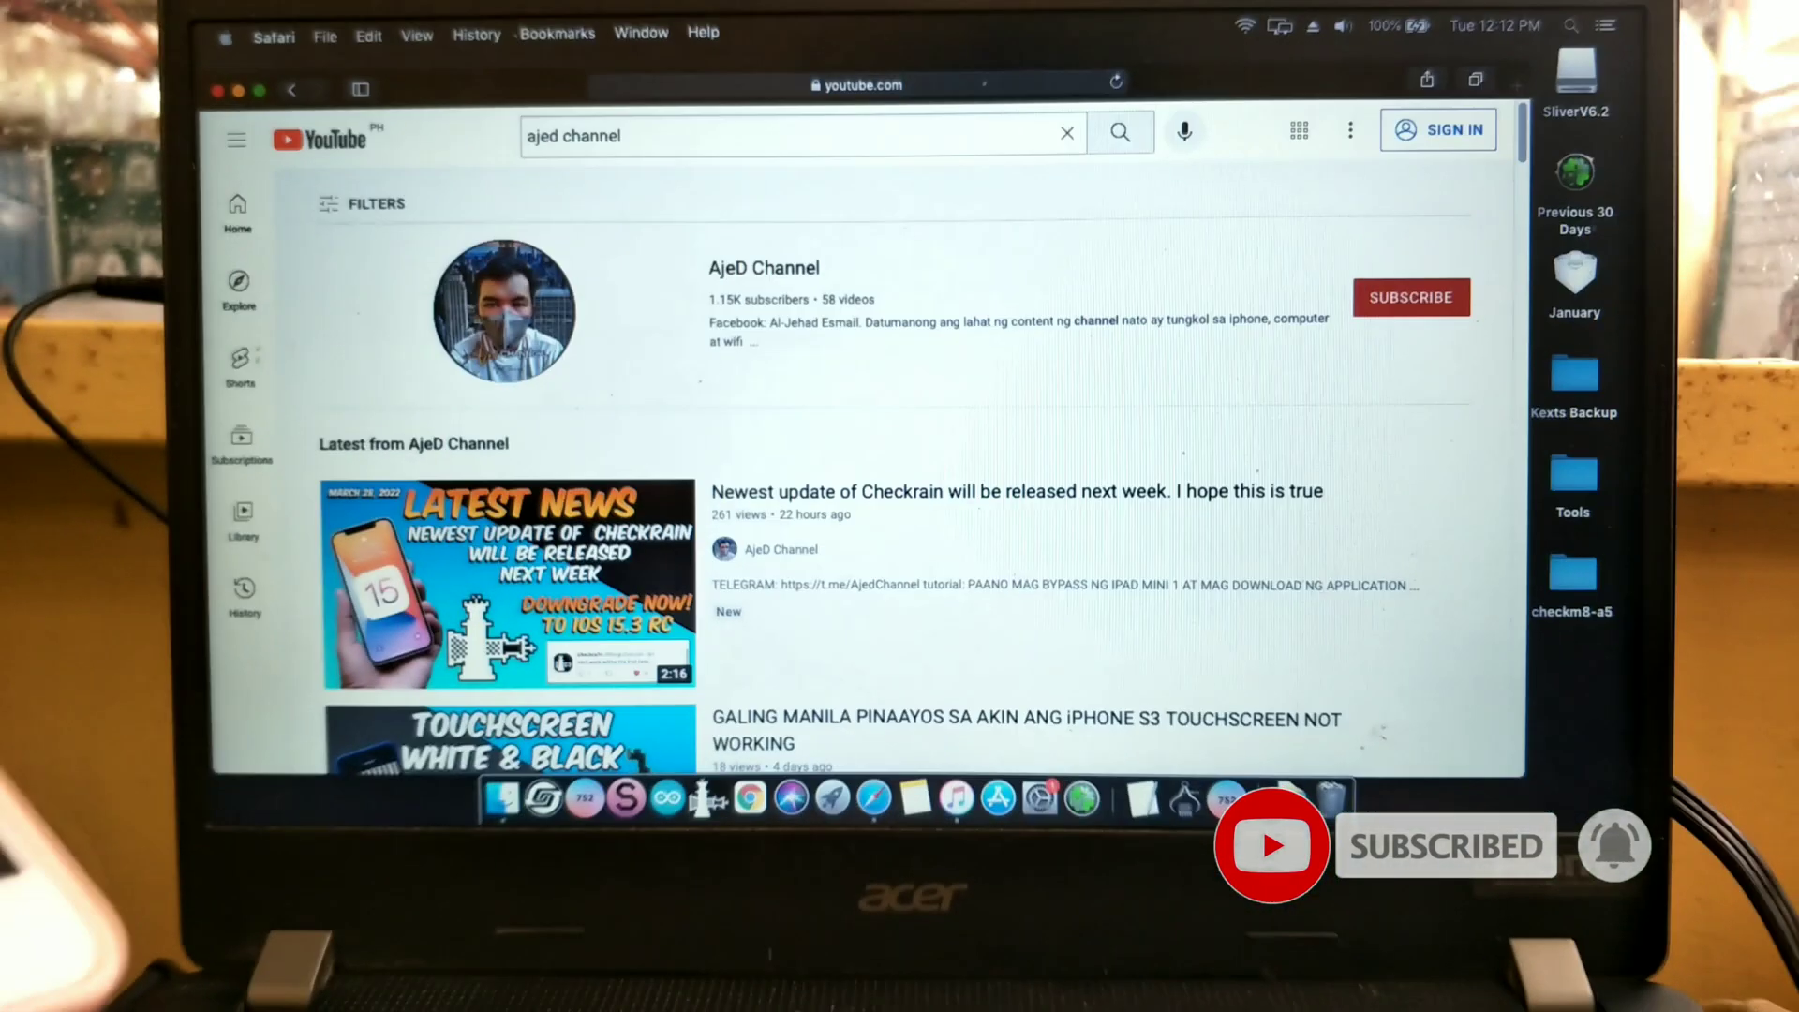
Open the AjeD Channel from search results and show its Videos tab.
click(763, 267)
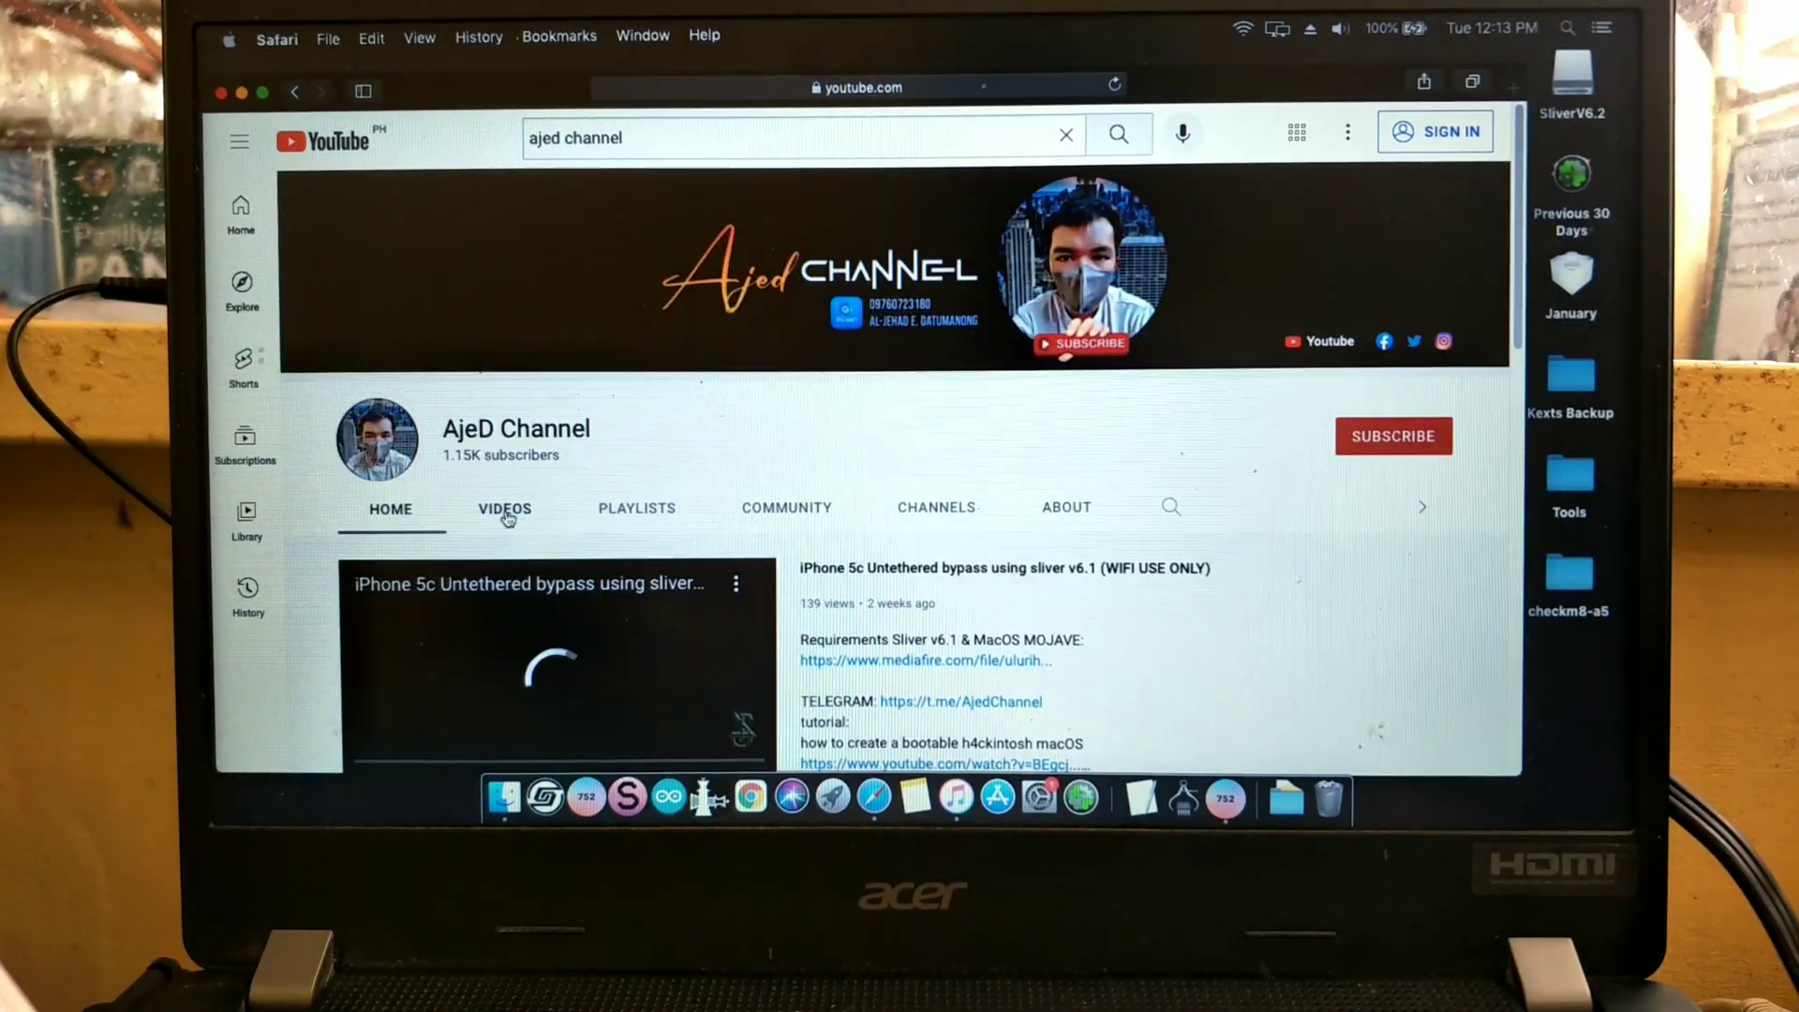
click(504, 507)
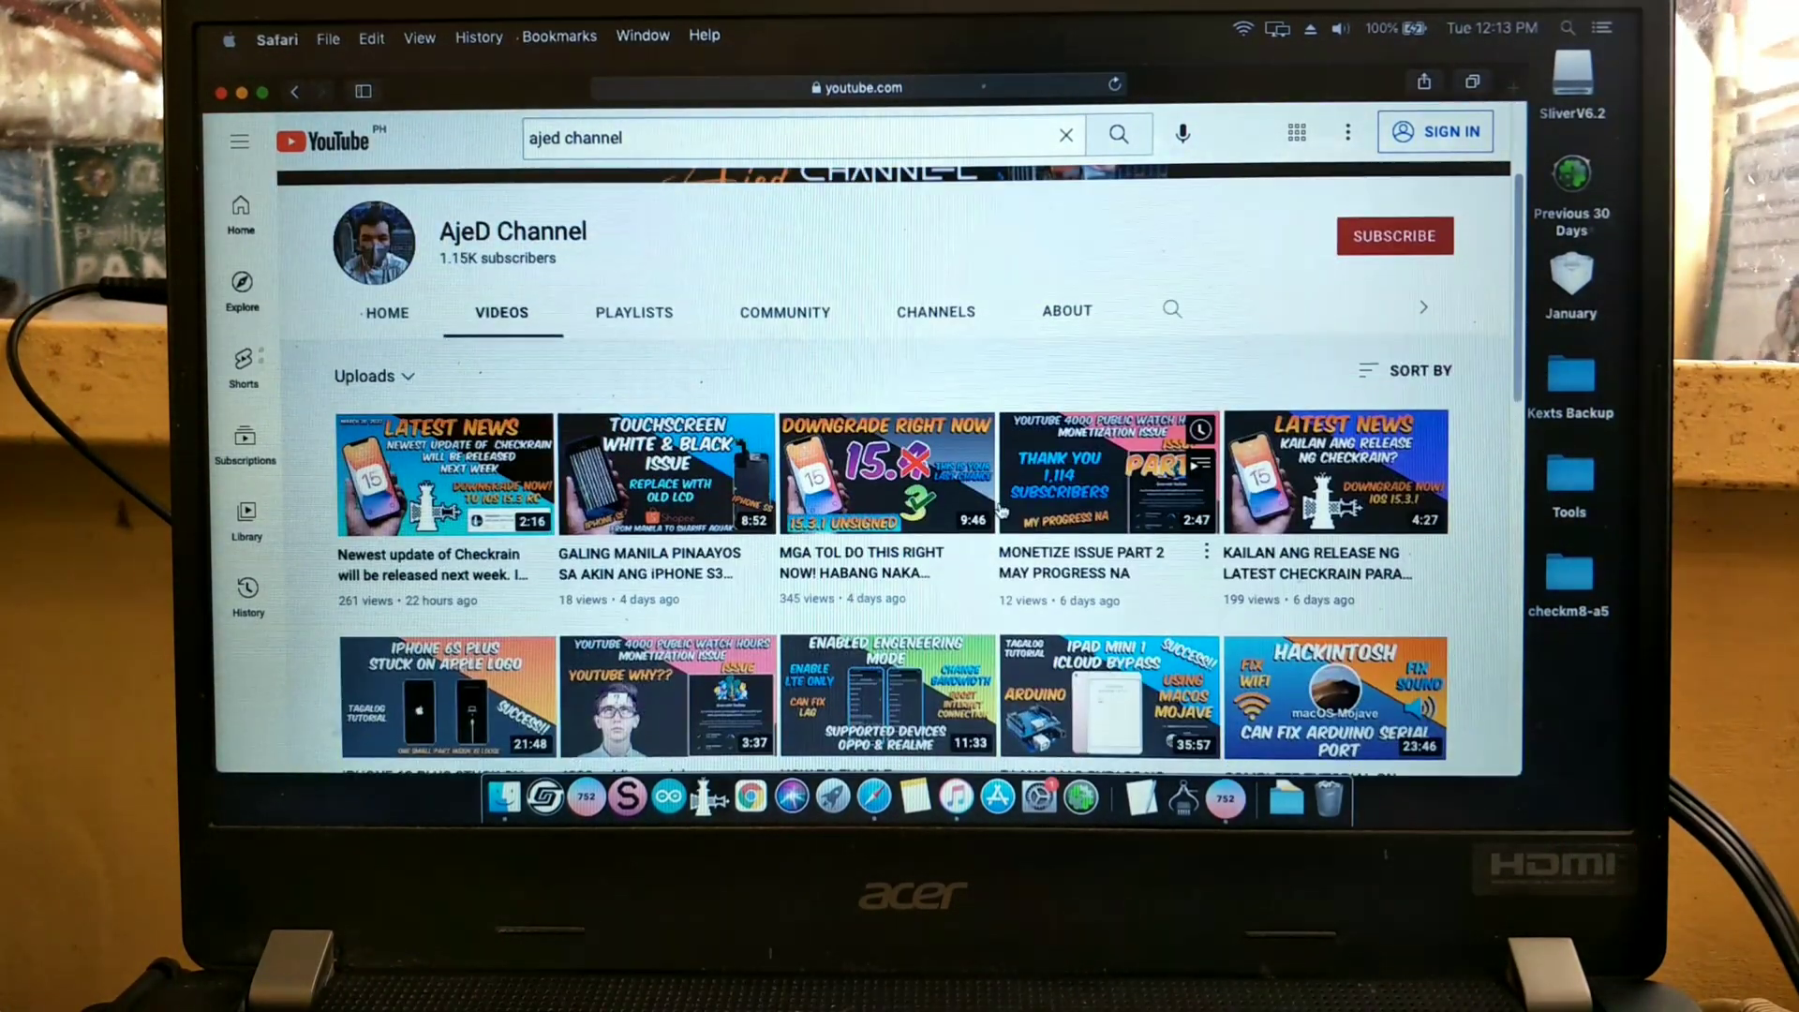